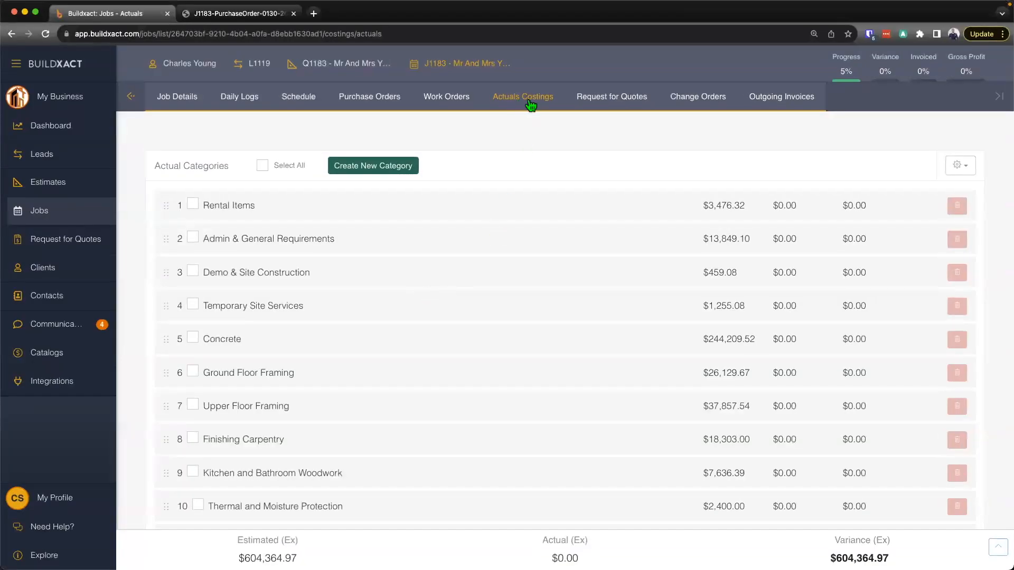
{"action": "mouse_move", "coordinate": [523, 96]}
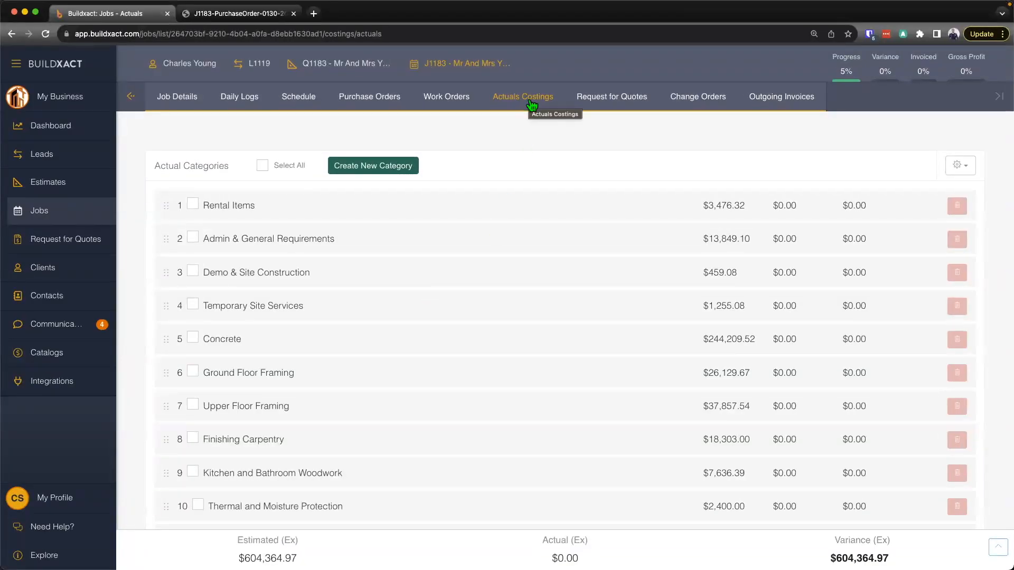
{"action": "mouse_move", "coordinate": [362, 111]}
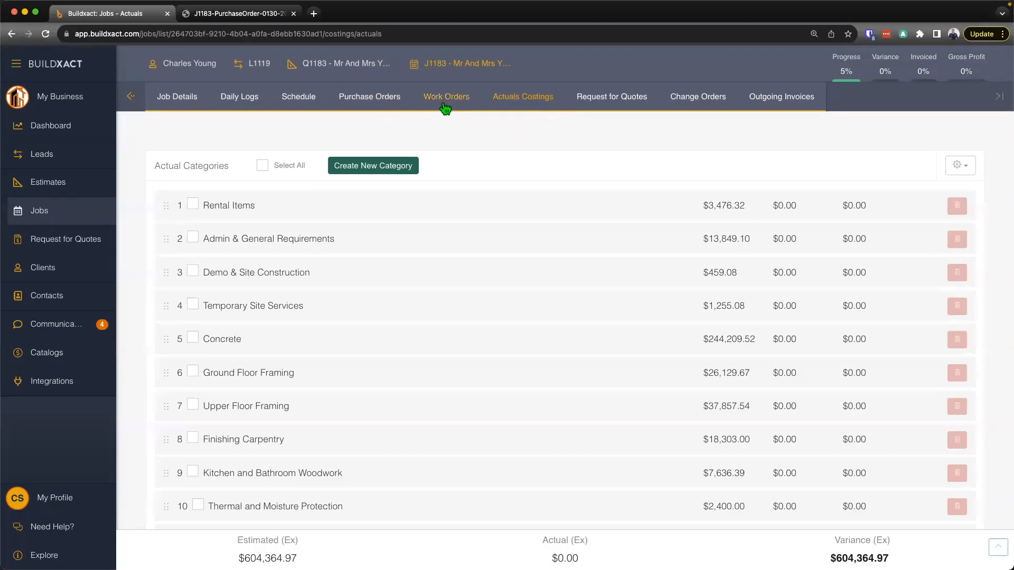
{"action": "mouse_move", "coordinate": [445, 96]}
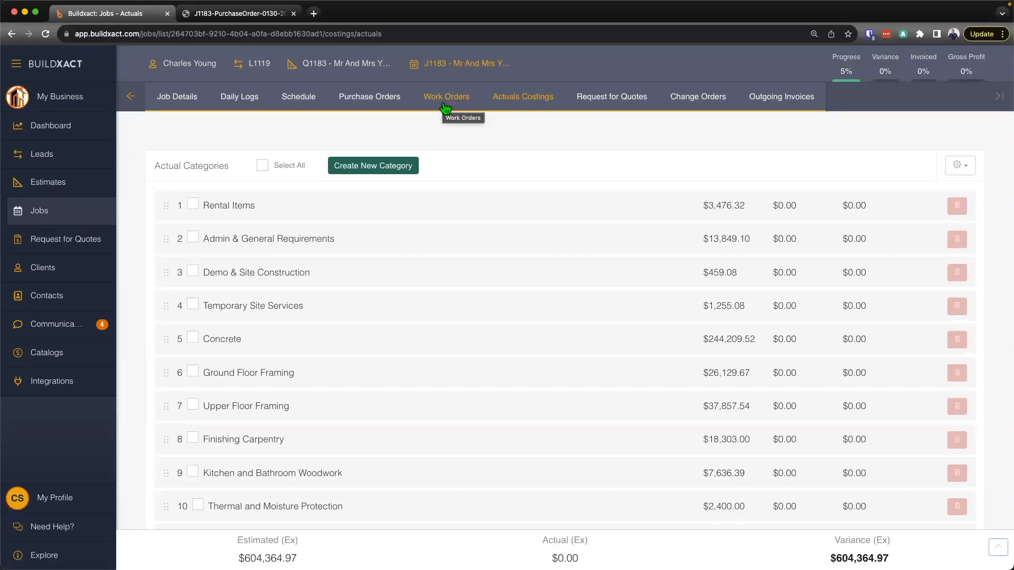
{"action": "mouse_move", "coordinate": [370, 96]}
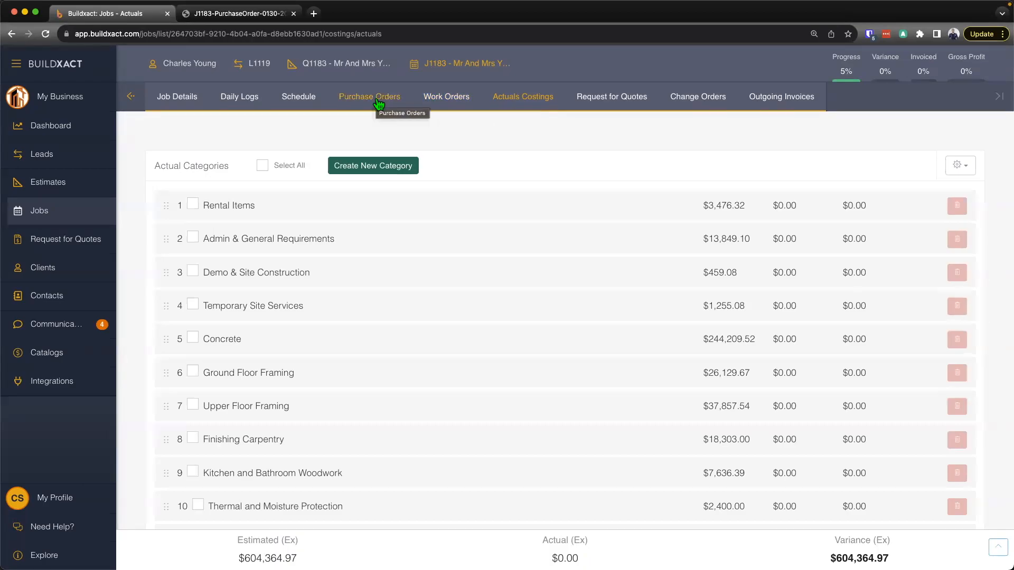
{"action": "mouse_move", "coordinate": [445, 97]}
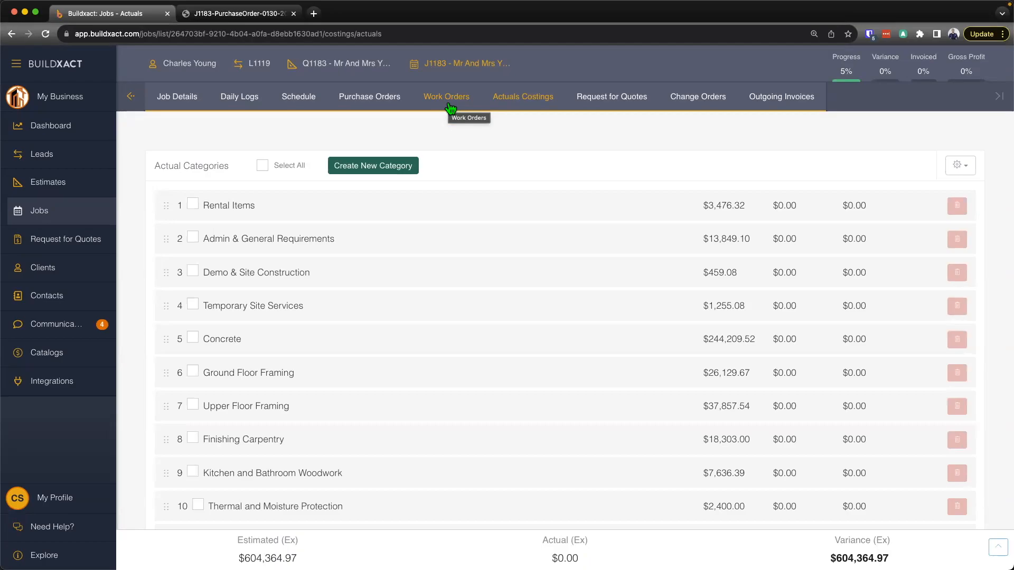
{"action": "mouse_move", "coordinate": [438, 109]}
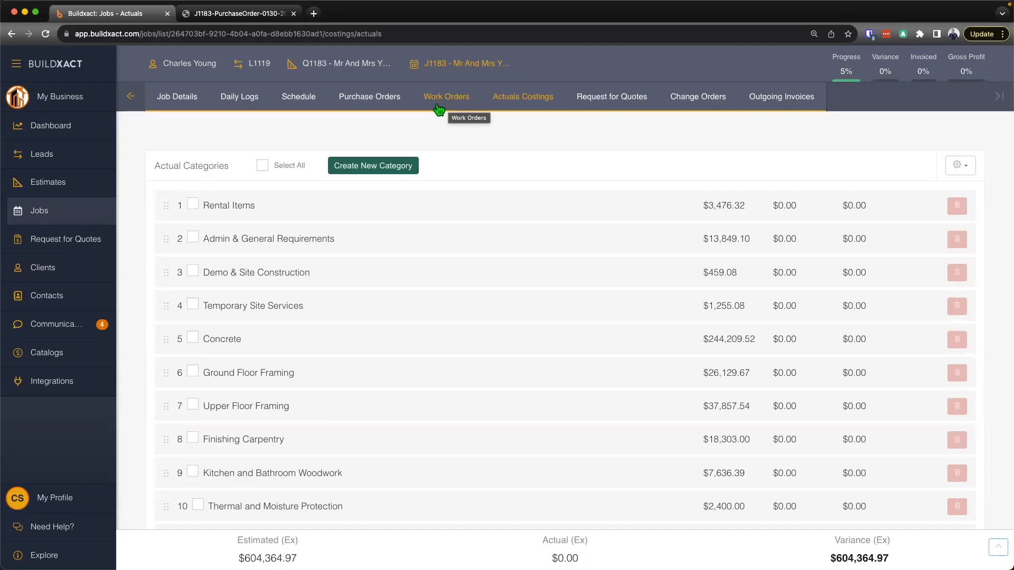
{"action": "mouse_move", "coordinate": [433, 126]}
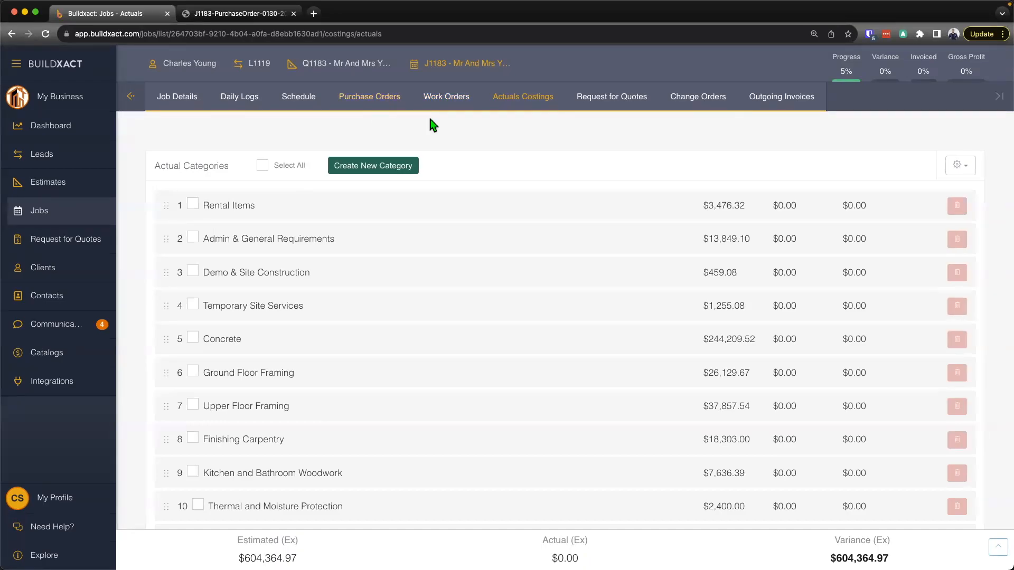
{"action": "mouse_move", "coordinate": [445, 96]}
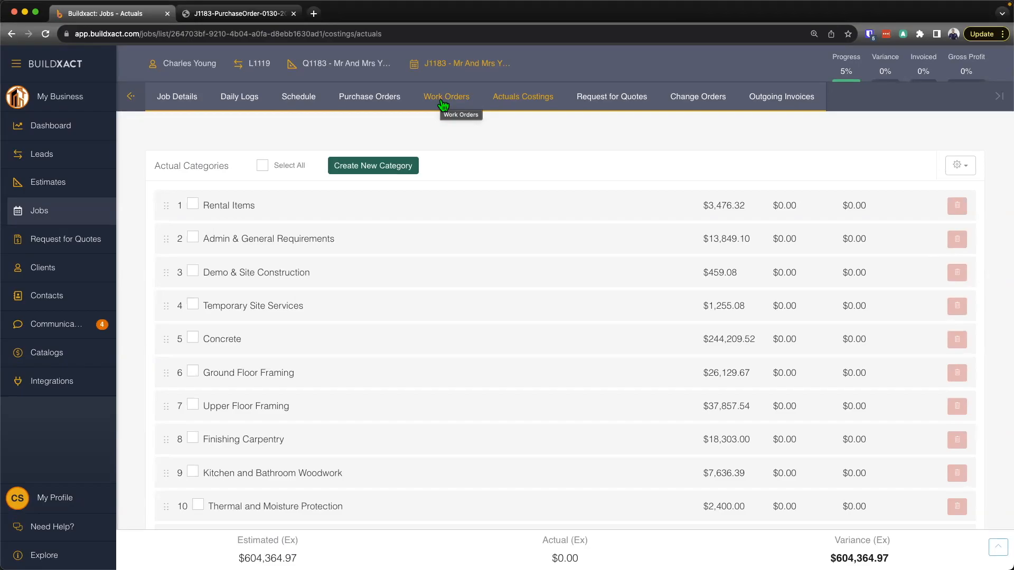
{"action": "mouse_move", "coordinate": [396, 122]}
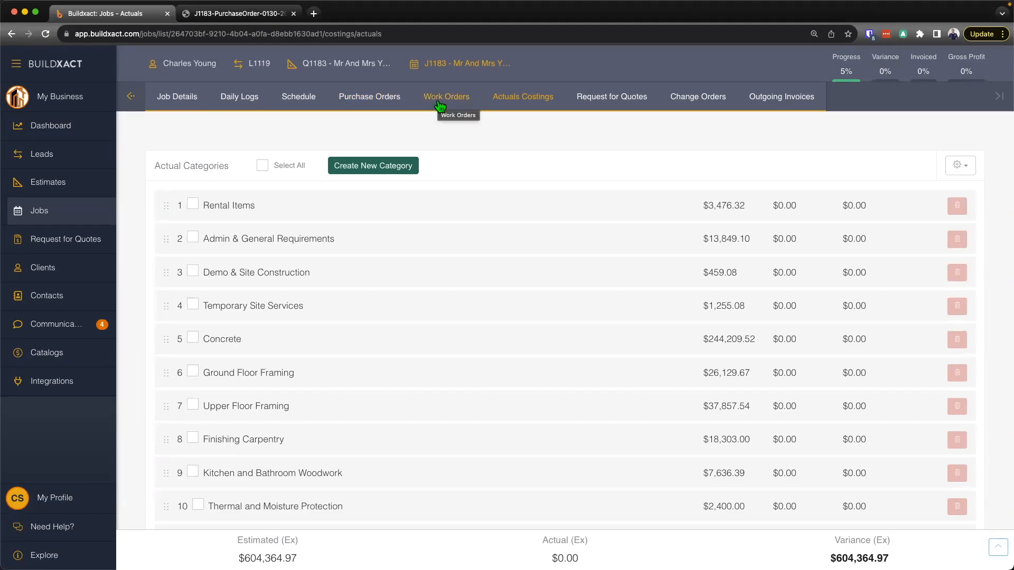
{"action": "mouse_move", "coordinate": [369, 96]}
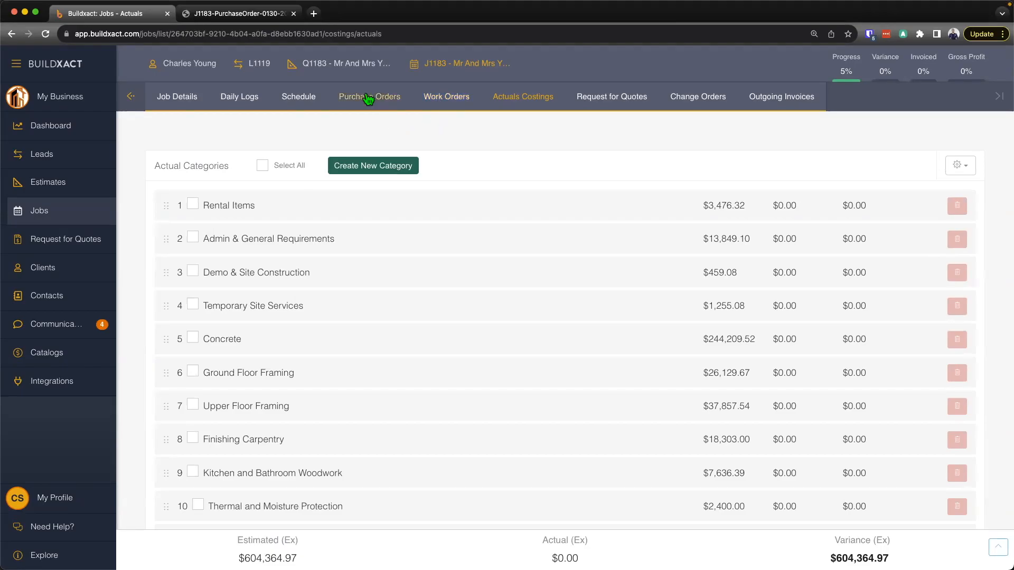
{"action": "mouse_move", "coordinate": [370, 96]}
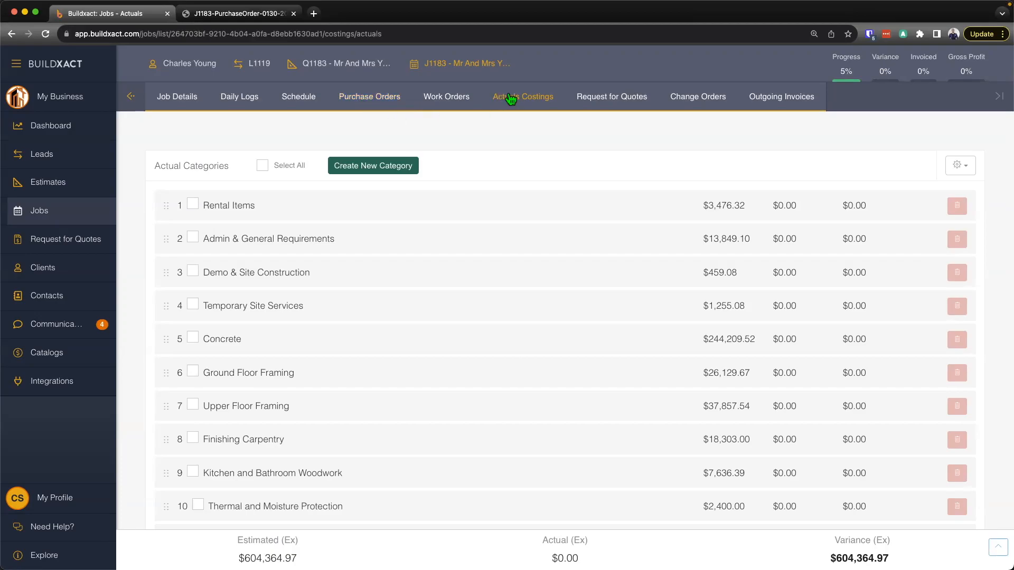
{"action": "mouse_move", "coordinate": [522, 96]}
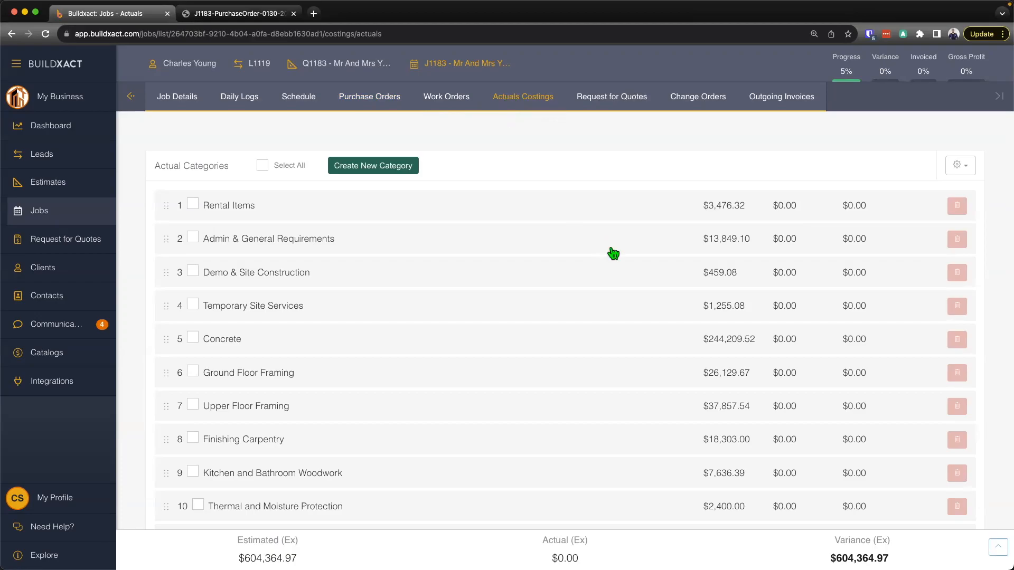
Step: Tick the vinyl sliding window item under Windows and start a purchase order for it ($6,668.20)
{"action": "scroll", "scroll_direction": "down", "scroll_amount": 3}
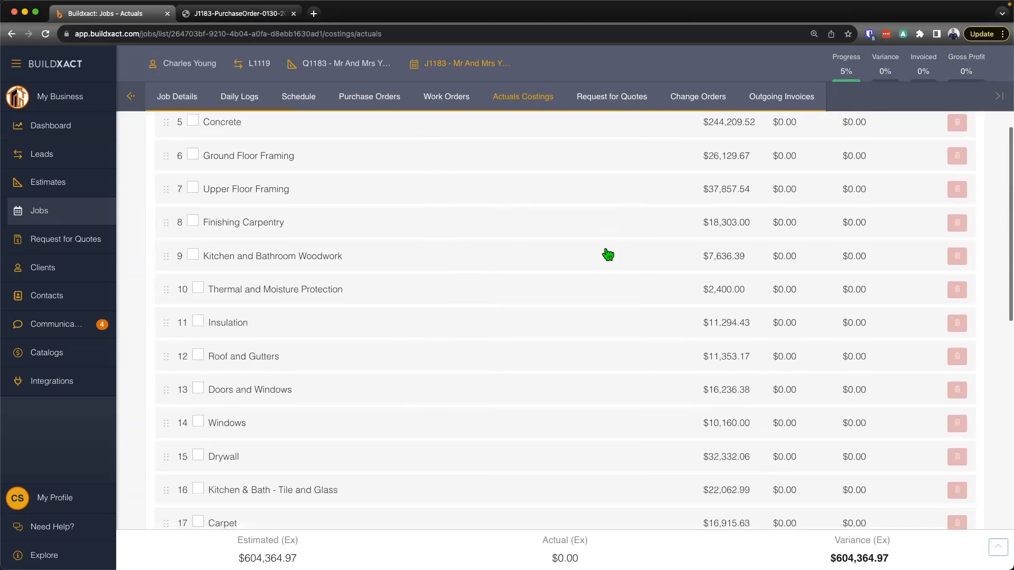
{"action": "scroll", "scroll_direction": "down", "scroll_amount": 3}
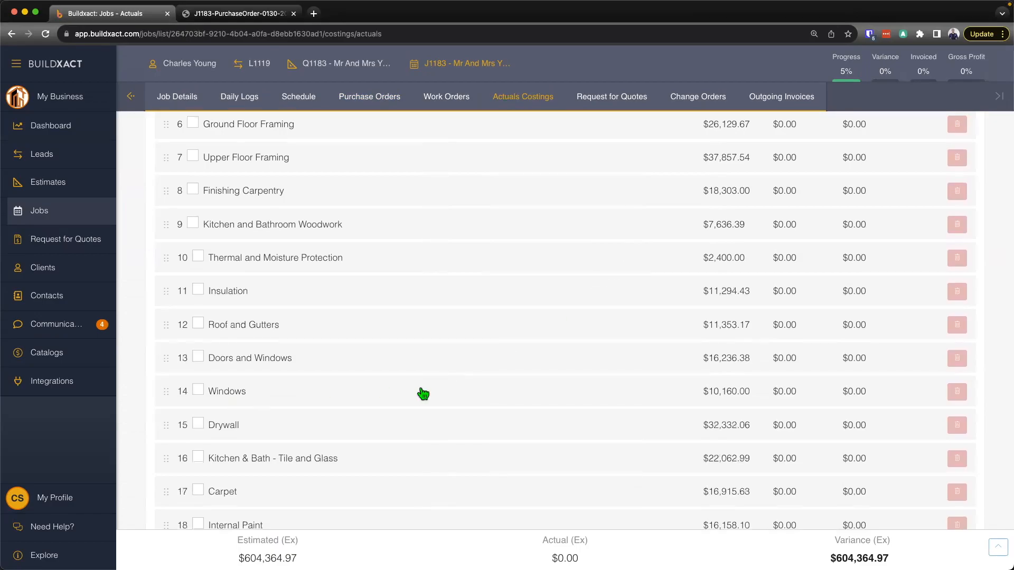
{"action": "left_click", "coordinate": [227, 391]}
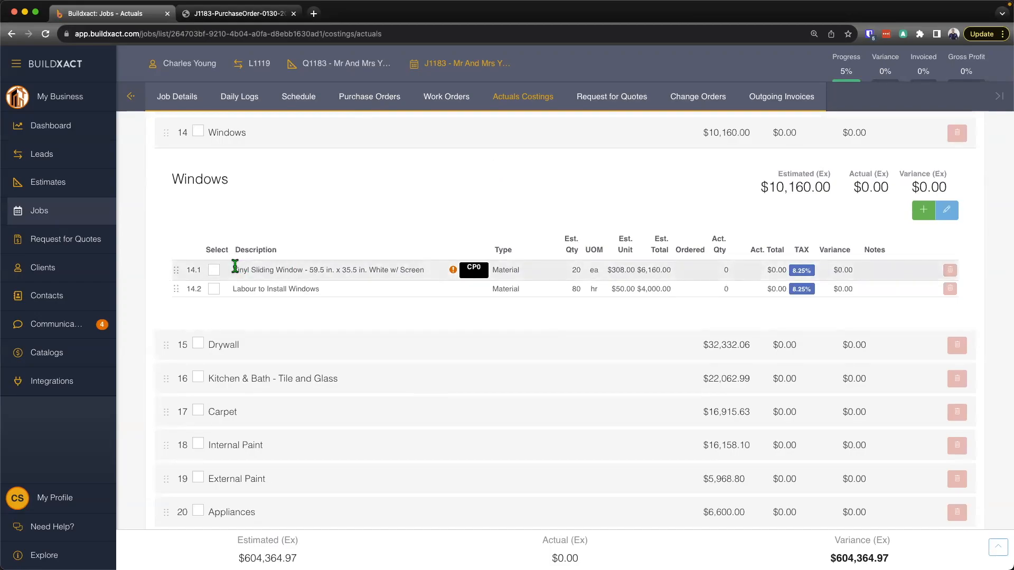
{"action": "double_click", "coordinate": [326, 269]}
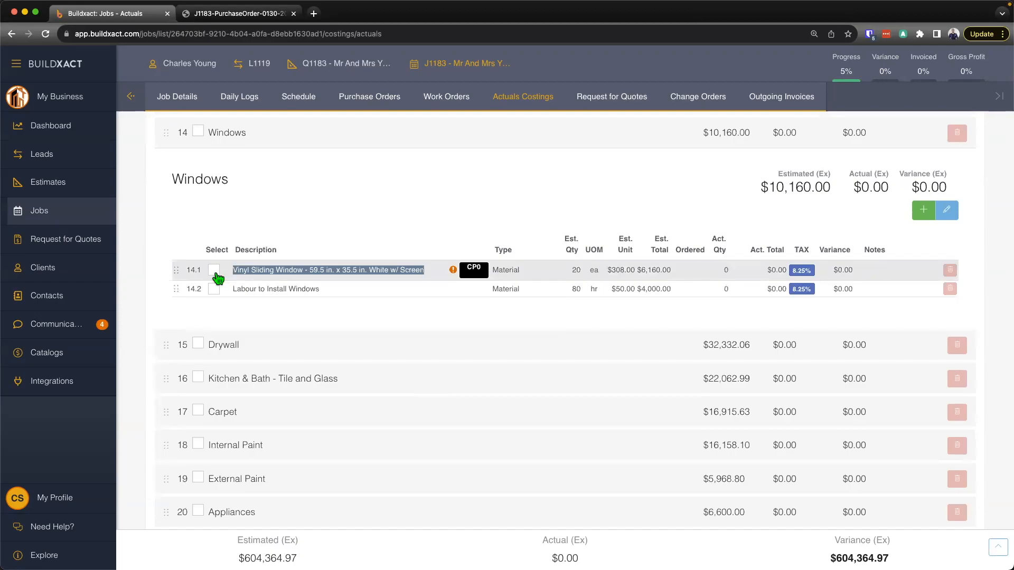
{"action": "left_click", "coordinate": [215, 270]}
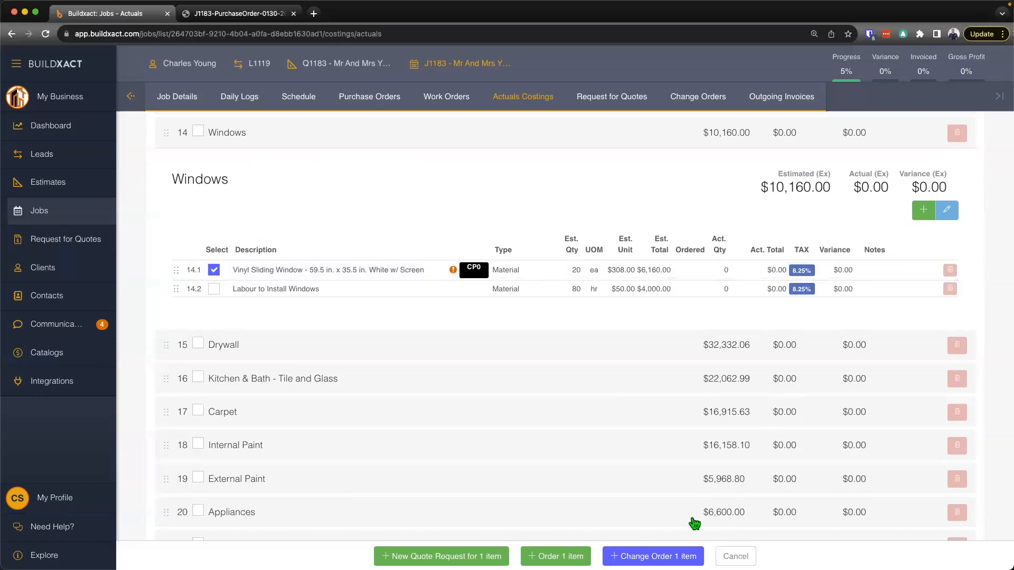
{"action": "left_click", "coordinate": [555, 556]}
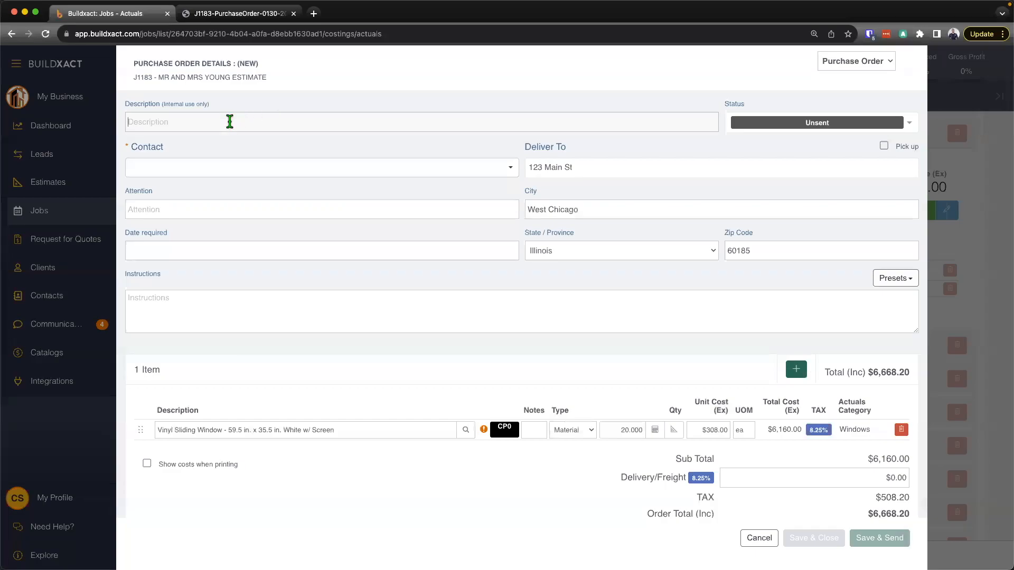
{"action": "type", "text": "Wi"}
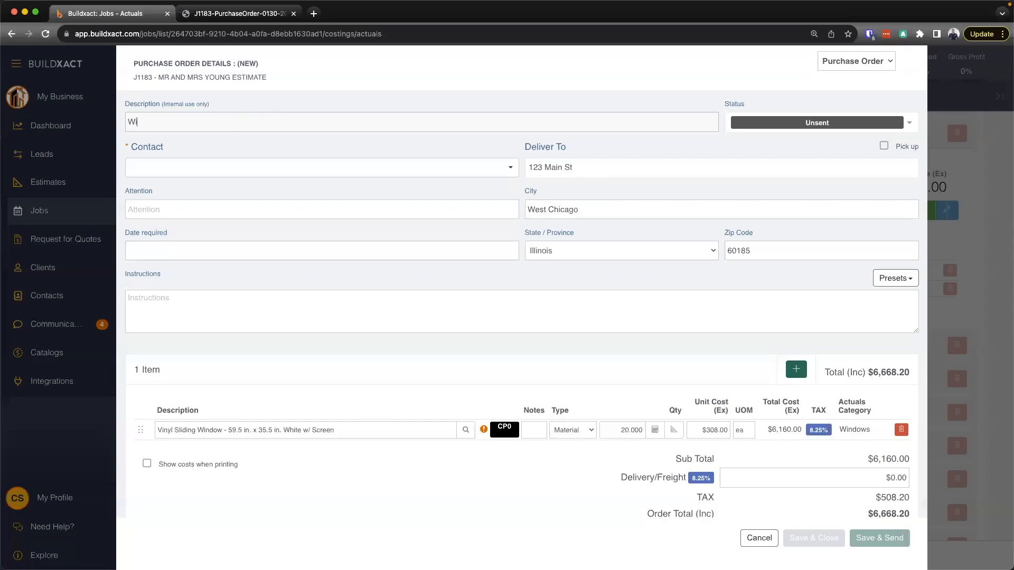
{"action": "type", "text": "ndows"}
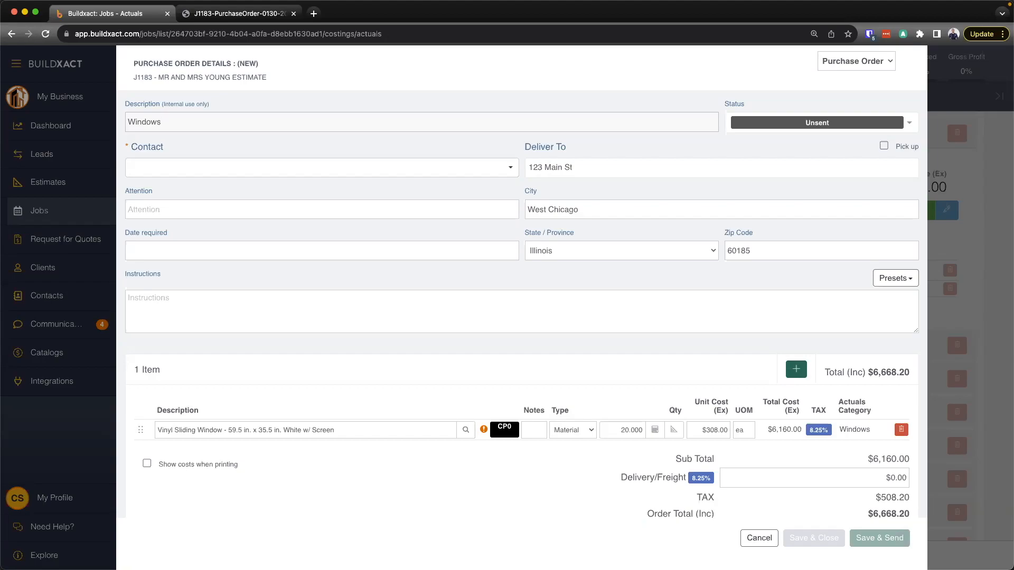
{"action": "mouse_move", "coordinate": [127, 111]}
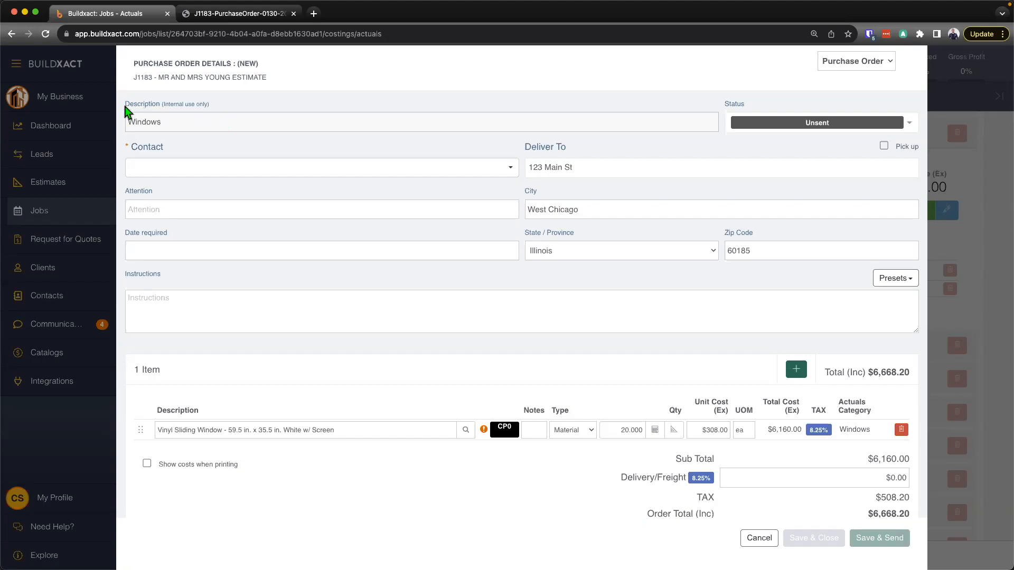
{"action": "double_click", "coordinate": [143, 121]}
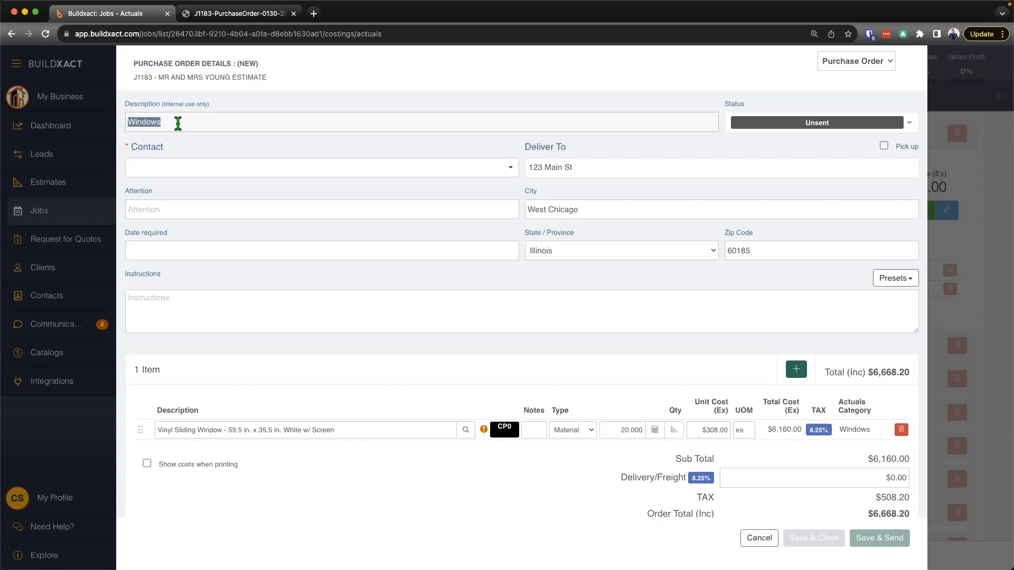
{"action": "left_click", "coordinate": [321, 167]}
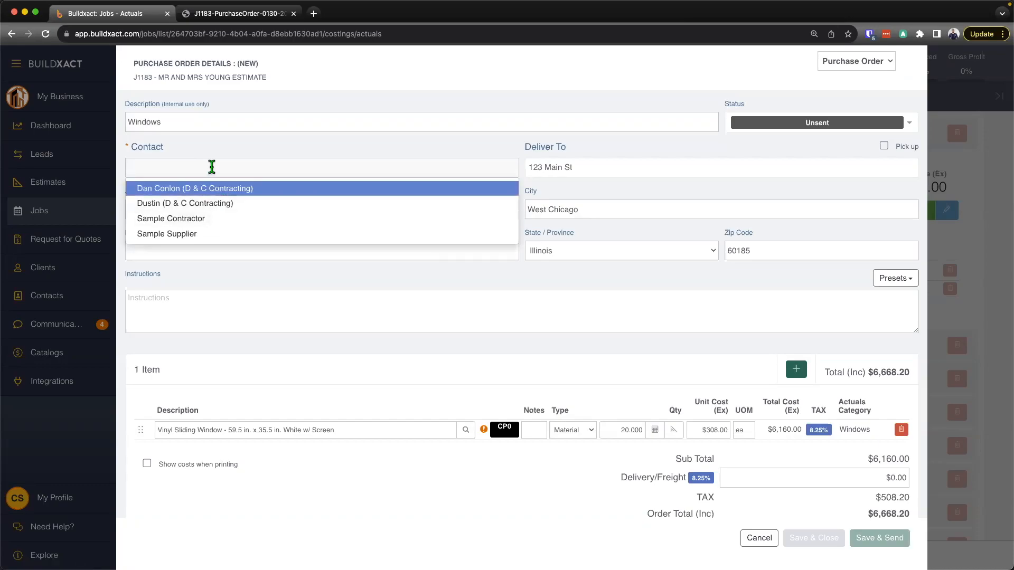
{"action": "type", "text": "Windows"}
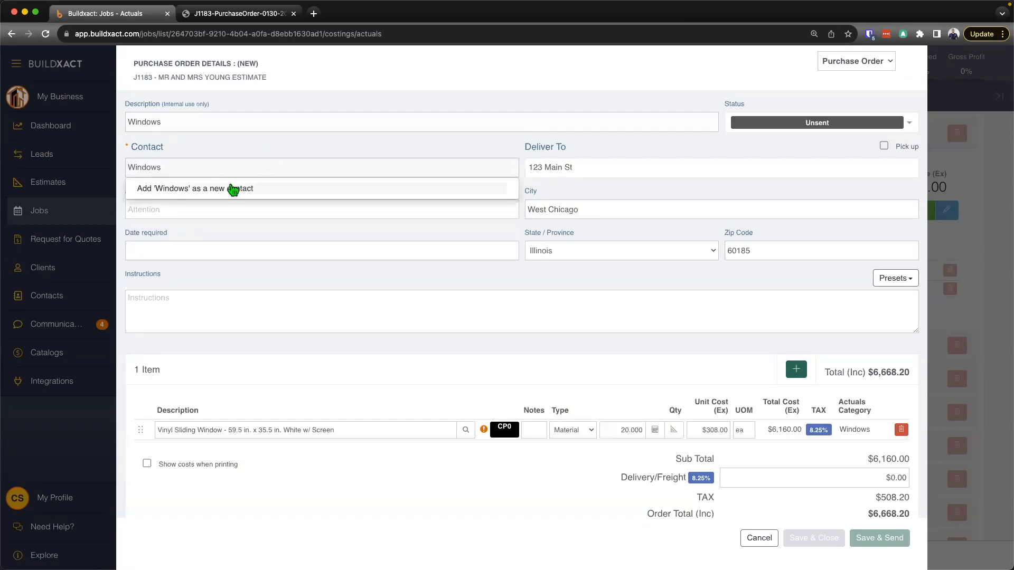
{"action": "double_click", "coordinate": [144, 167]}
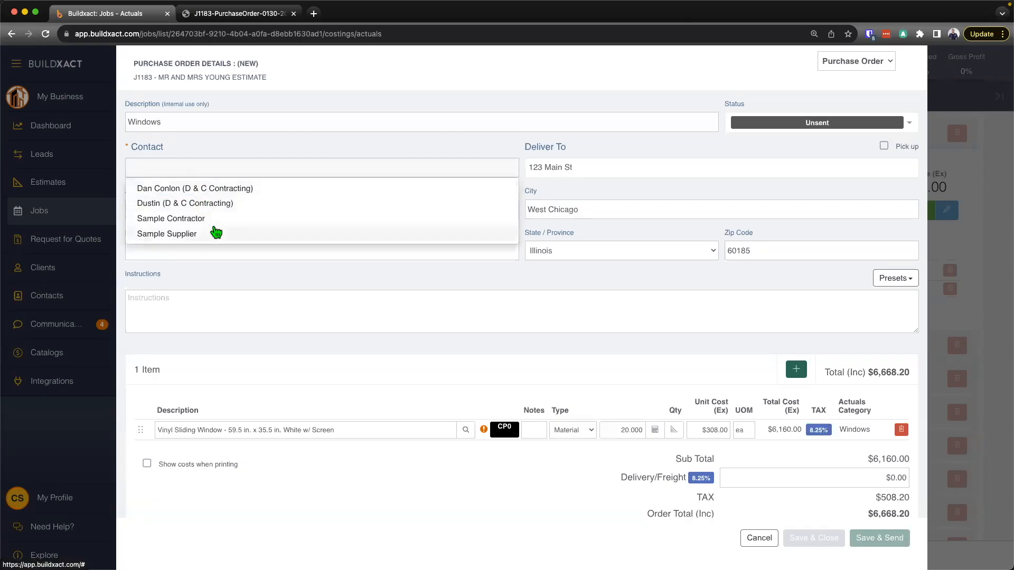
{"action": "left_click", "coordinate": [166, 234]}
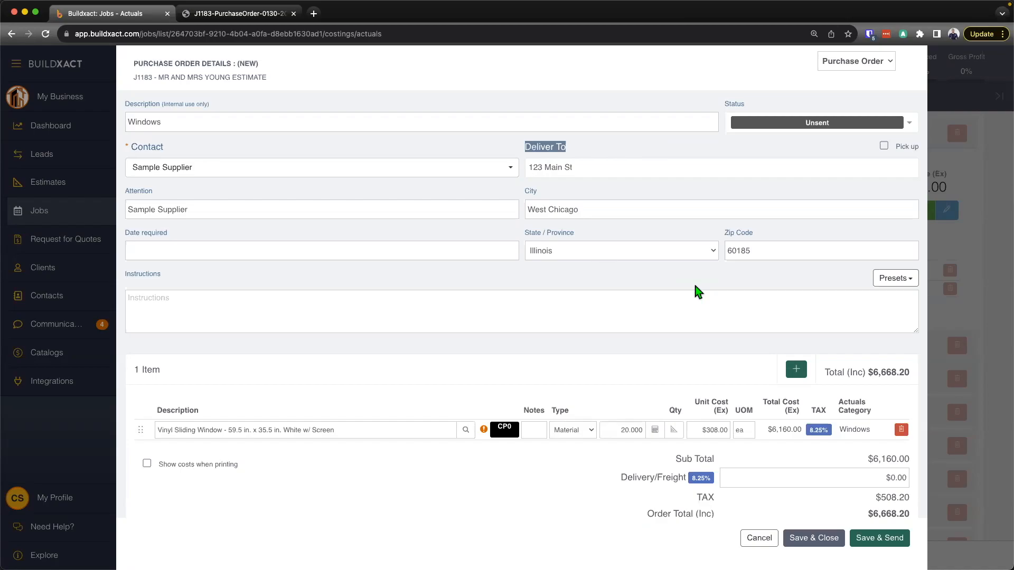
{"action": "mouse_move", "coordinate": [720, 290]}
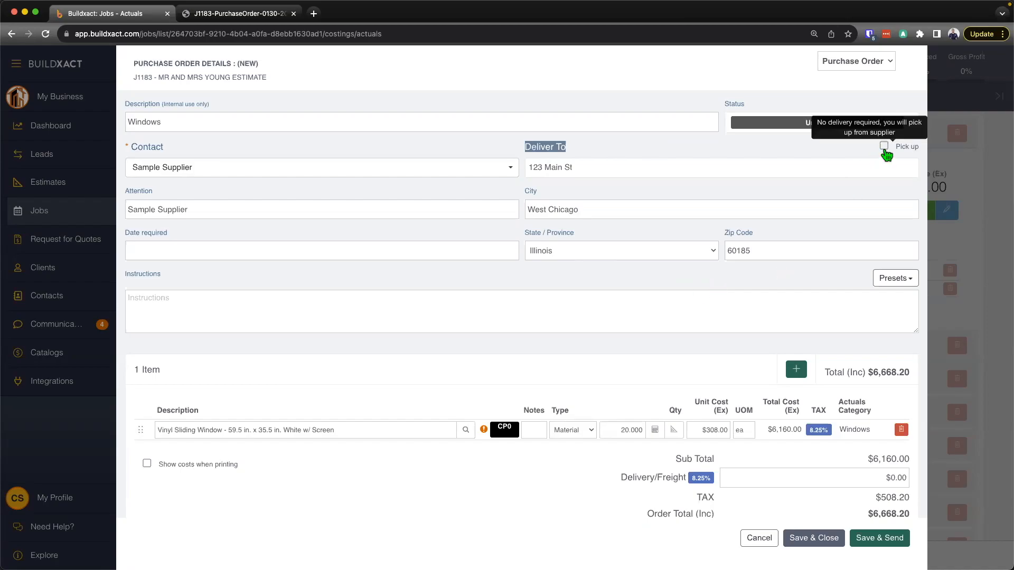
{"action": "mouse_move", "coordinate": [128, 237]}
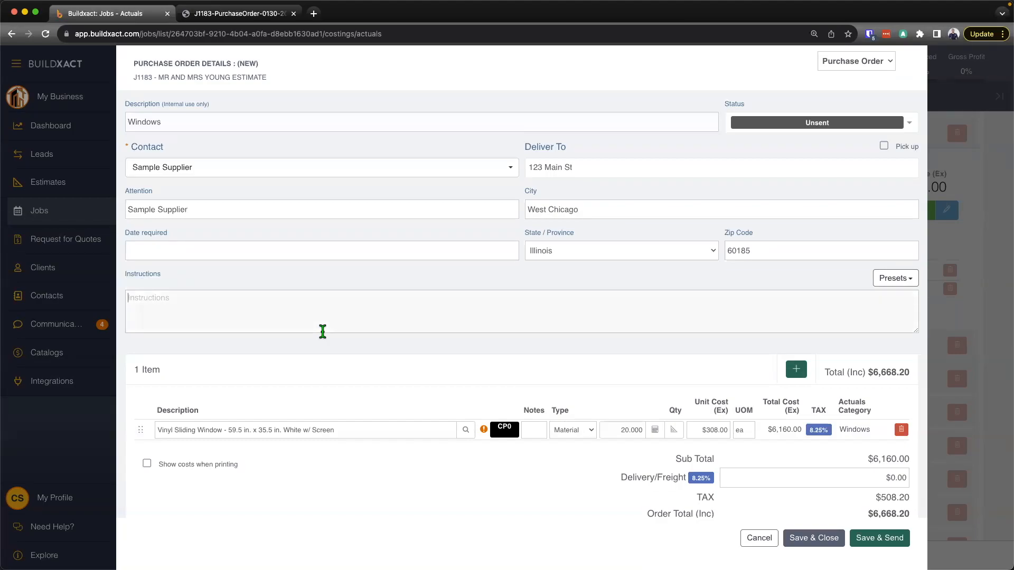
{"action": "mouse_move", "coordinate": [316, 330]}
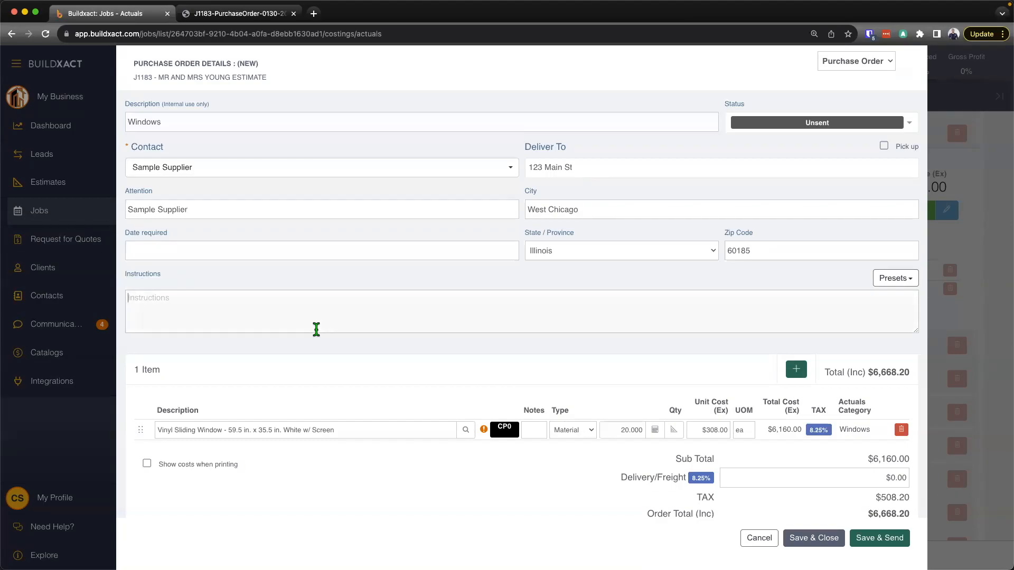
{"action": "scroll", "scroll_direction": "down", "scroll_amount": 3}
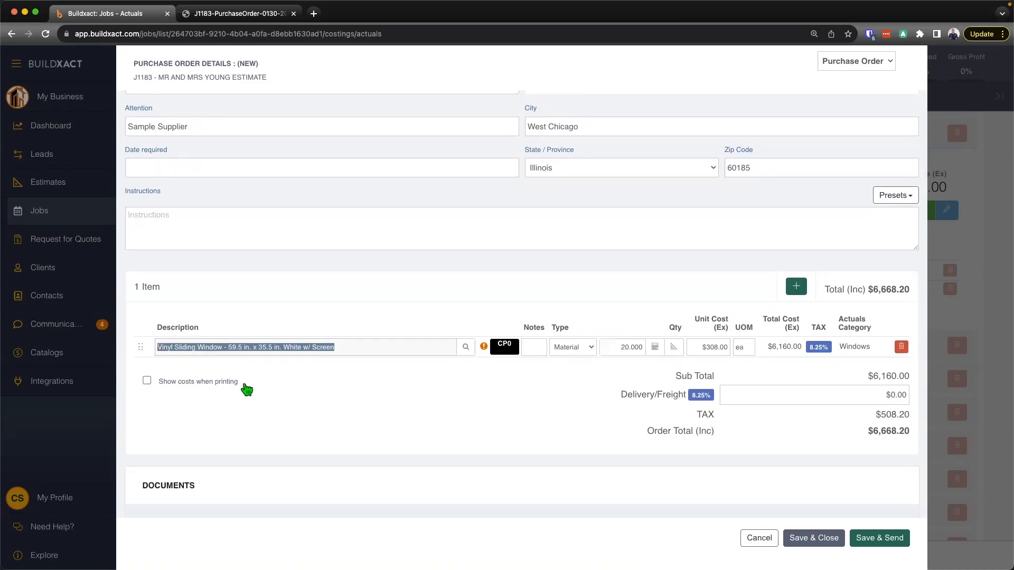
{"action": "mouse_move", "coordinate": [701, 371]}
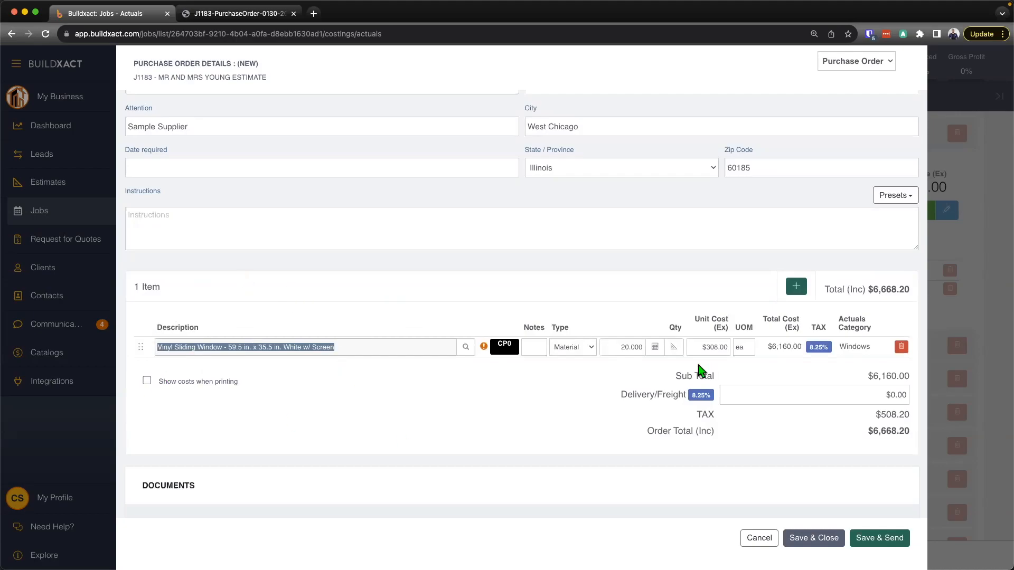
{"action": "left_click", "coordinate": [708, 348]}
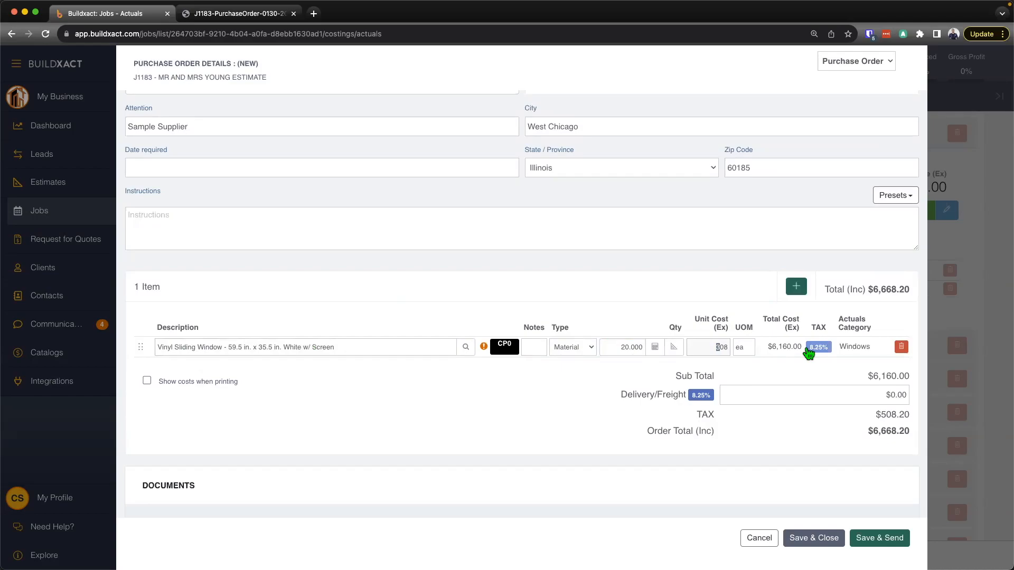
{"action": "mouse_move", "coordinate": [792, 362]}
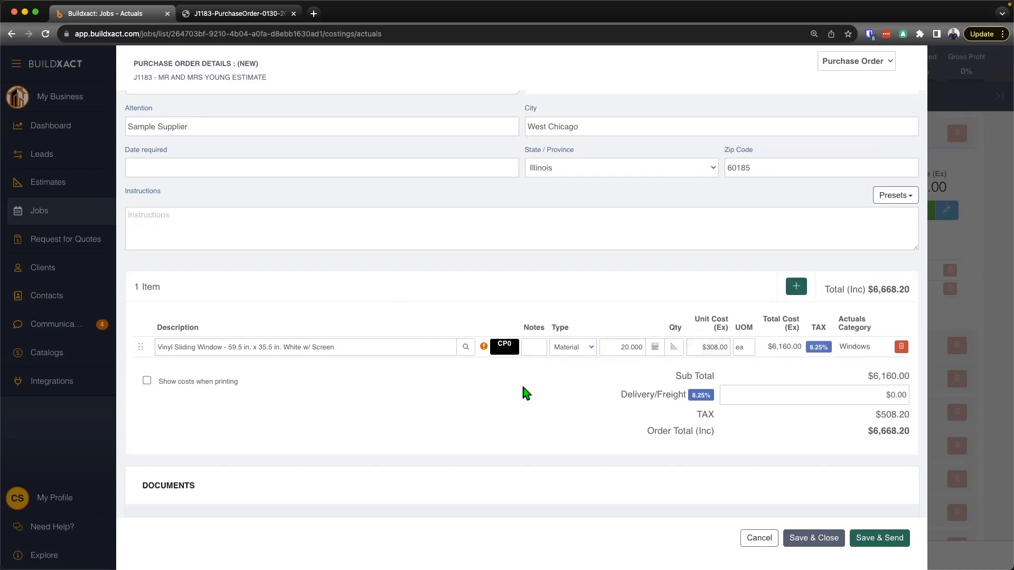
{"action": "mouse_move", "coordinate": [522, 393]}
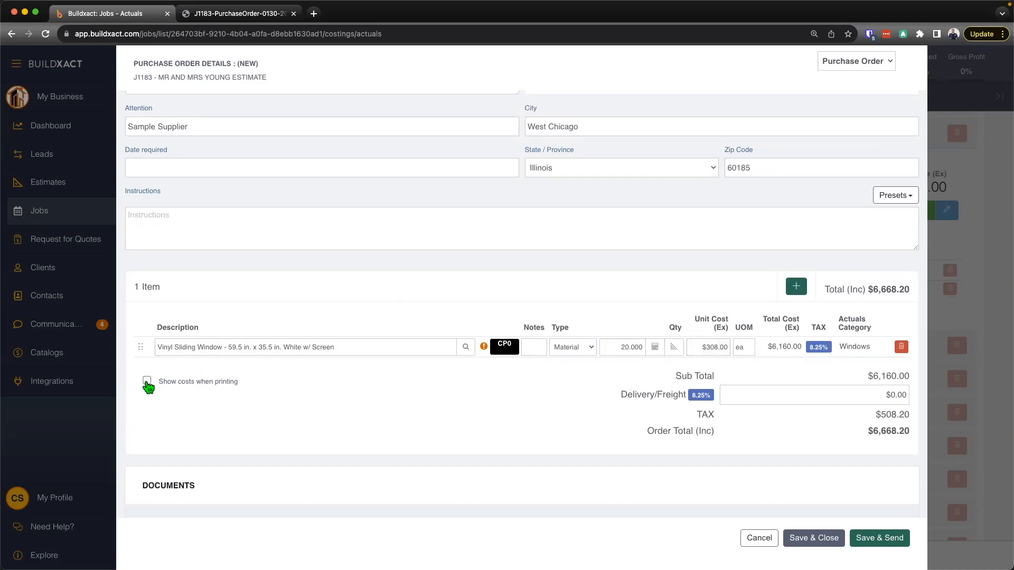
{"action": "left_click", "coordinate": [146, 381]}
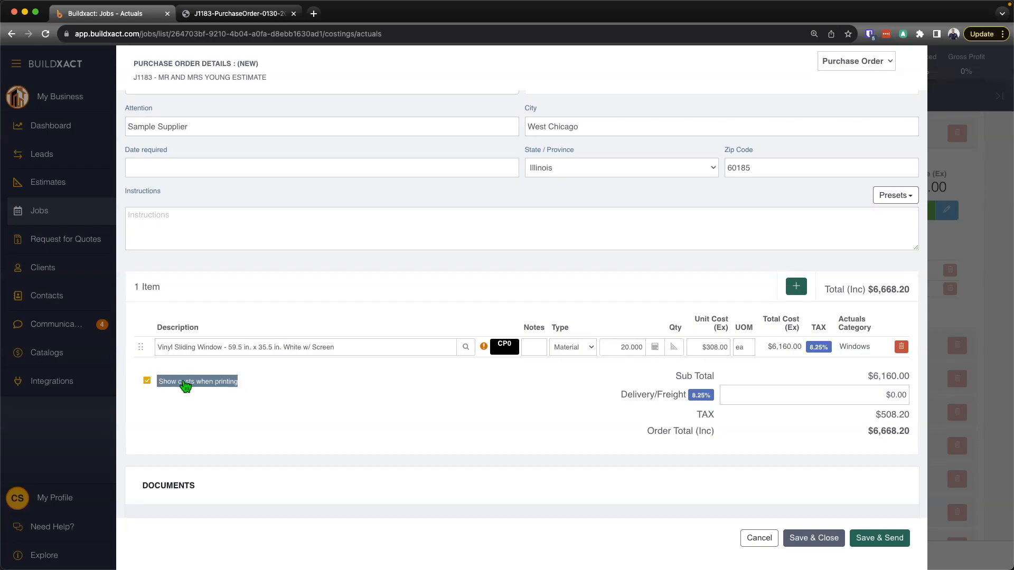
{"action": "left_click", "coordinate": [147, 381]}
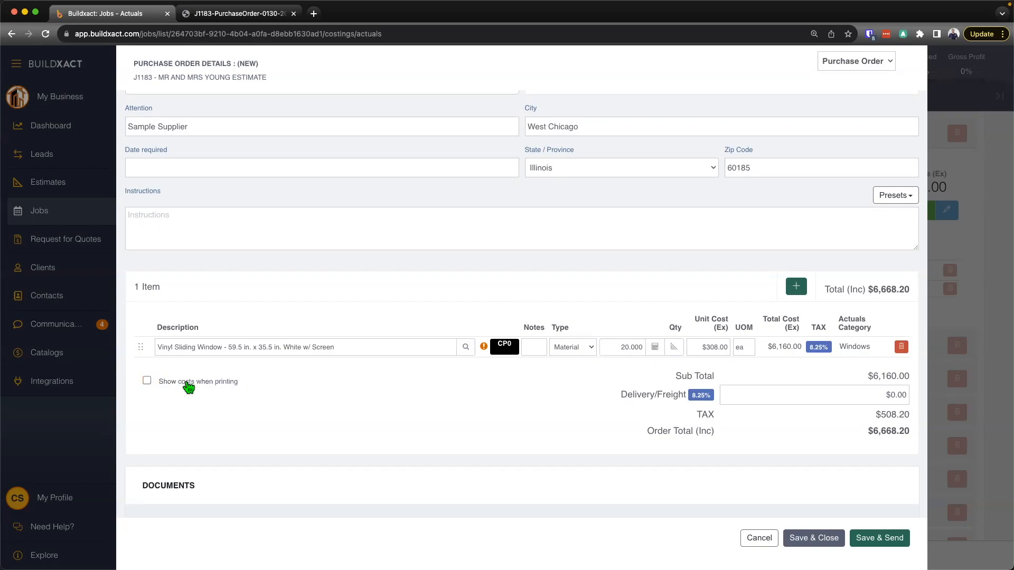
{"action": "mouse_move", "coordinate": [196, 390]}
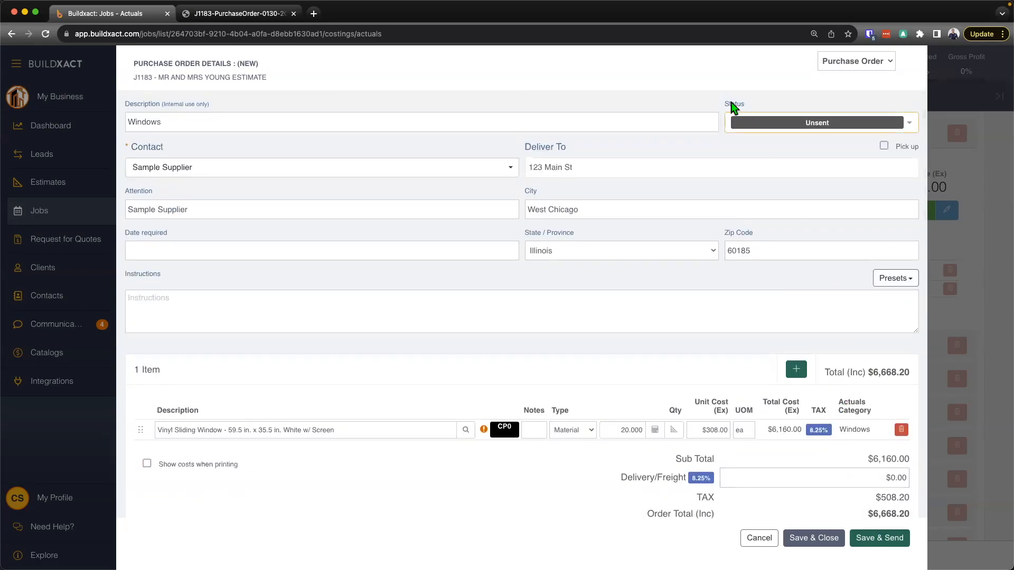
Step: Mark the Windows purchase order as Sent, save it, and check the Ordered flag on the window line
{"action": "left_click", "coordinate": [818, 123]}
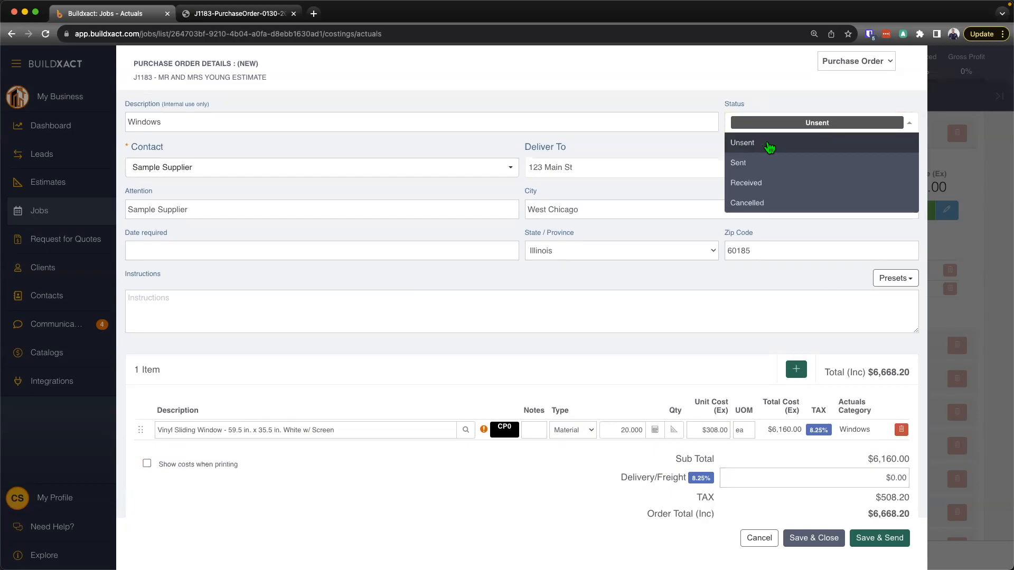
{"action": "left_click", "coordinate": [738, 162]}
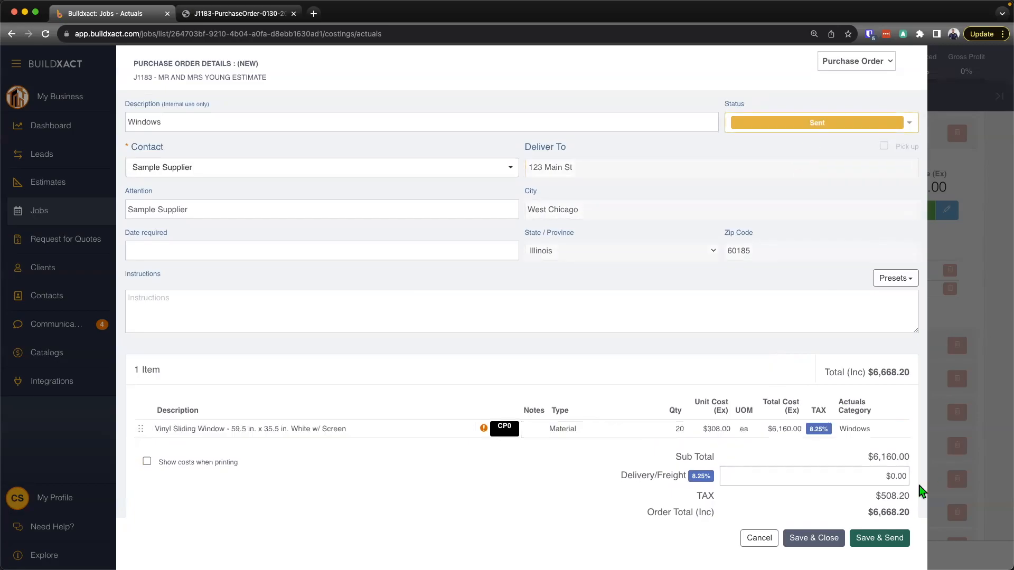
{"action": "left_click", "coordinate": [879, 537]}
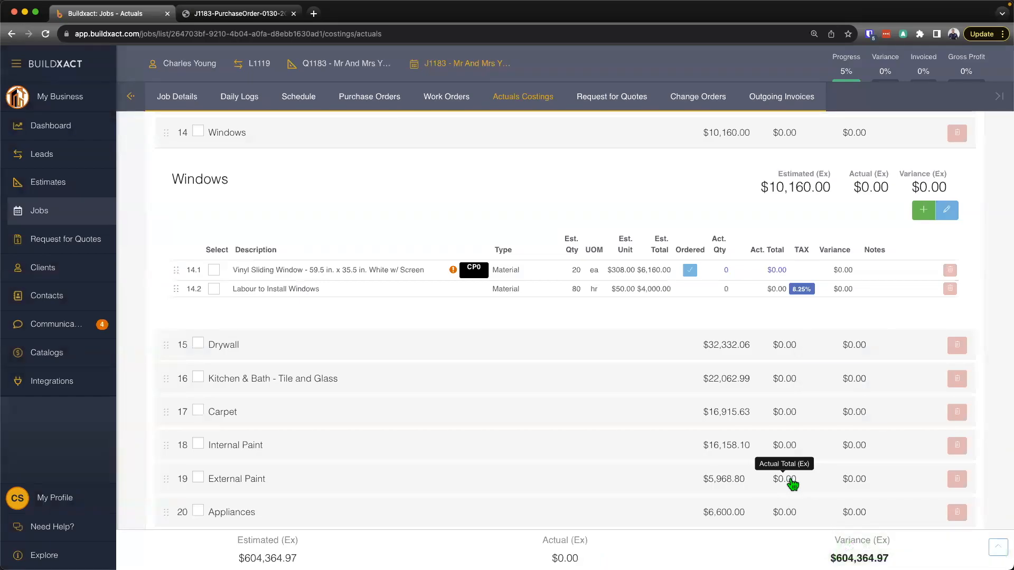
{"action": "mouse_move", "coordinate": [773, 433]}
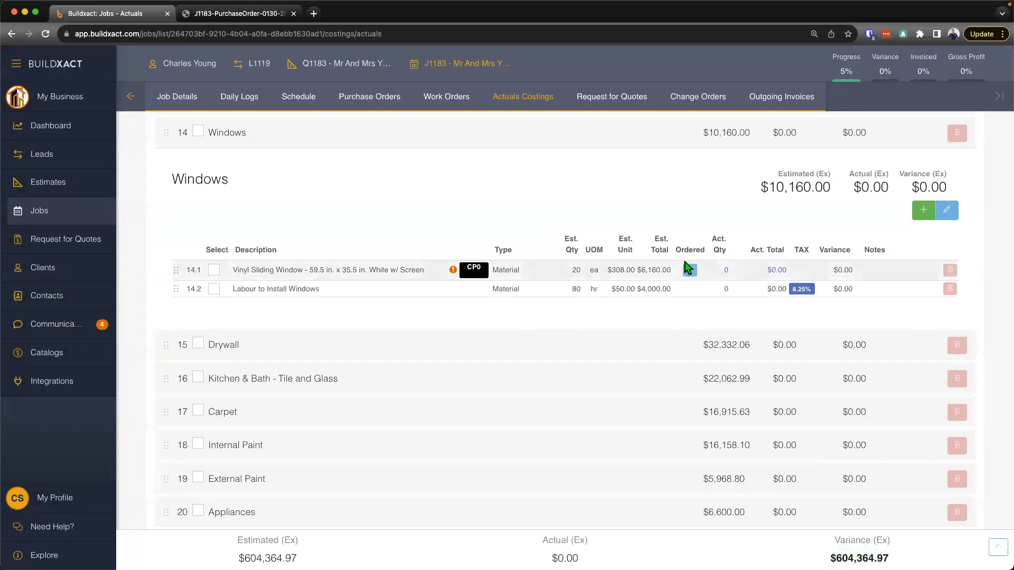
{"action": "left_click", "coordinate": [690, 270]}
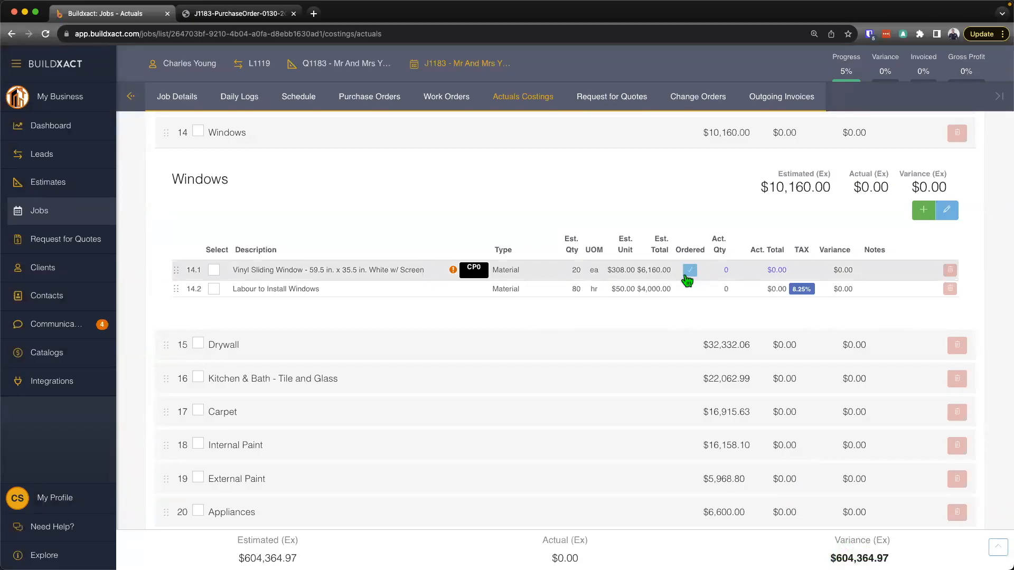
Step: View order 0133 Windows in the Purchase Orders list and generate a PDF copy of it
{"action": "left_click", "coordinate": [370, 96]}
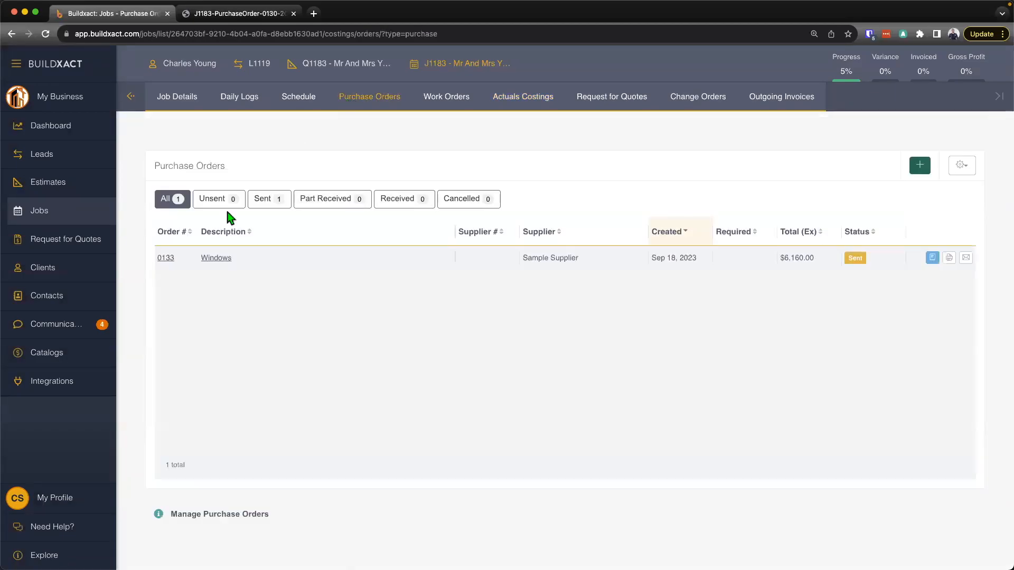
{"action": "mouse_move", "coordinate": [949, 258]}
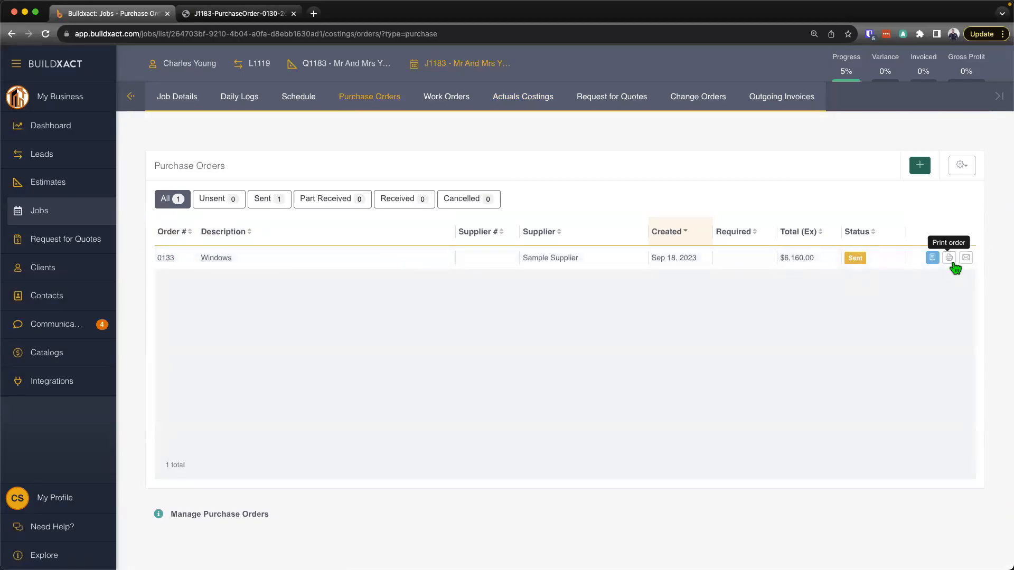
{"action": "left_click", "coordinate": [948, 257]}
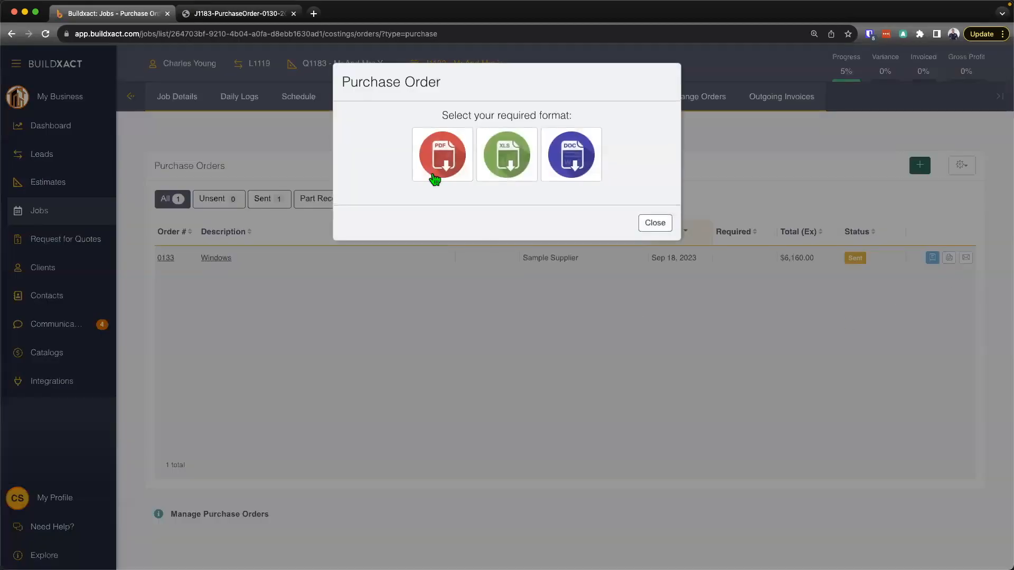
{"action": "left_click", "coordinate": [442, 154]}
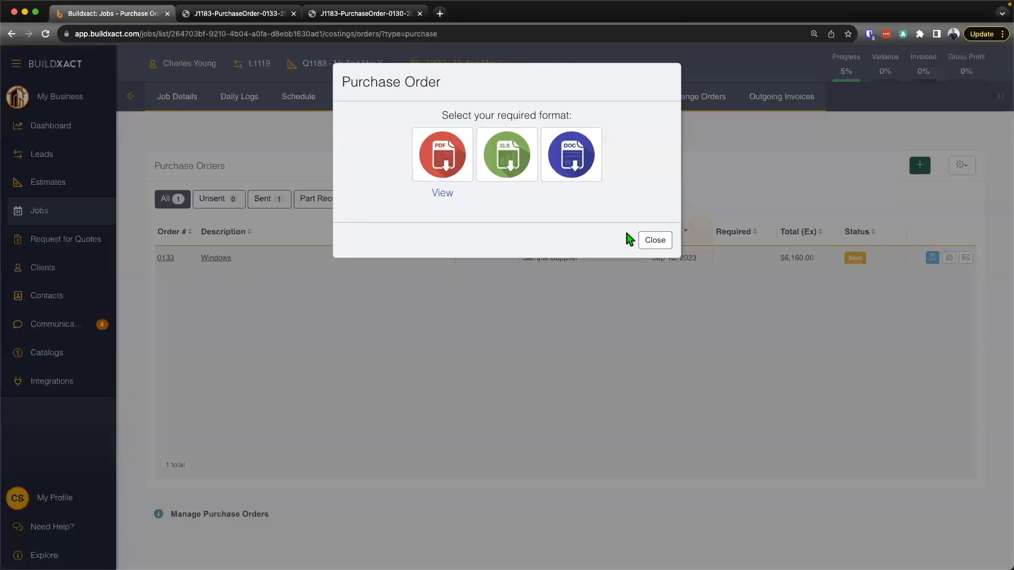
{"action": "left_click", "coordinate": [654, 240]}
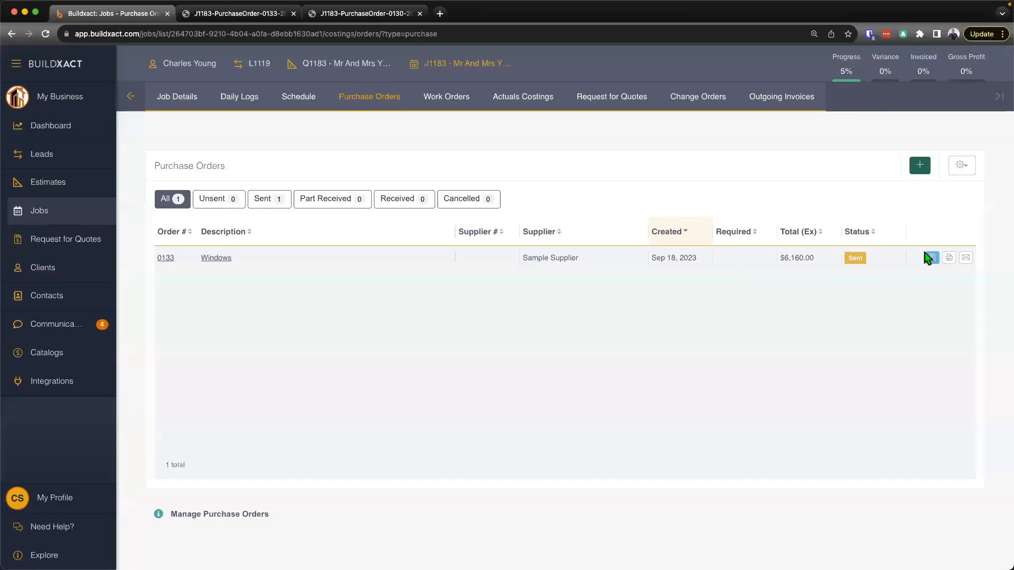
Step: Review the purchase order terms and conditions for contractors and suppliers
{"action": "left_click", "coordinate": [961, 164]}
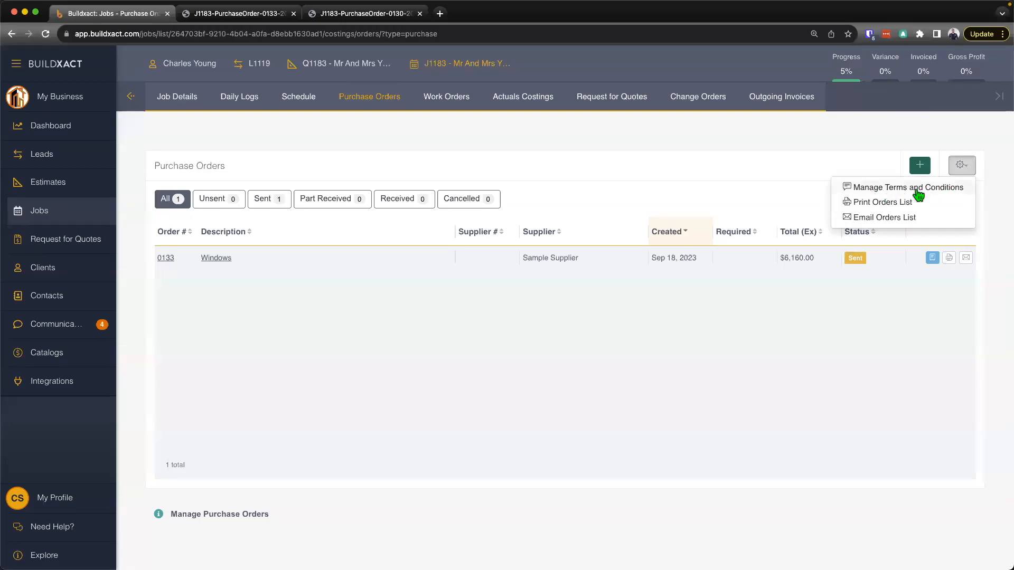
{"action": "left_click", "coordinate": [908, 188]}
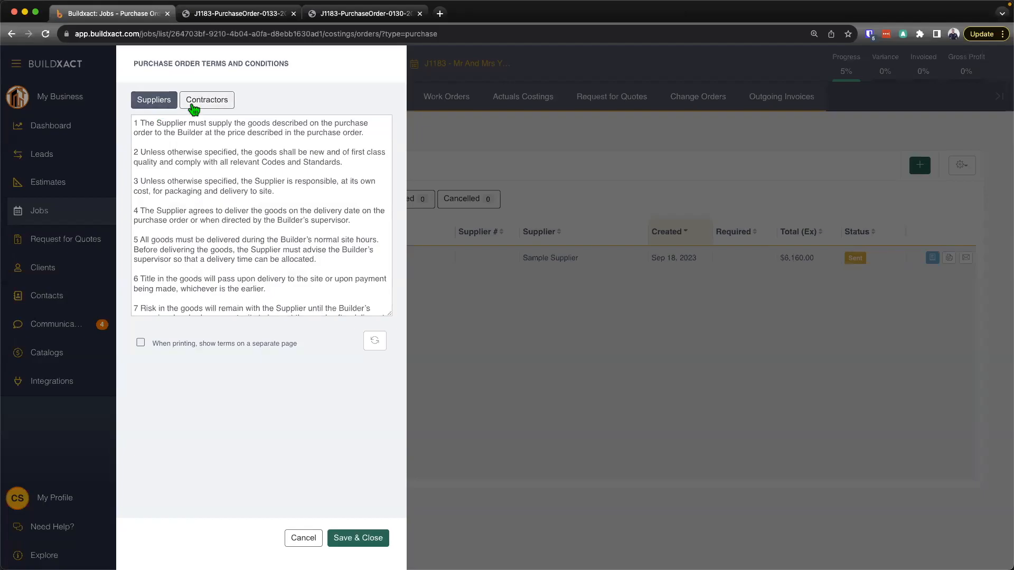
{"action": "left_click", "coordinate": [206, 100]}
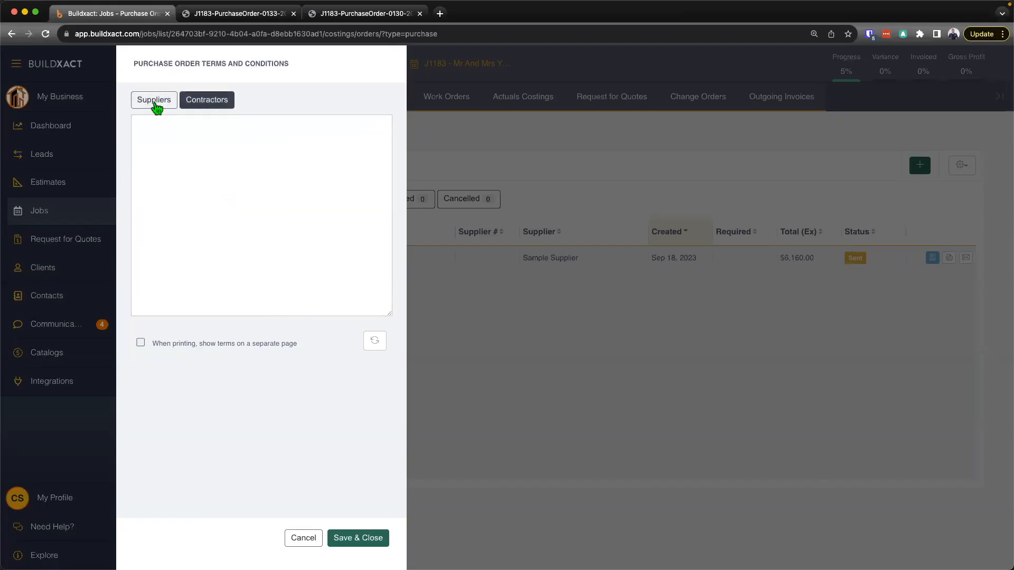
{"action": "left_click", "coordinate": [154, 99]}
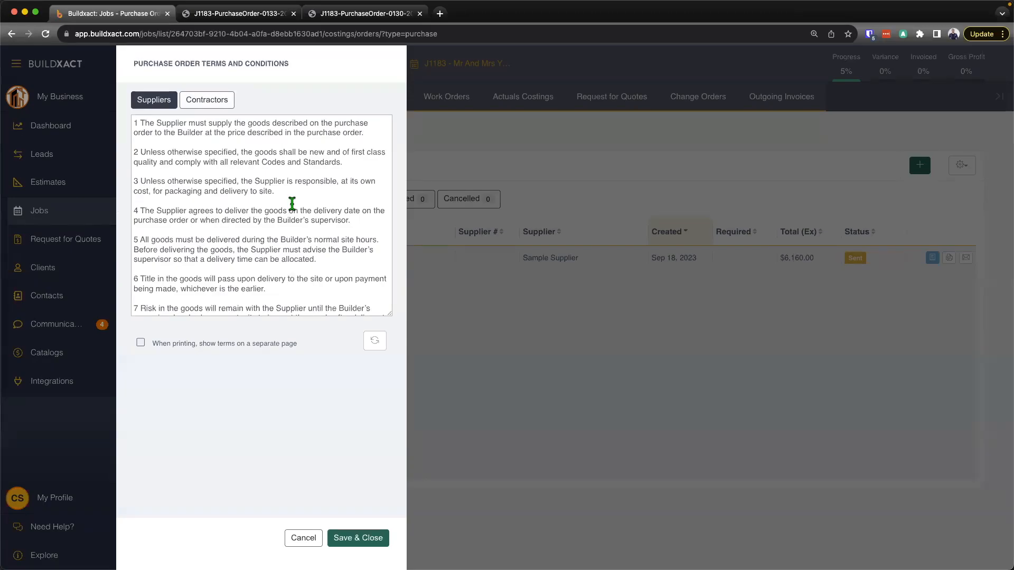
{"action": "left_click", "coordinate": [358, 538]}
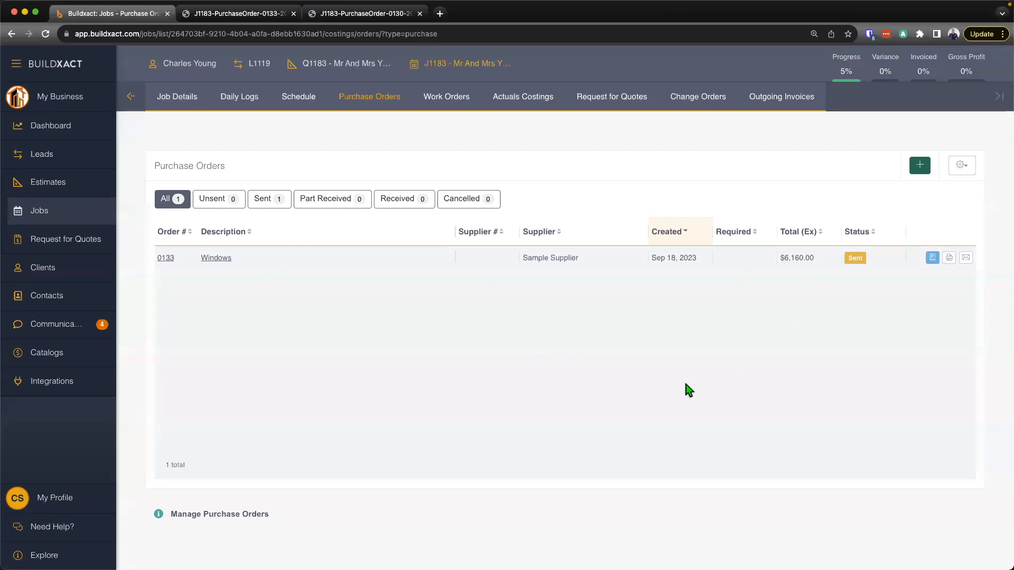
{"action": "mouse_move", "coordinate": [606, 388]}
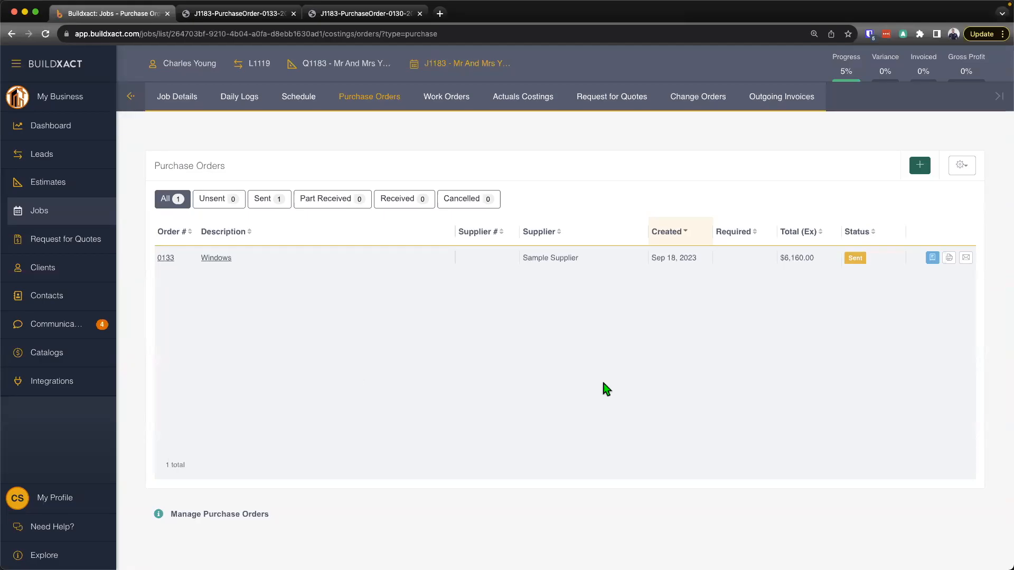
{"action": "mouse_move", "coordinate": [216, 258]}
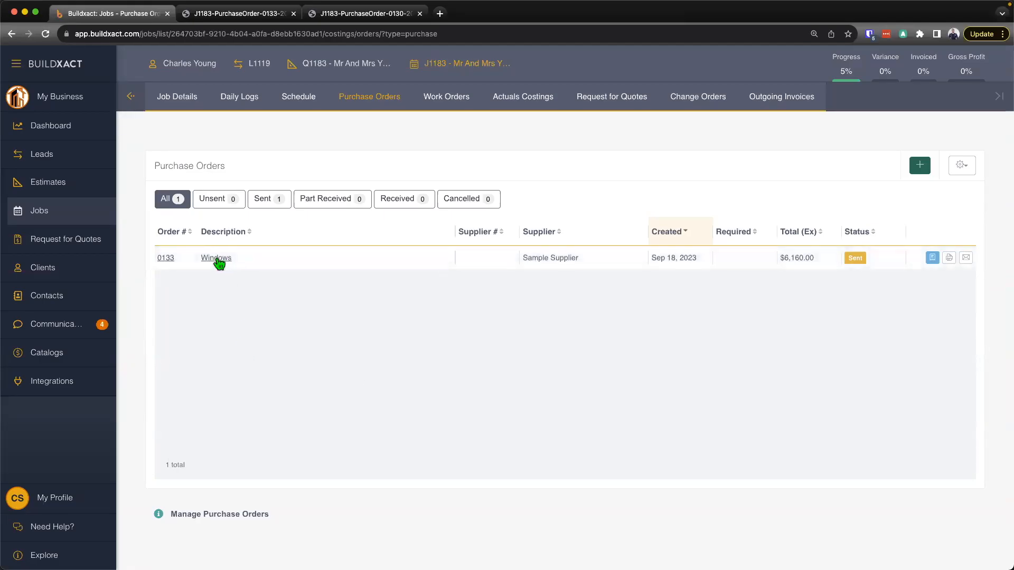
Step: Reopen Windows order 0133 and set its status to Received, bringing up the invoice/receipt form
{"action": "left_click", "coordinate": [216, 257]}
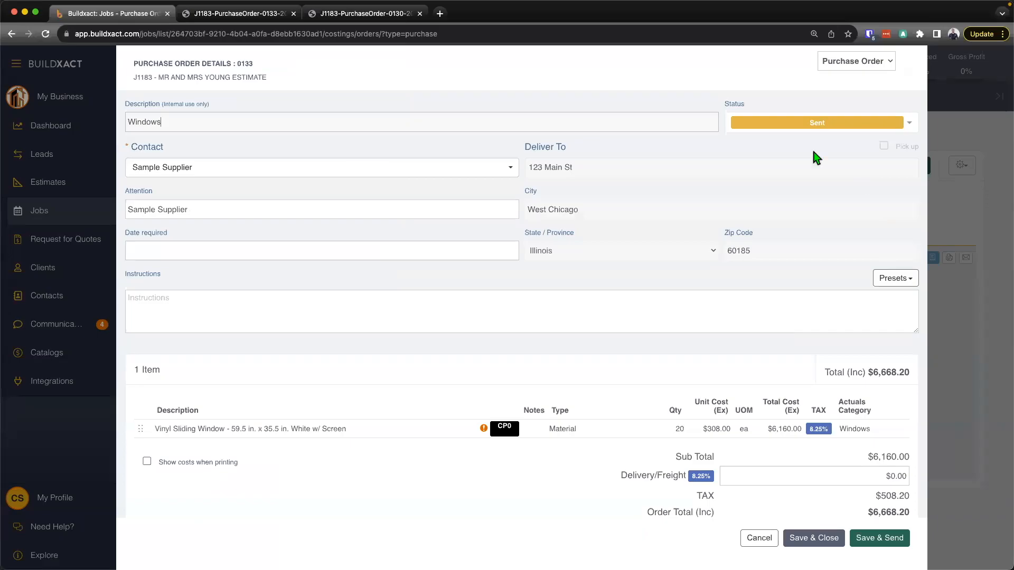
{"action": "left_click", "coordinate": [817, 122]}
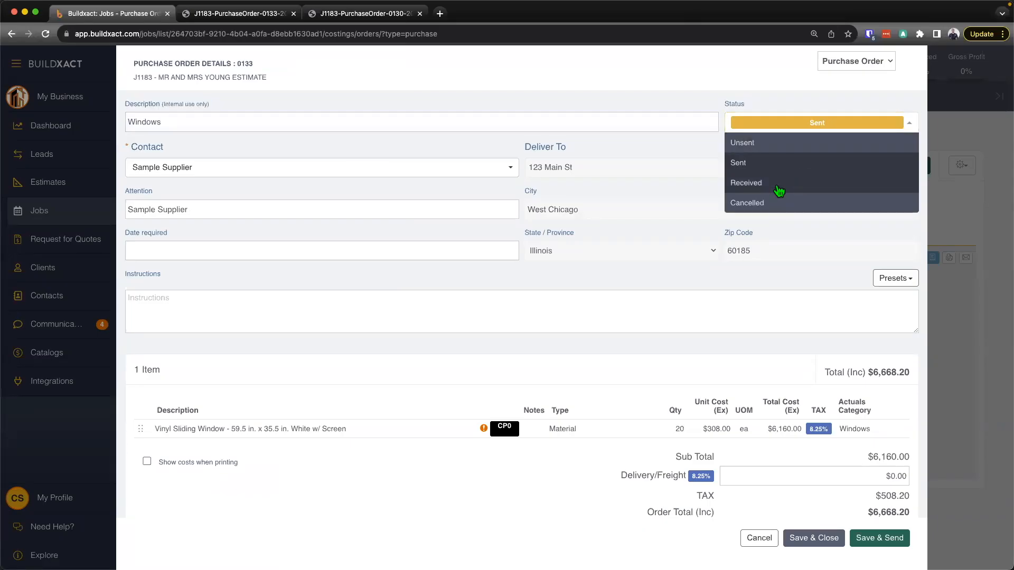
{"action": "left_click", "coordinate": [746, 183]}
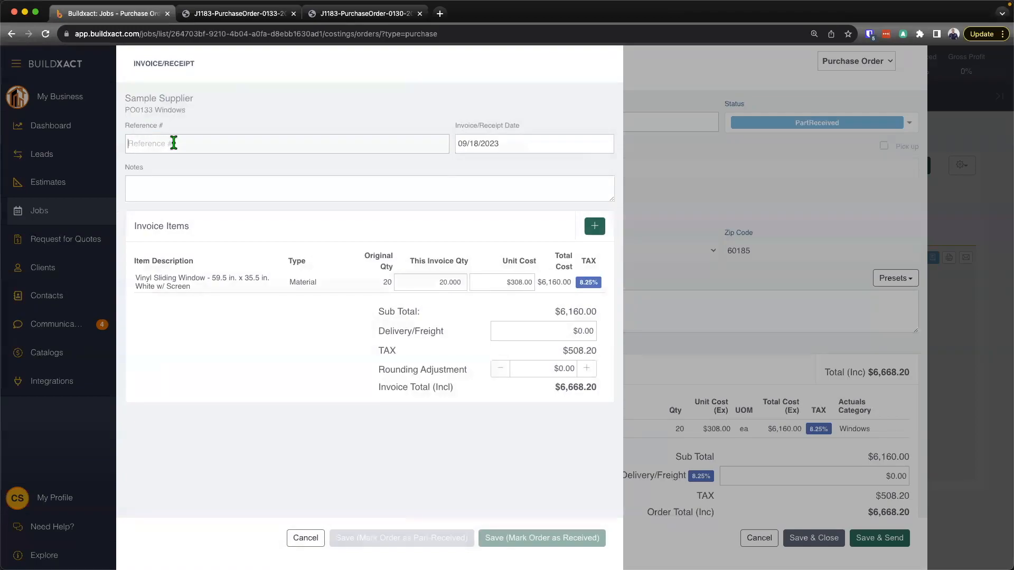
Step: Record invoice #5441122 dated September 12, 2023 at $295 per window and mark the order received
{"action": "type", "text": "#"}
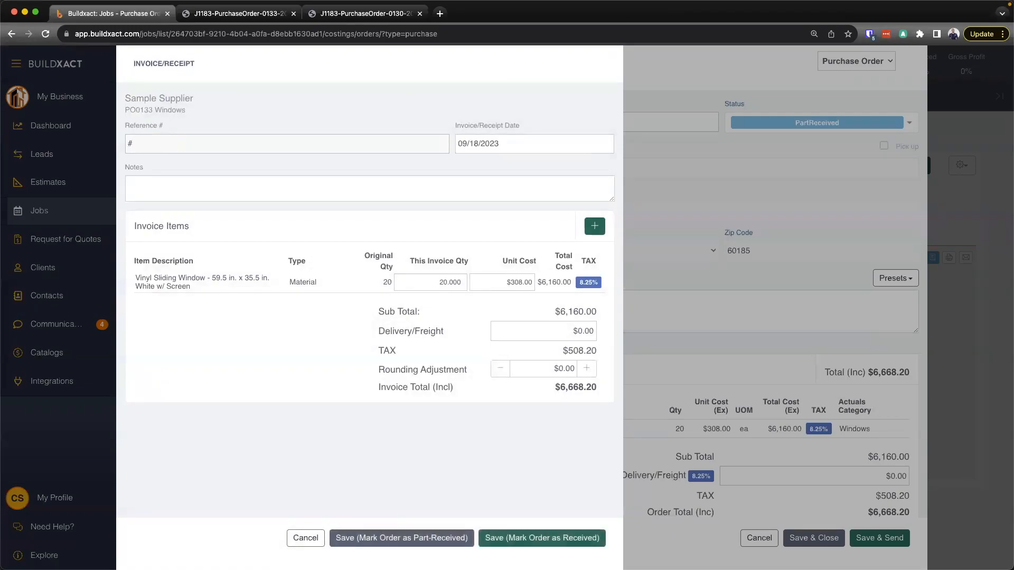
{"action": "type", "text": "5441122"}
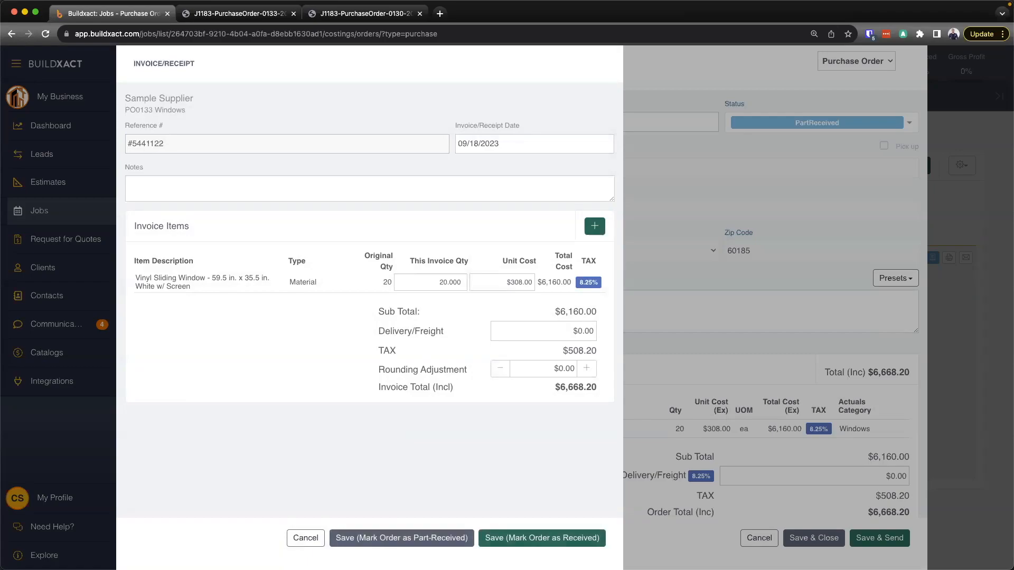
{"action": "left_click", "coordinate": [530, 144]}
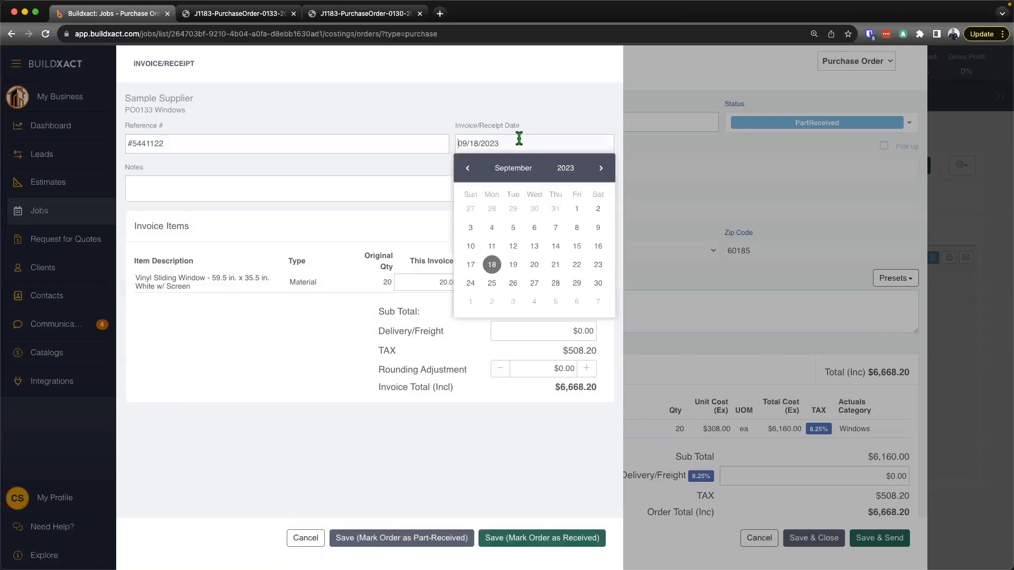
{"action": "left_click", "coordinate": [512, 246]}
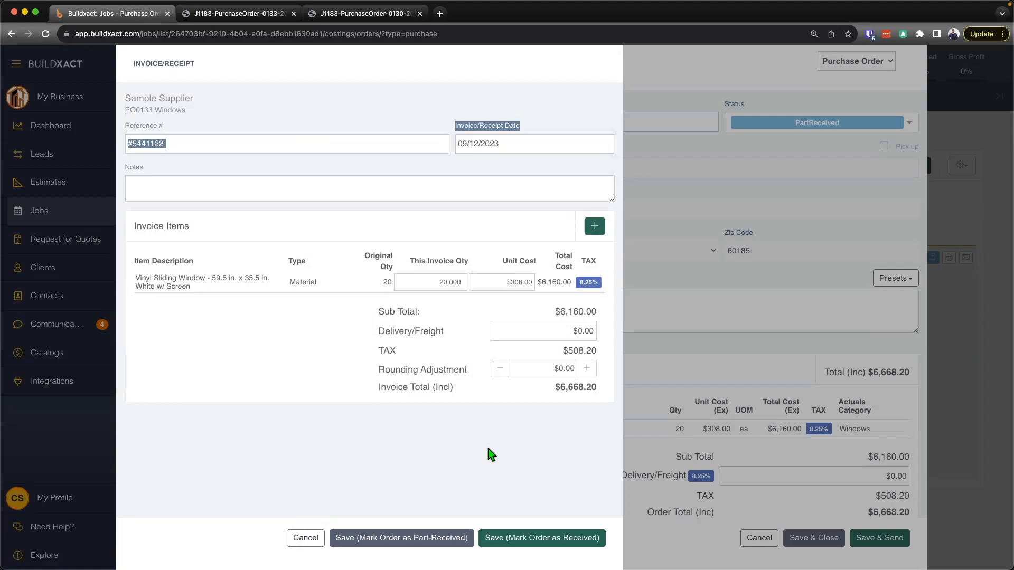
{"action": "mouse_move", "coordinate": [371, 283]}
{"action": "type", "text": "295"}
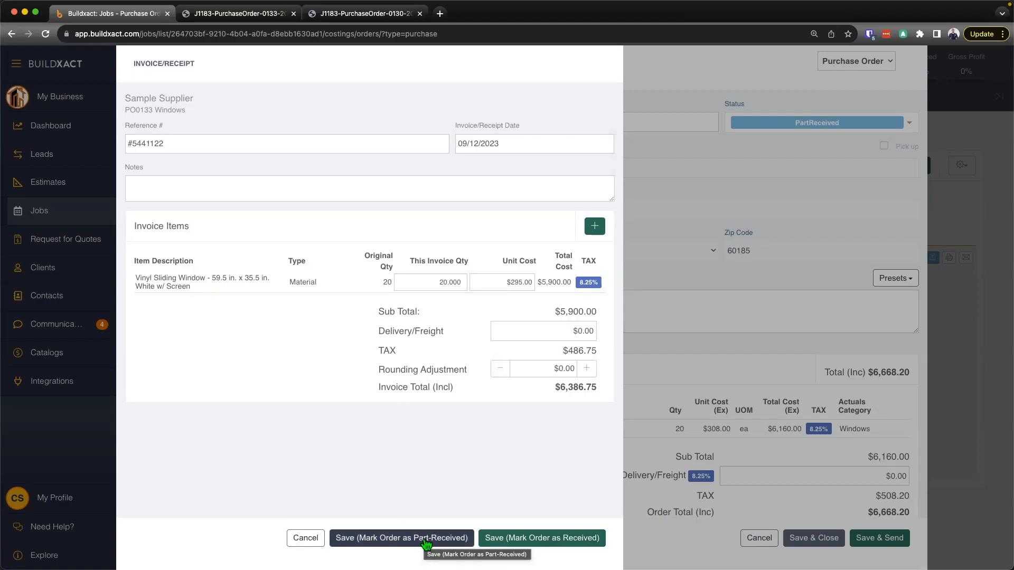
{"action": "mouse_move", "coordinate": [536, 511]}
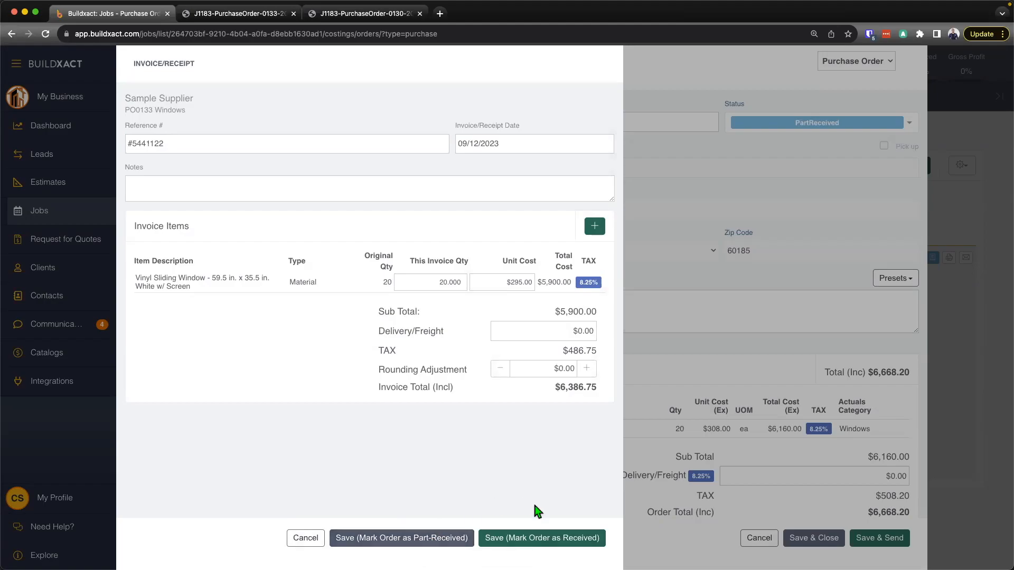
{"action": "mouse_move", "coordinate": [542, 538]}
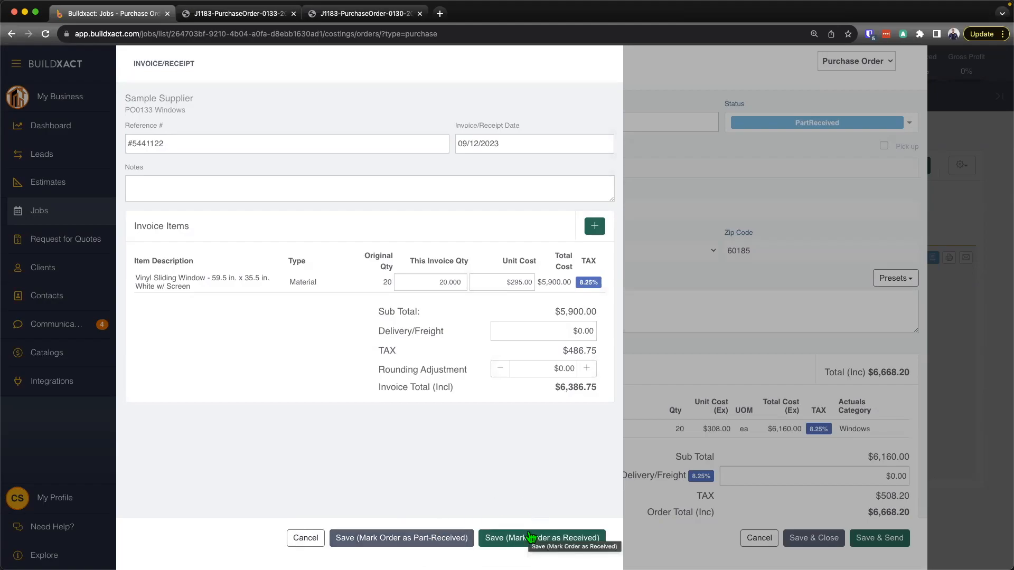
{"action": "left_click", "coordinate": [542, 537]}
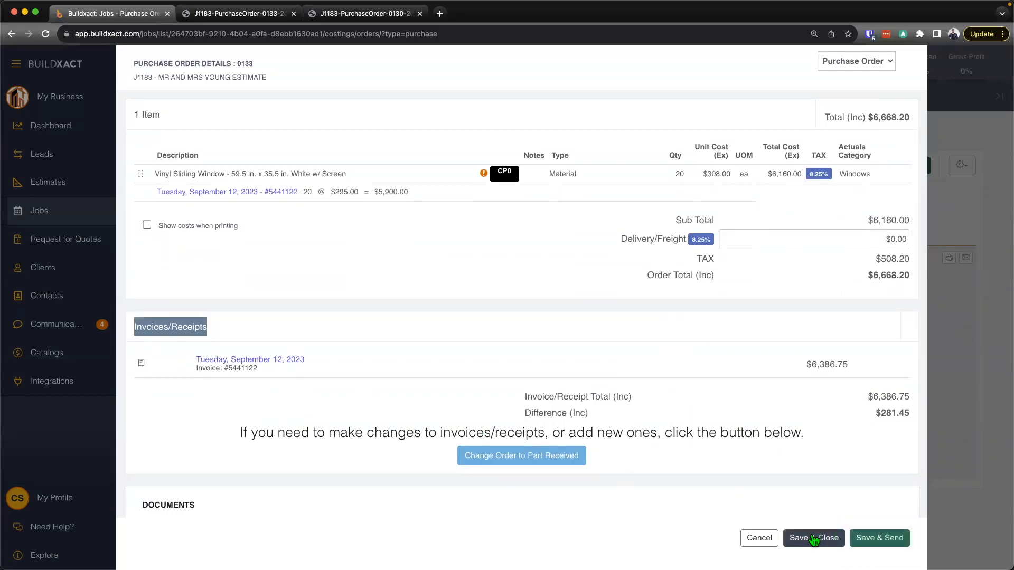
Step: Close the received Windows order and view the Windows category's $5,900 actual cost in Actuals Costings
{"action": "left_click", "coordinate": [814, 537]}
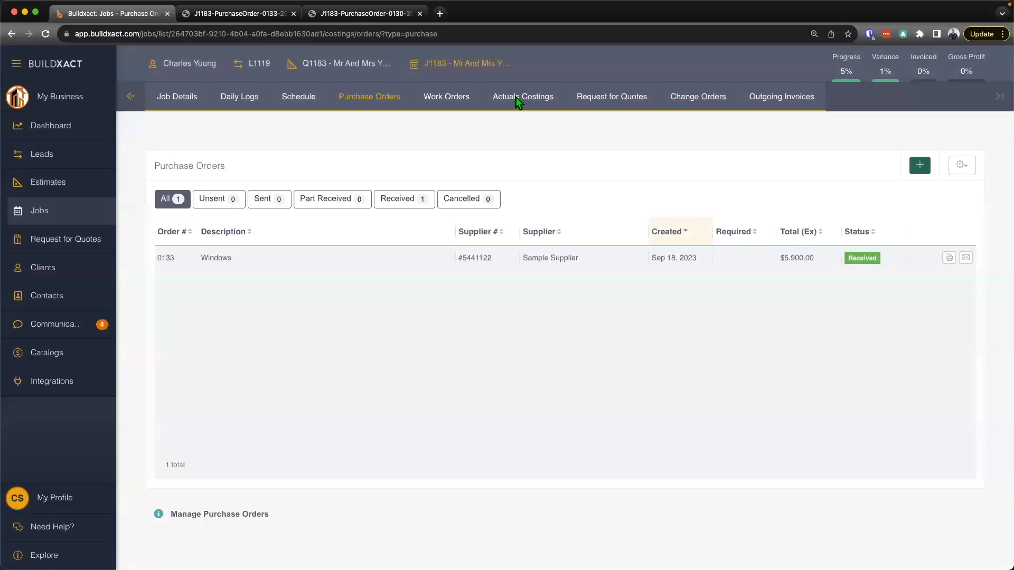
{"action": "left_click", "coordinate": [522, 96]}
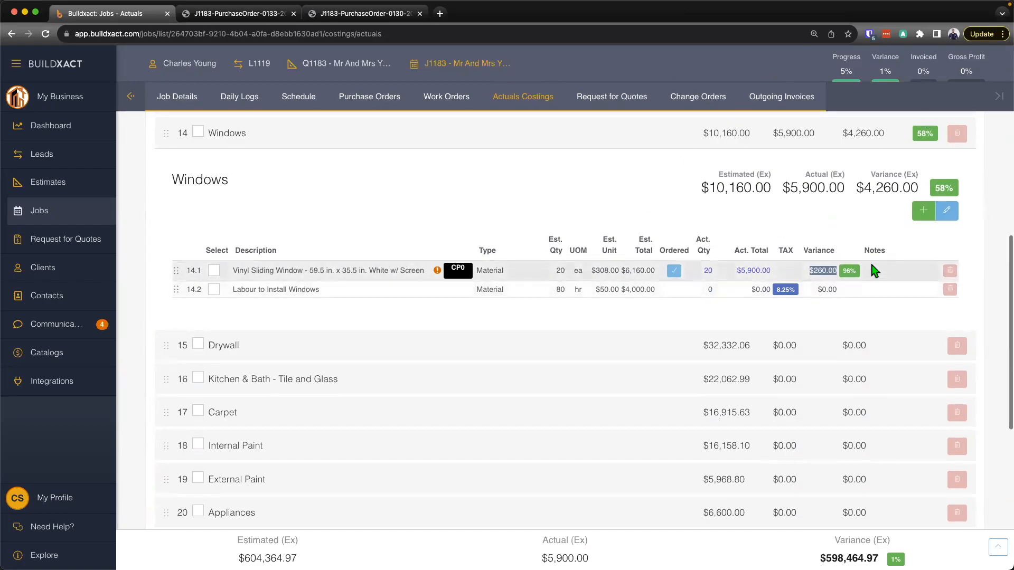
{"action": "scroll", "scroll_direction": "down", "scroll_amount": 3}
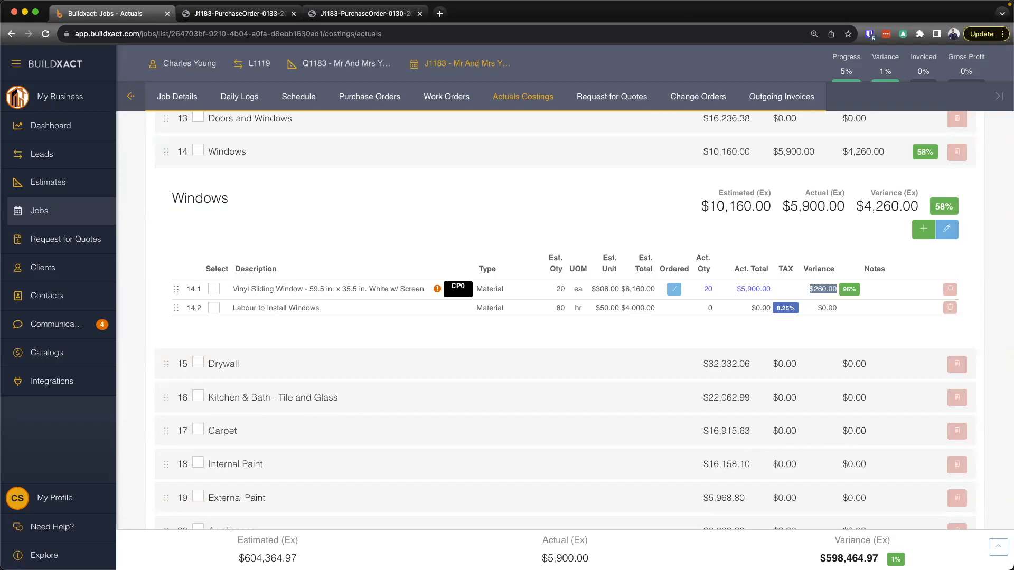
Step: Start a purchase order for Plumber - Labor and Supply described 'Plumbing' with Sample Contractor as contact
{"action": "scroll", "scroll_direction": "down", "scroll_amount": 3}
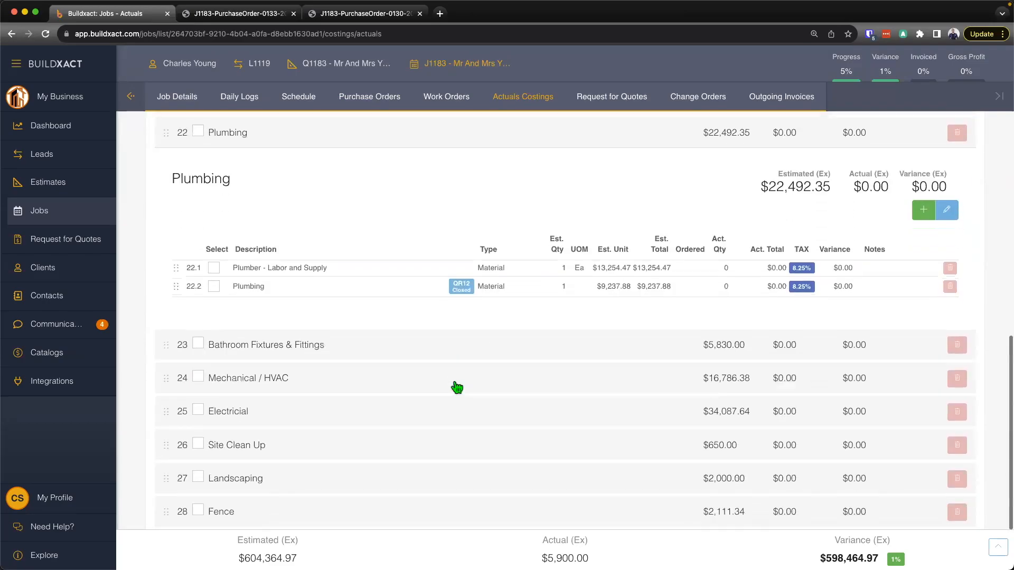
{"action": "left_click", "coordinate": [214, 267]}
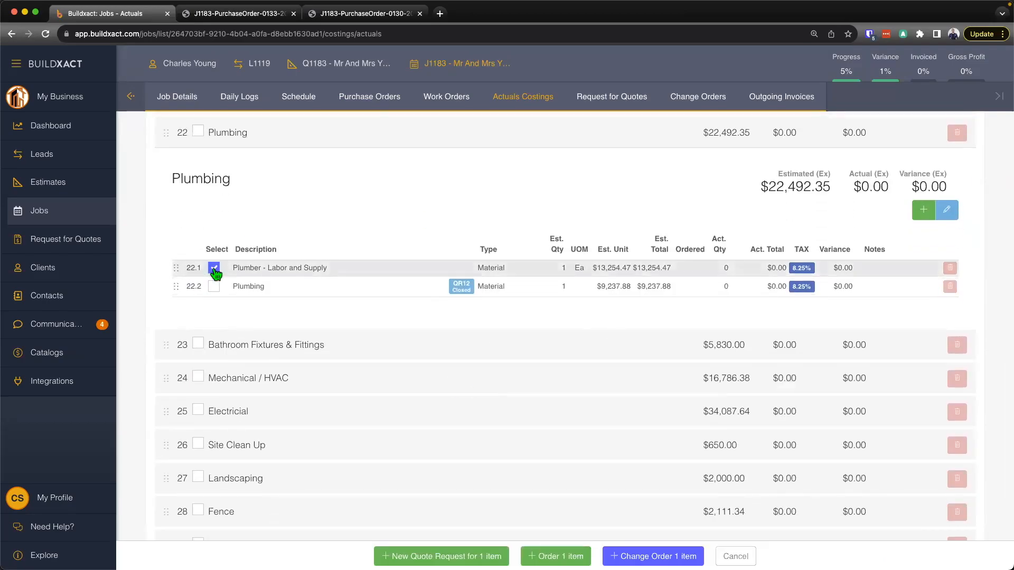
{"action": "left_click", "coordinate": [555, 556]}
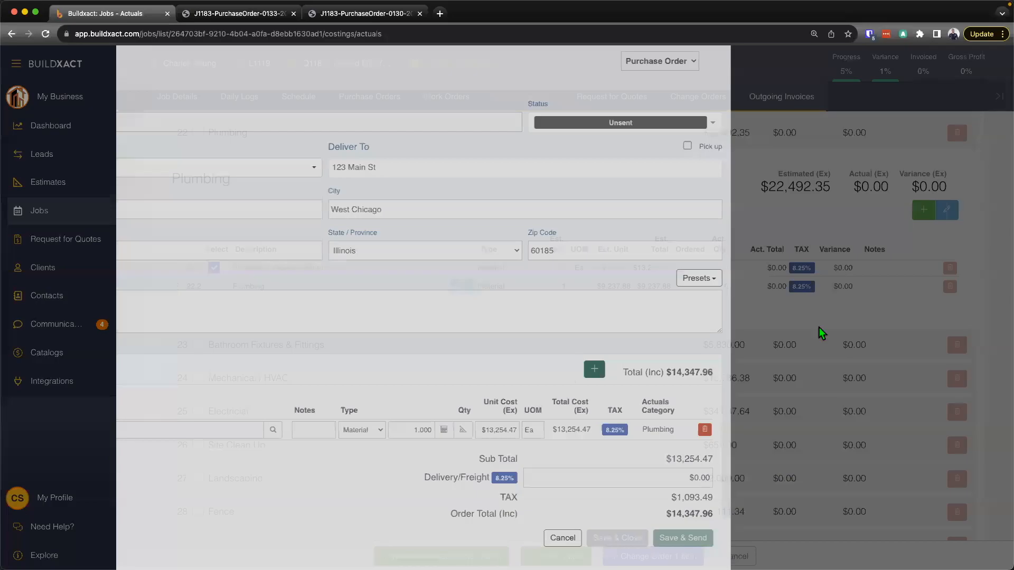
{"action": "type", "text": "P"}
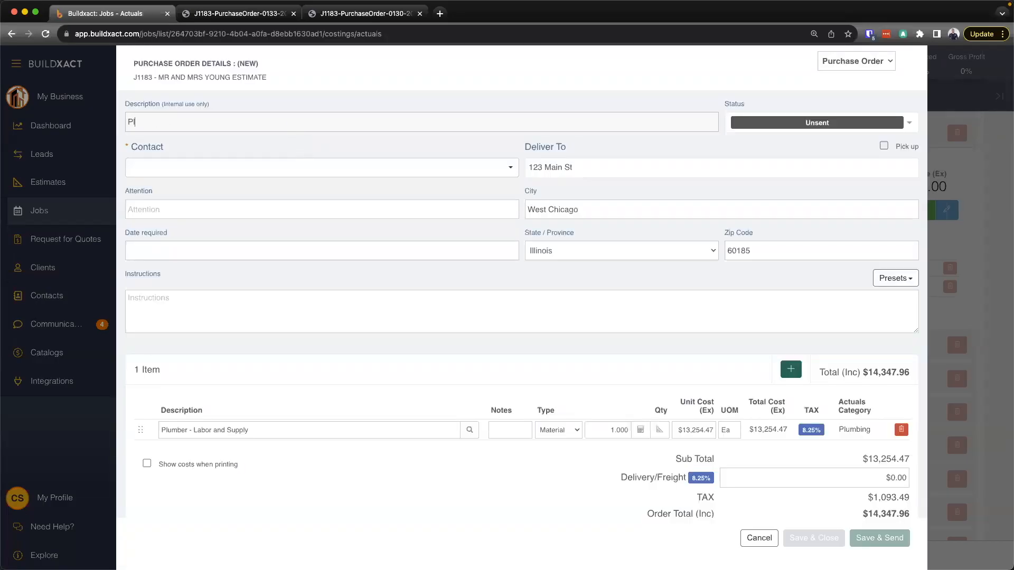
{"action": "type", "text": "lumbing"}
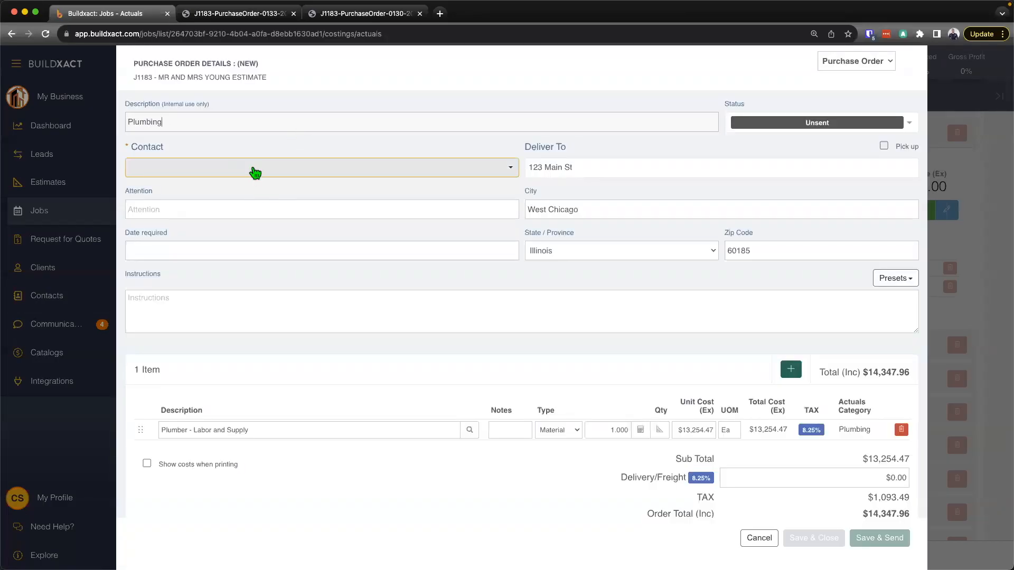
{"action": "left_click", "coordinate": [321, 167]}
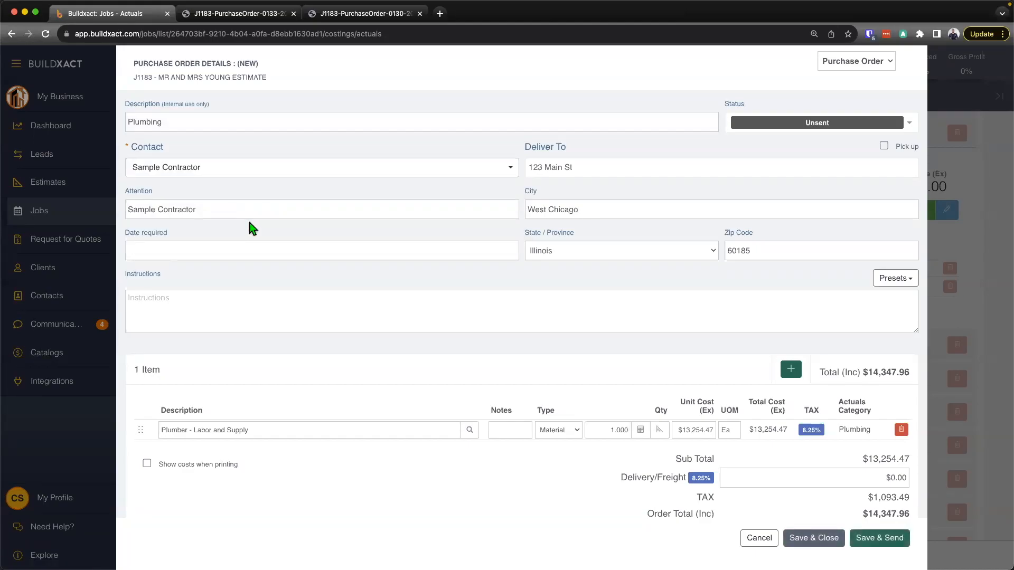
{"action": "mouse_move", "coordinate": [401, 240]}
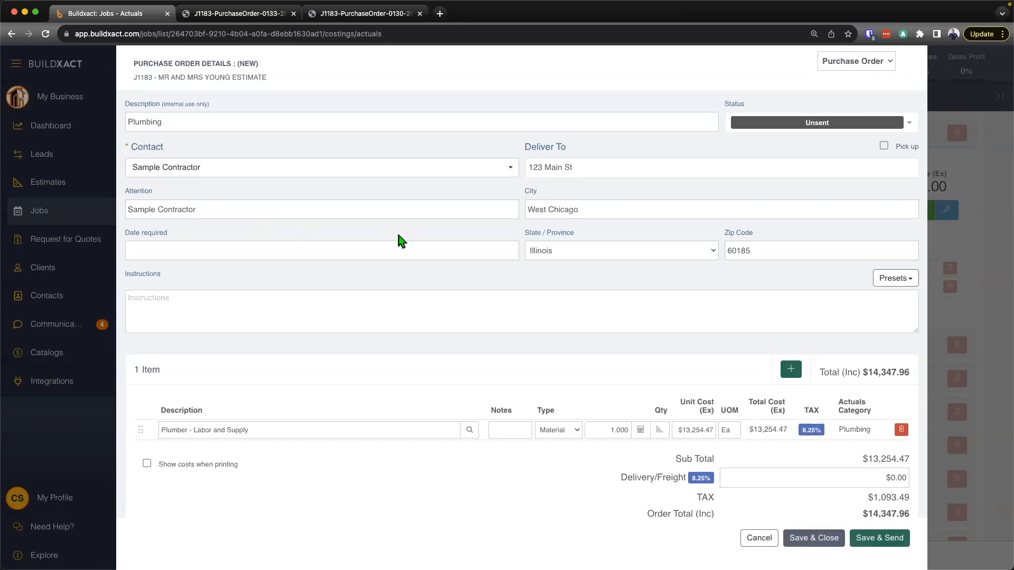
Step: Receive invoice #4466777 for 0.5 of the quantity ($7,173.98) and save the Plumbing order as part-received
{"action": "left_click", "coordinate": [818, 123]}
{"action": "type", "text": "#4466777"}
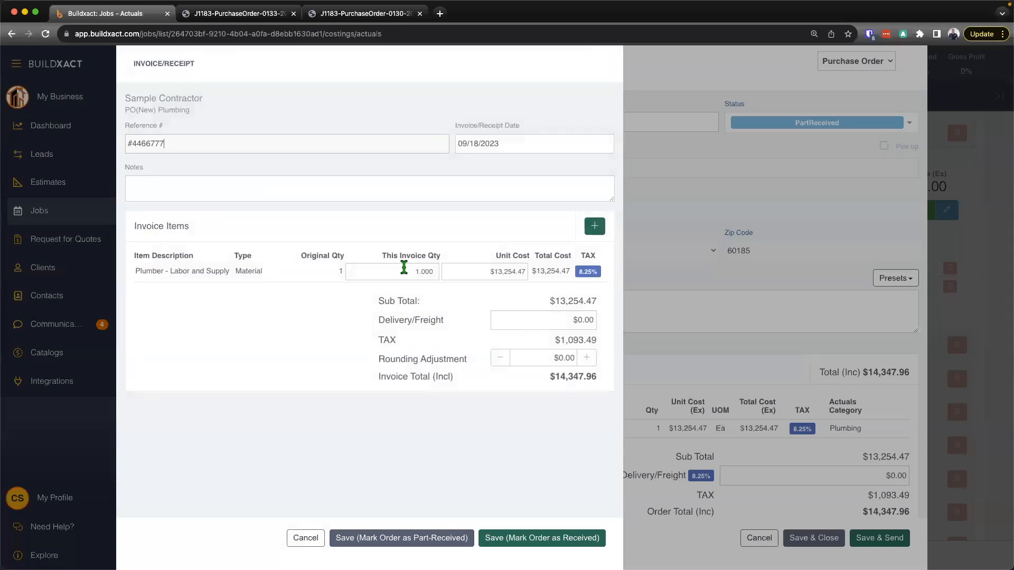
{"action": "left_click", "coordinate": [391, 272]}
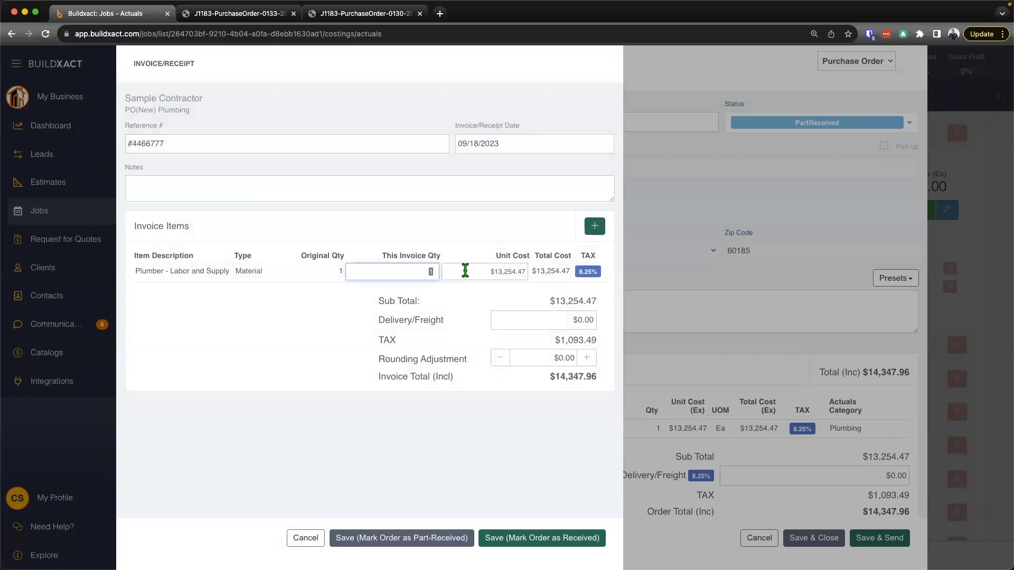
{"action": "type", "text": "1.000"}
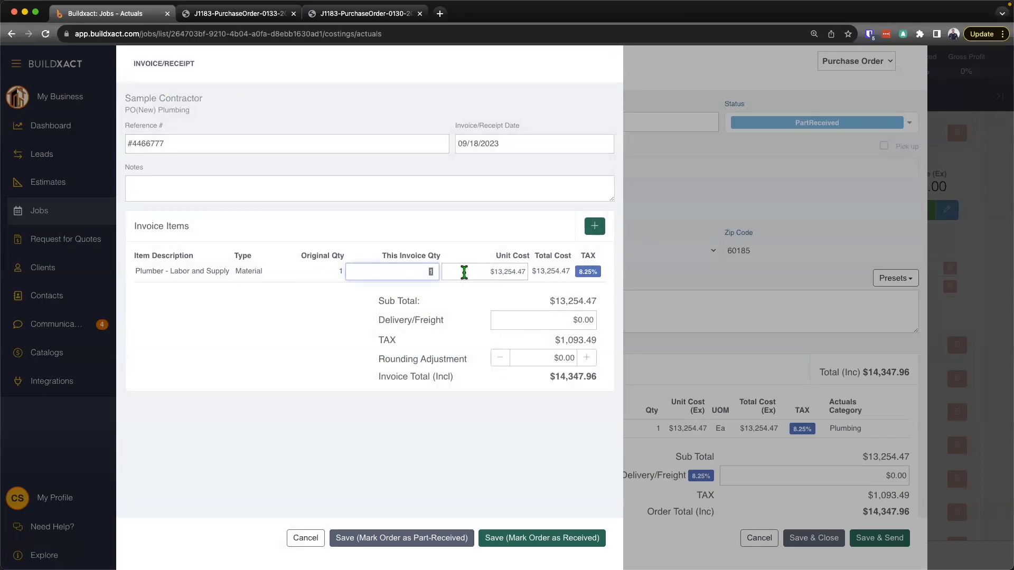
{"action": "type", "text": ".500"}
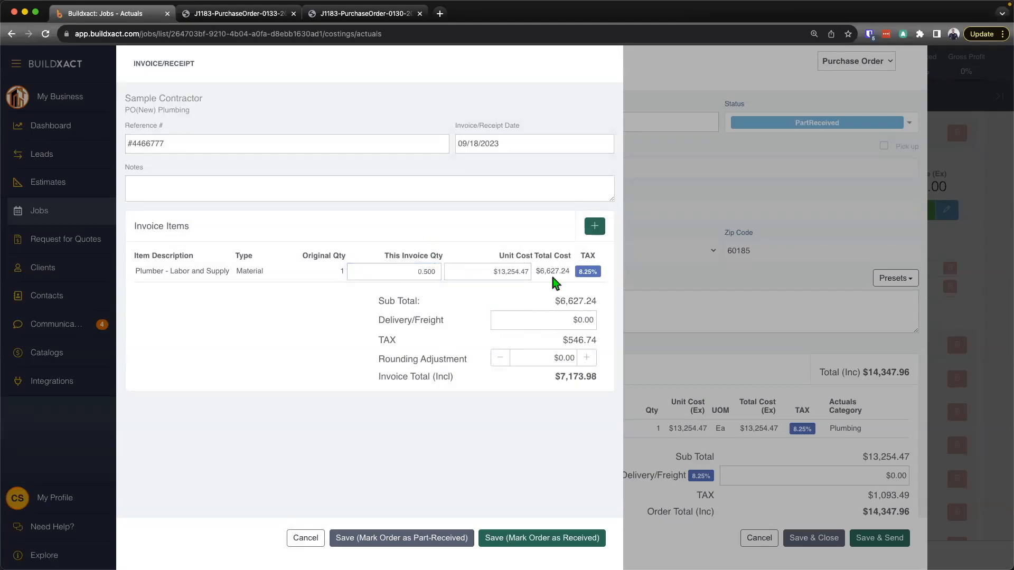
{"action": "left_click", "coordinate": [488, 271]}
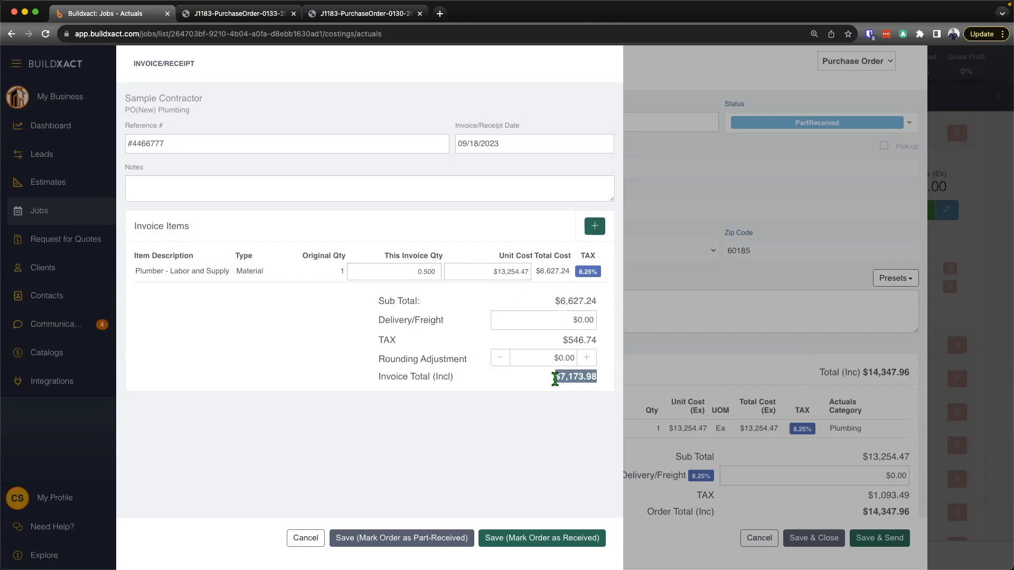
{"action": "mouse_move", "coordinate": [397, 542]}
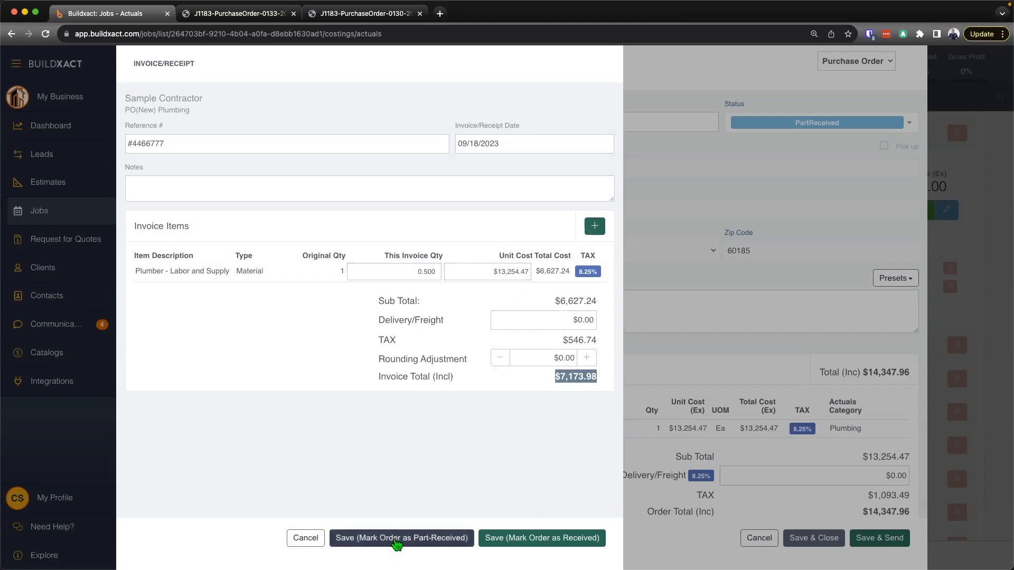
{"action": "mouse_move", "coordinate": [401, 538]}
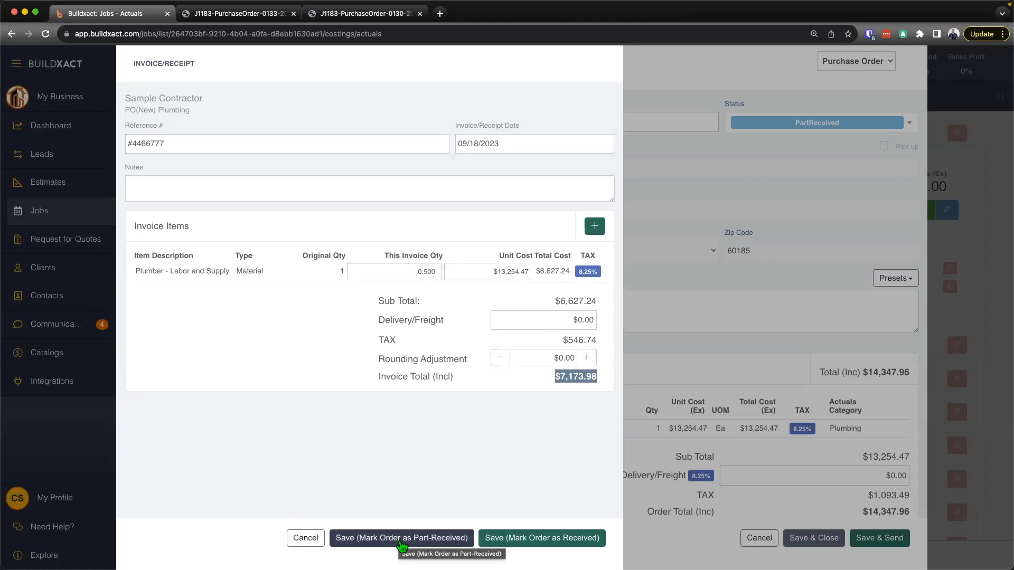
{"action": "left_click", "coordinate": [401, 538]}
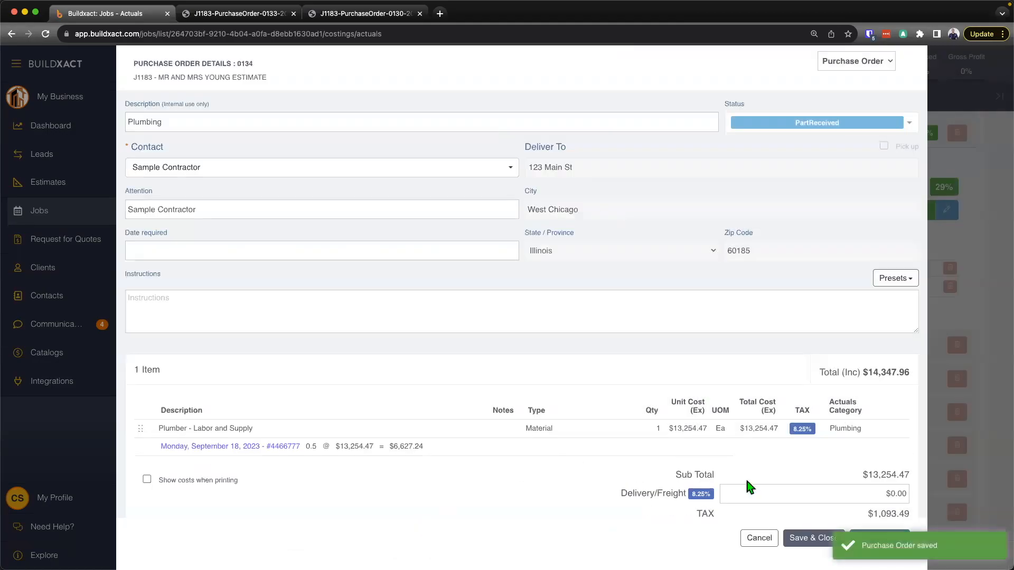
Step: Close the Plumbing order, view its $6,627.24 actual on line 22.1, and reopen related order 134
{"action": "scroll", "scroll_direction": "down", "scroll_amount": 3}
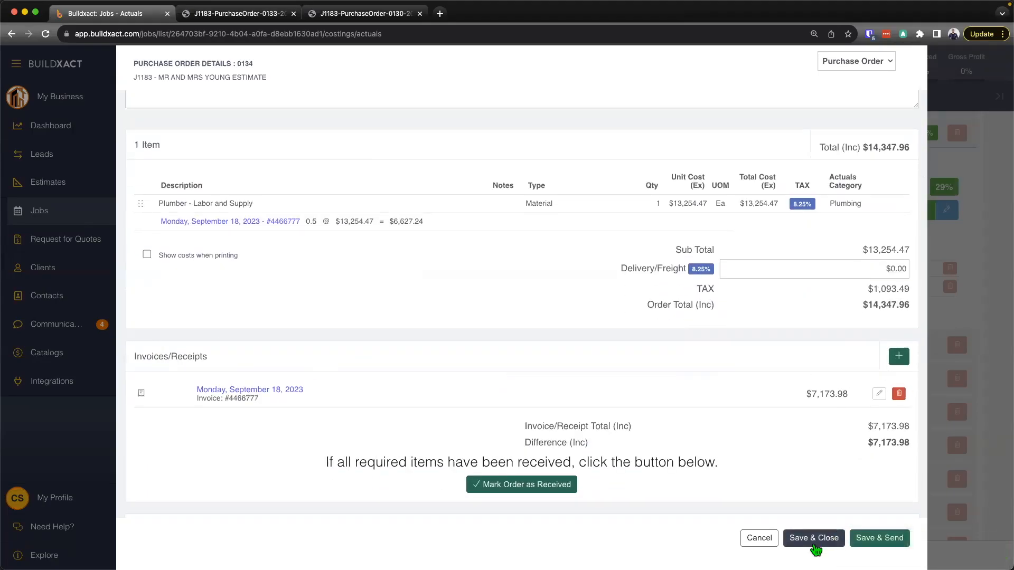
{"action": "left_click", "coordinate": [813, 538]}
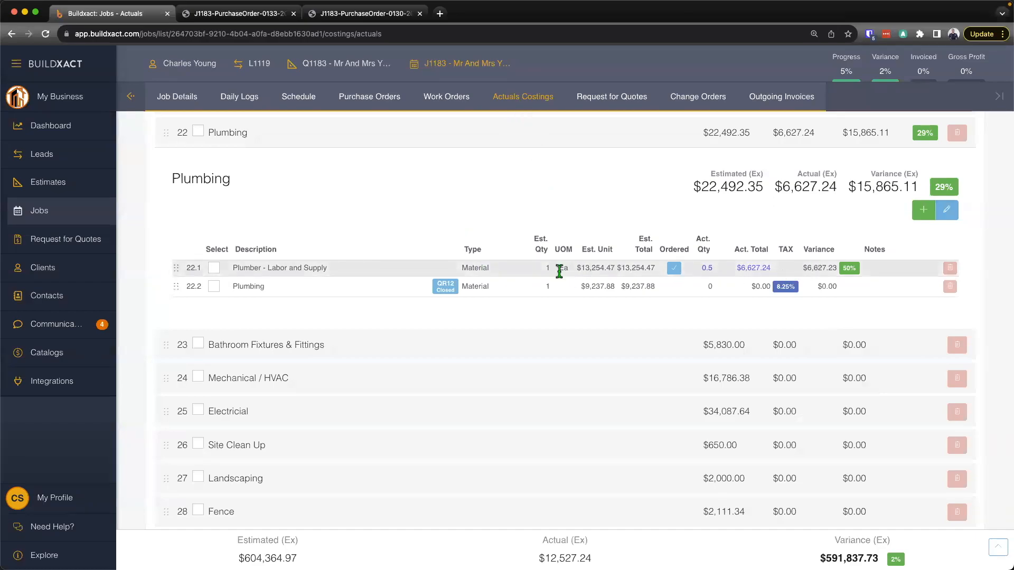
{"action": "left_click", "coordinate": [754, 268]}
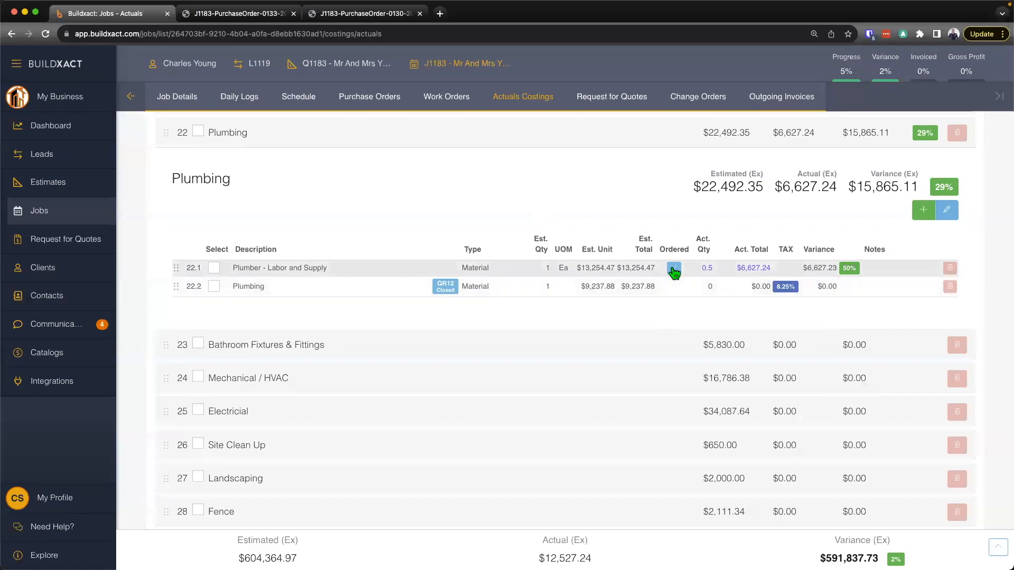
{"action": "left_click", "coordinate": [673, 267]}
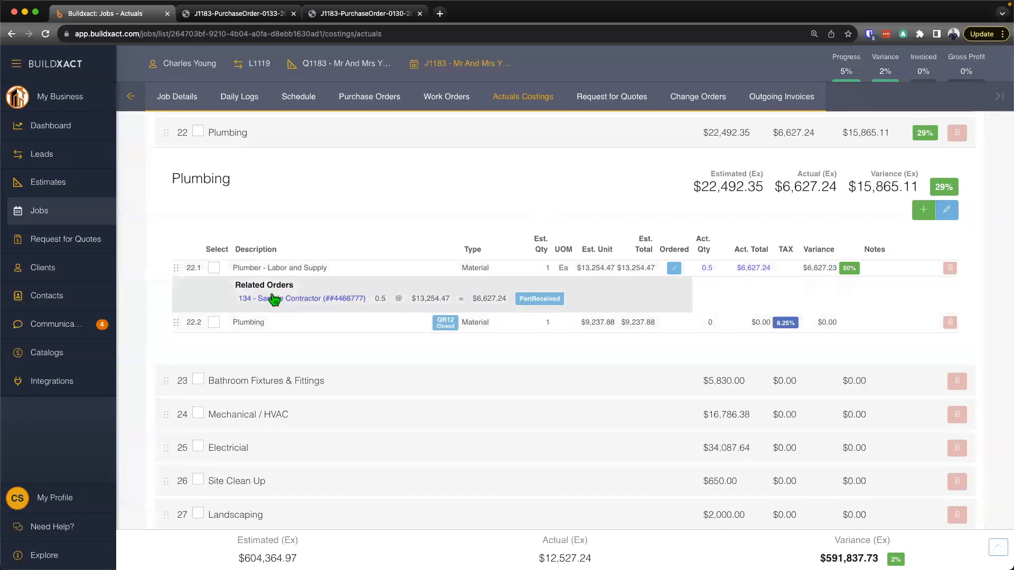
{"action": "left_click", "coordinate": [301, 298]}
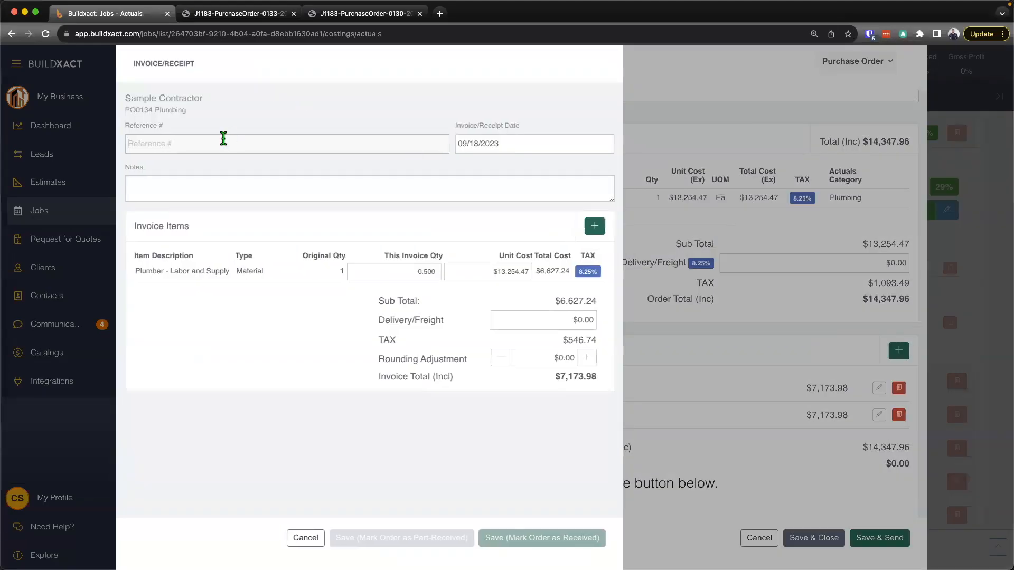
Step: Add invoice 8777 for 0.45 quantity ($6,456.58) and save the Plumbing order as received
{"action": "type", "text": "8"}
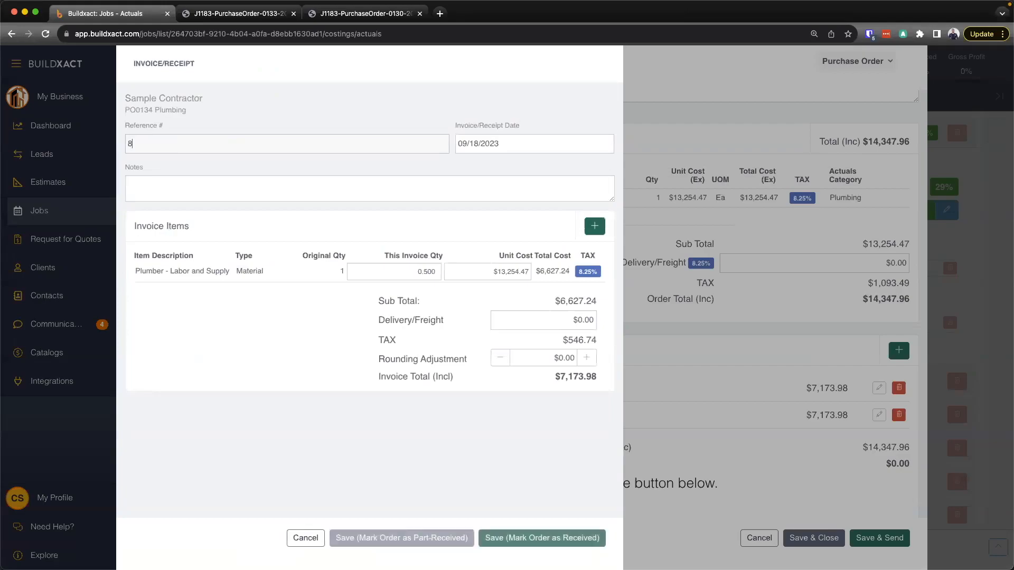
{"action": "type", "text": "777"}
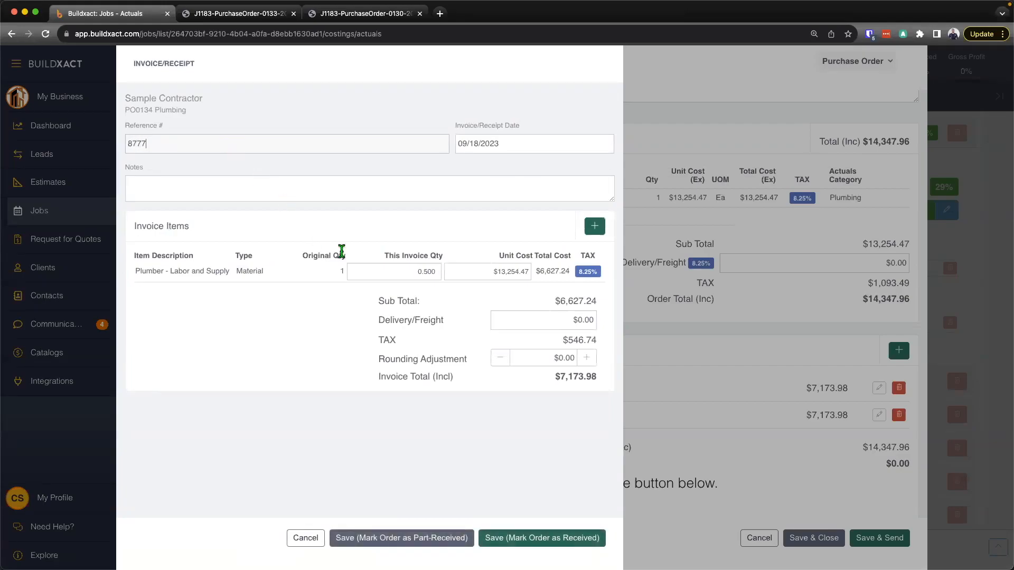
{"action": "left_click", "coordinate": [393, 272]}
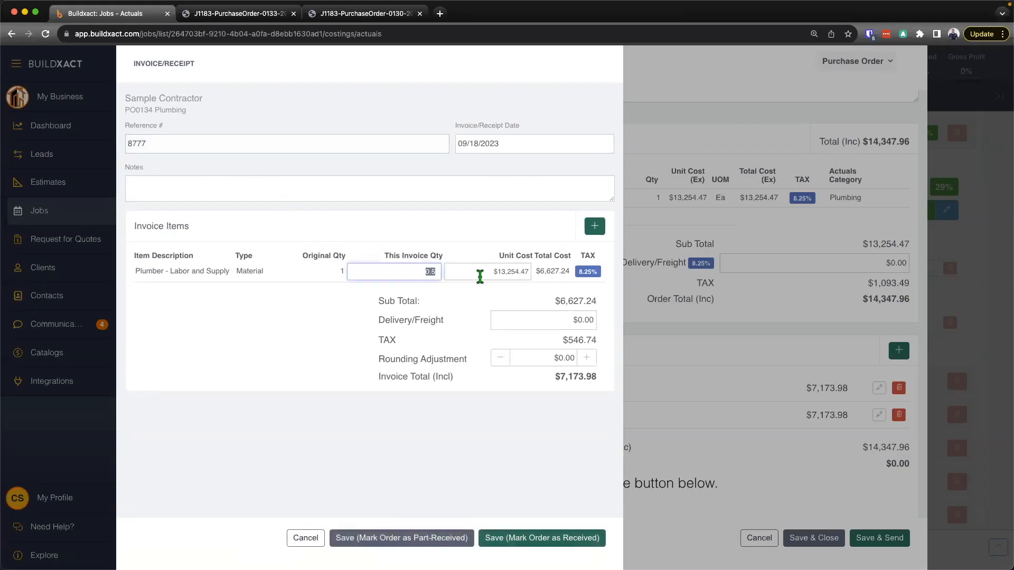
{"action": "type", "text": ".450"}
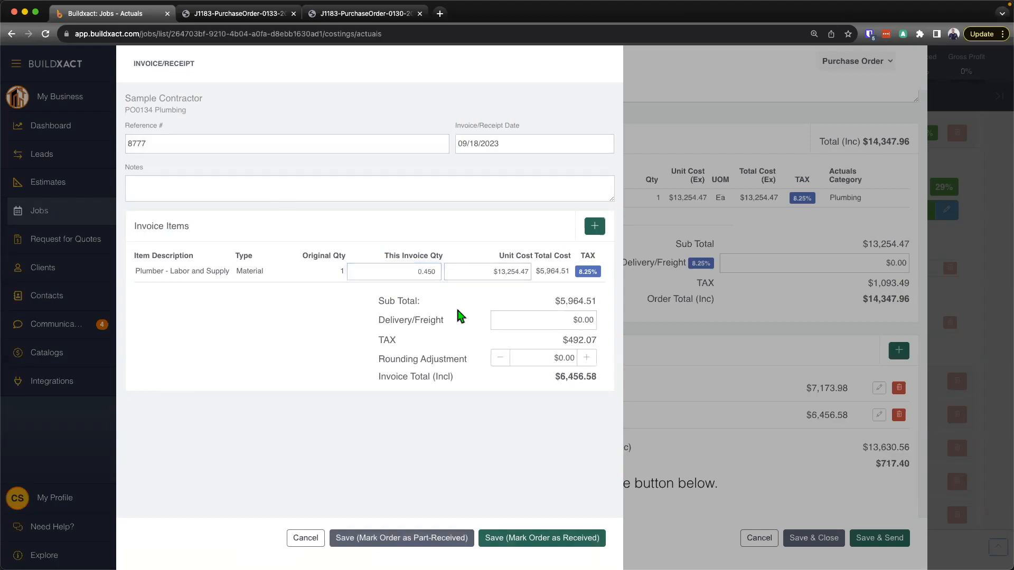
{"action": "left_click", "coordinate": [394, 272]}
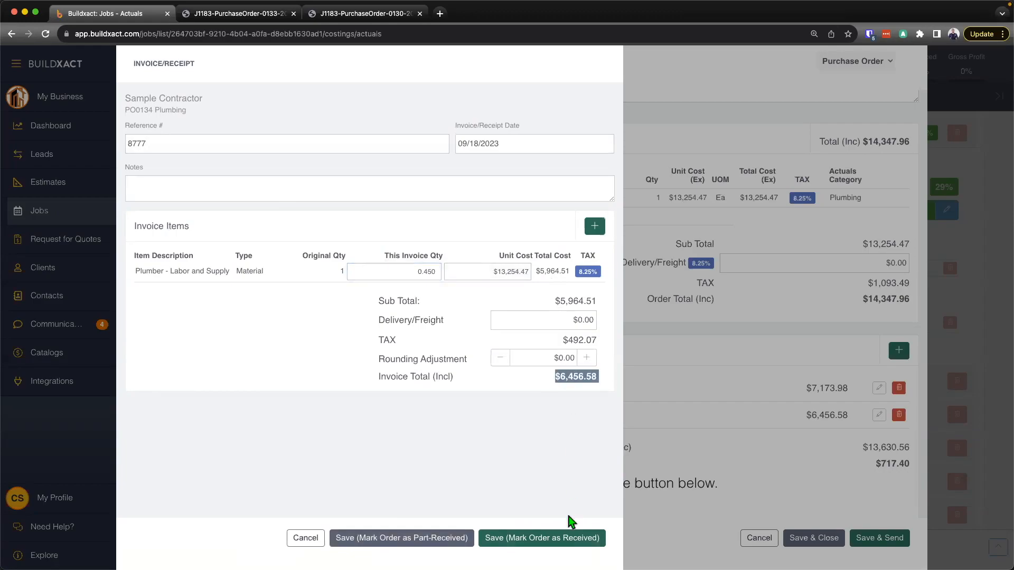
{"action": "mouse_move", "coordinate": [542, 538]}
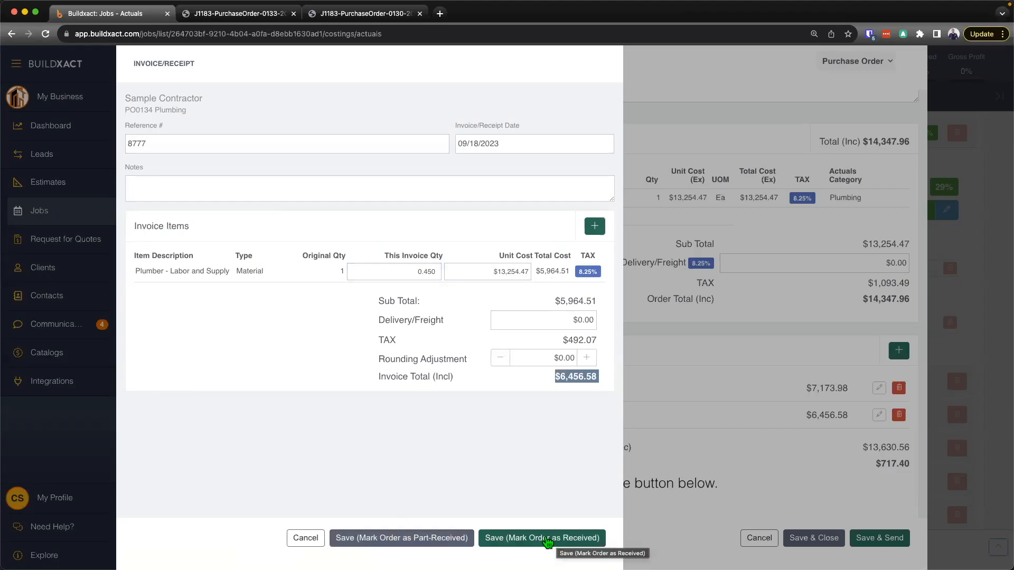
{"action": "left_click", "coordinate": [541, 538]}
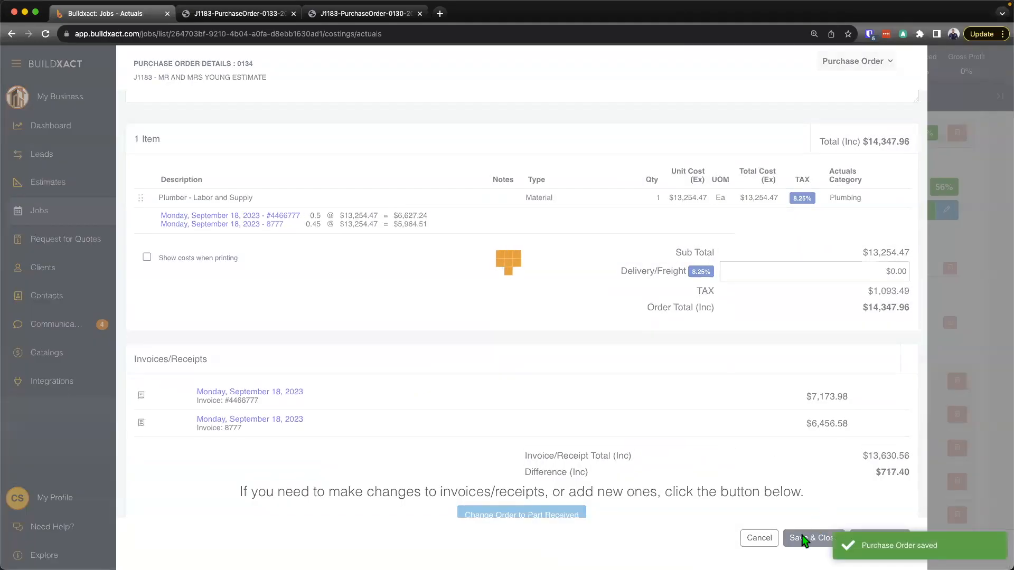
Step: Save and close the Plumbing order so Actuals show 0.95 quantity at $12,591.75
{"action": "left_click", "coordinate": [811, 538]}
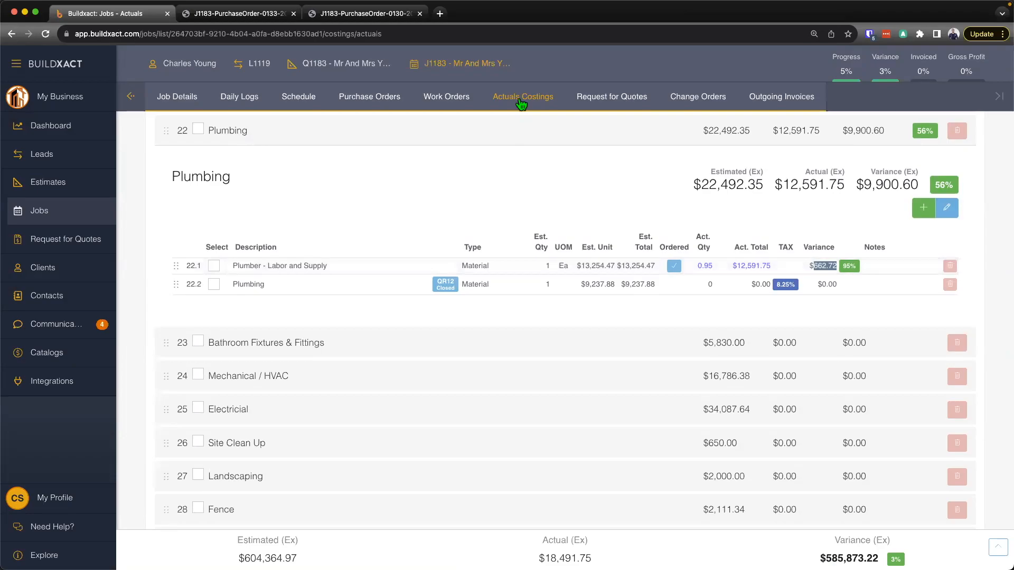
{"action": "mouse_move", "coordinate": [523, 96]}
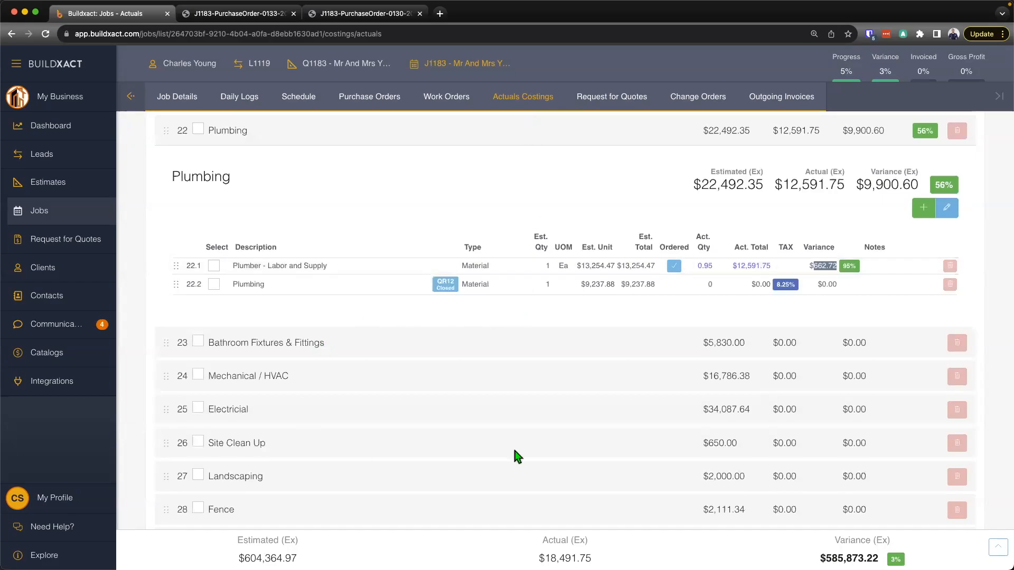
{"action": "mouse_move", "coordinate": [635, 449]}
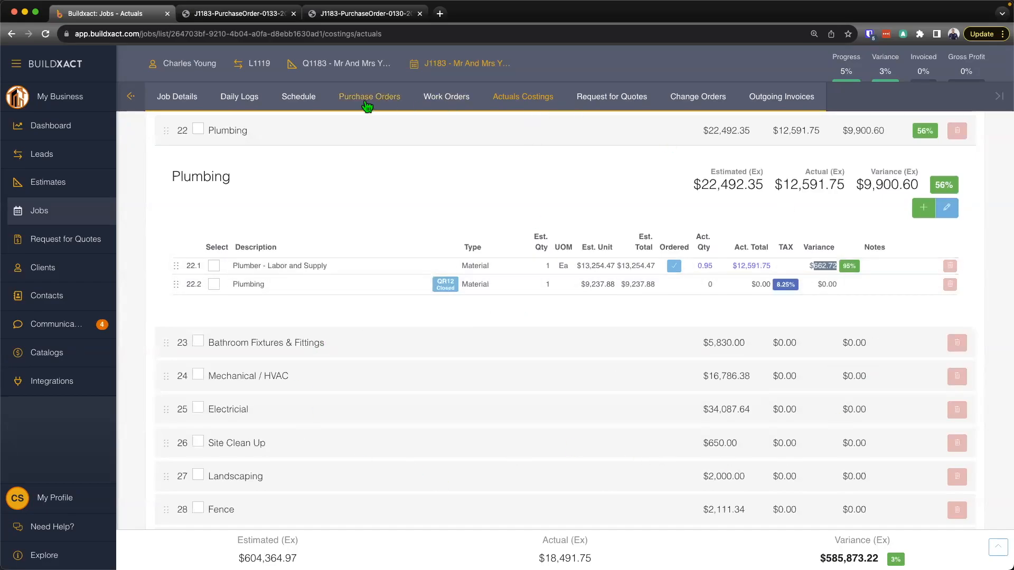
Step: Start a new purchase order described 'Timber Run' with Sample Supplier as the contact
{"action": "left_click", "coordinate": [370, 96]}
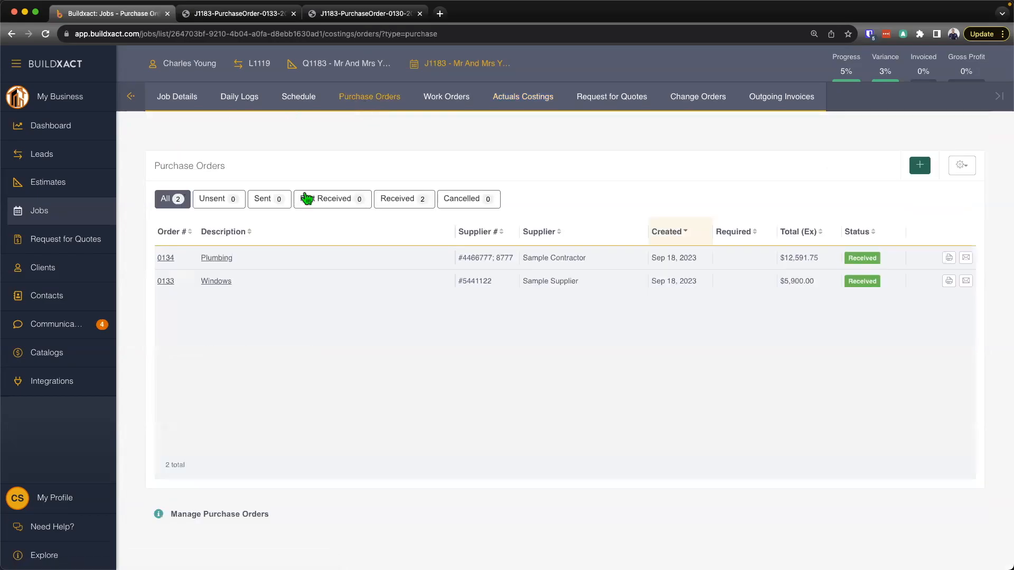
{"action": "left_click", "coordinate": [919, 165]}
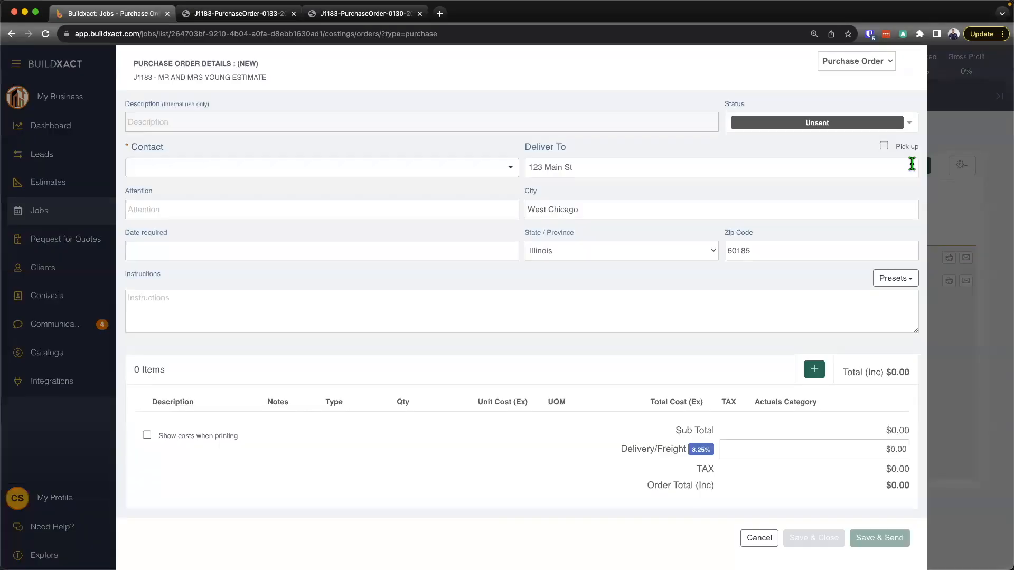
{"action": "left_click", "coordinate": [719, 166]}
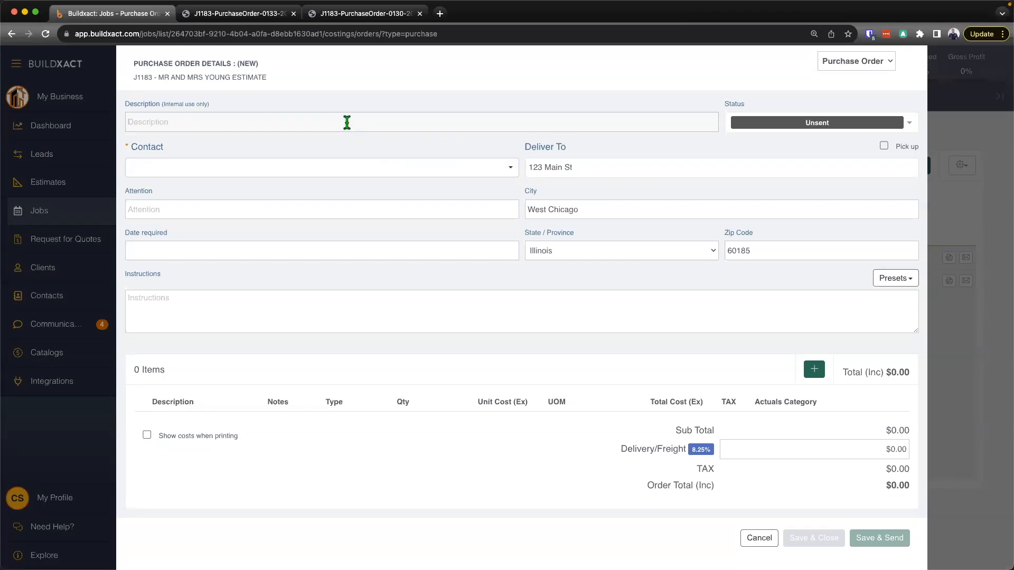
{"action": "type", "text": "Timber Run"}
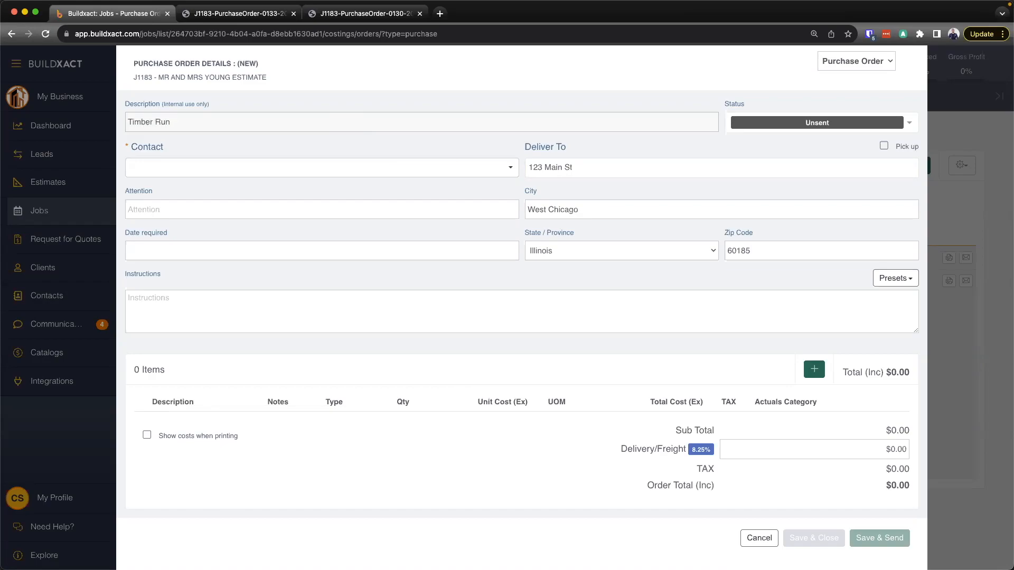
{"action": "left_click", "coordinate": [321, 167]}
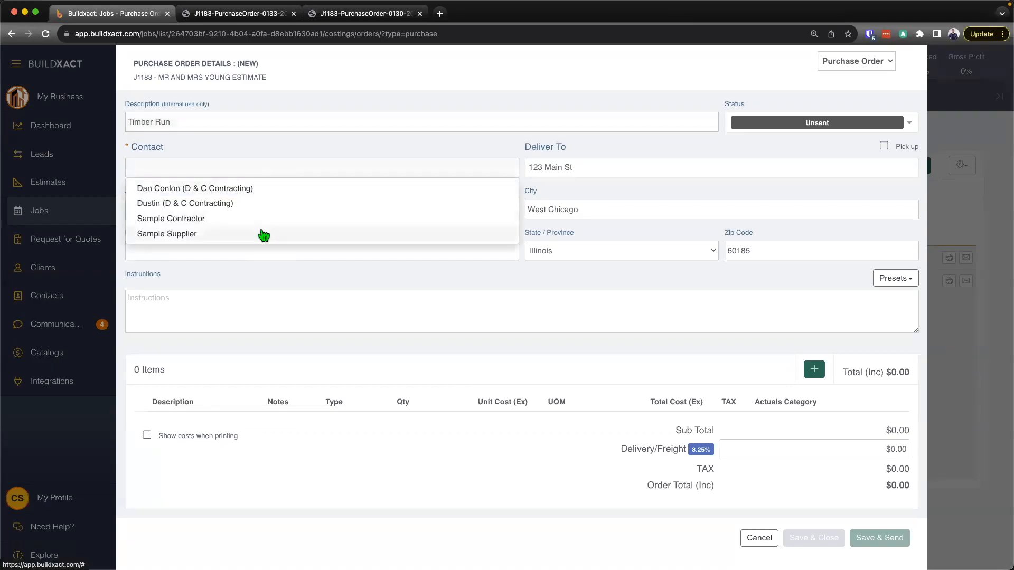
{"action": "left_click", "coordinate": [166, 233]}
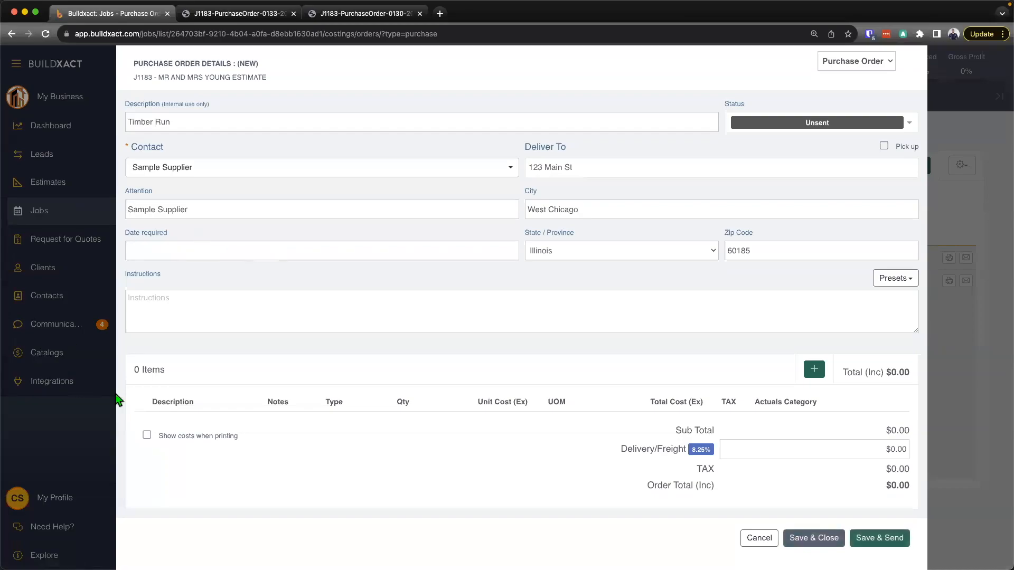
{"action": "mouse_move", "coordinate": [178, 396]}
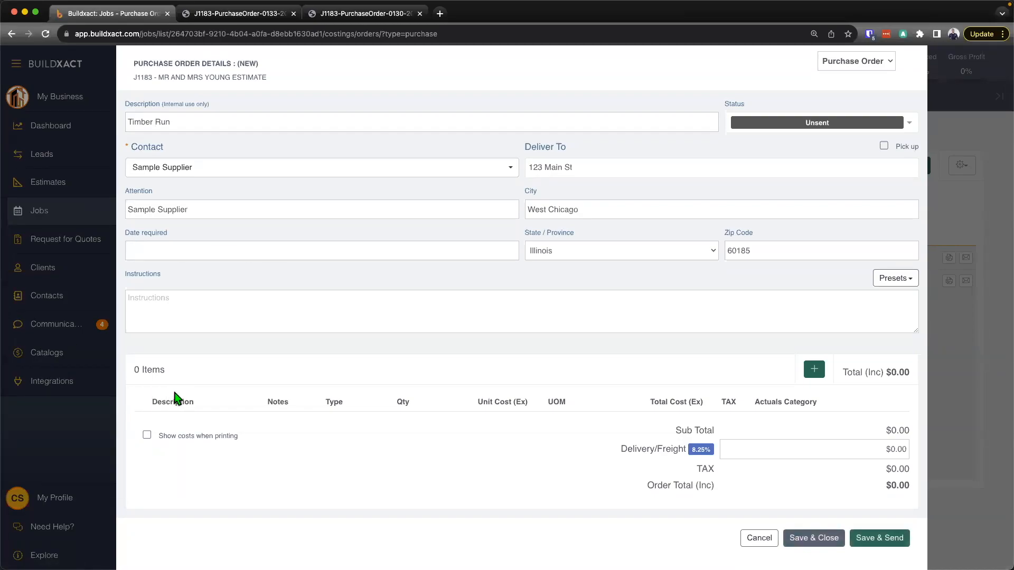
{"action": "mouse_move", "coordinate": [813, 371]}
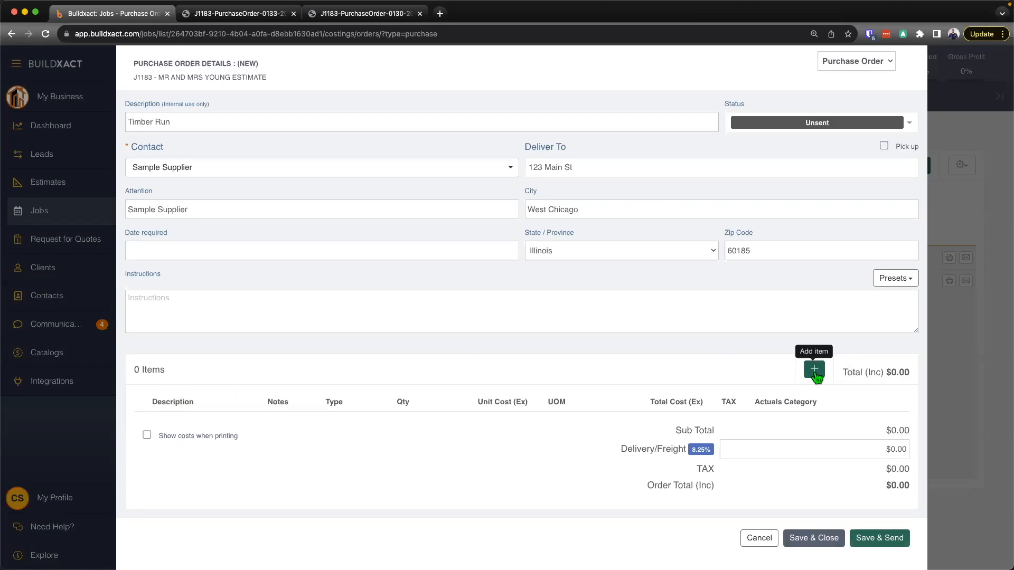
Step: Add a Timber line at $5,000 assigned to the Ground Floor Framing actuals category
{"action": "left_click", "coordinate": [813, 370]}
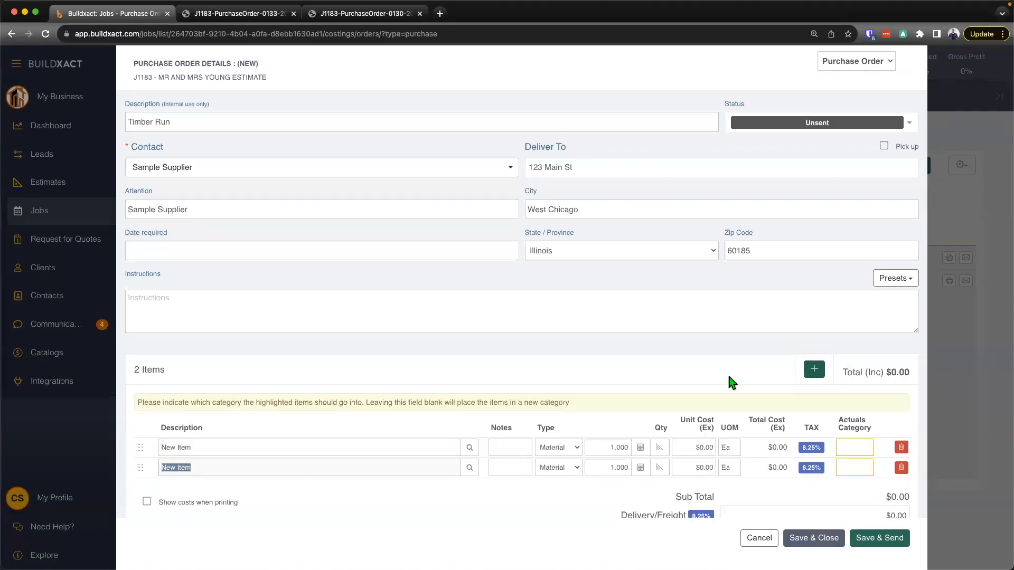
{"action": "type", "text": "T"}
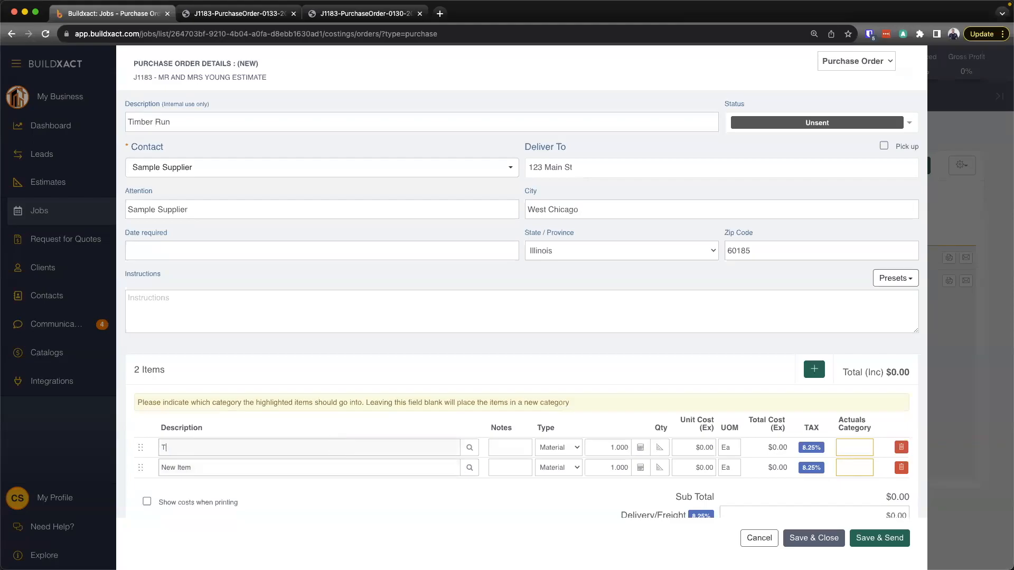
{"action": "type", "text": "imber"}
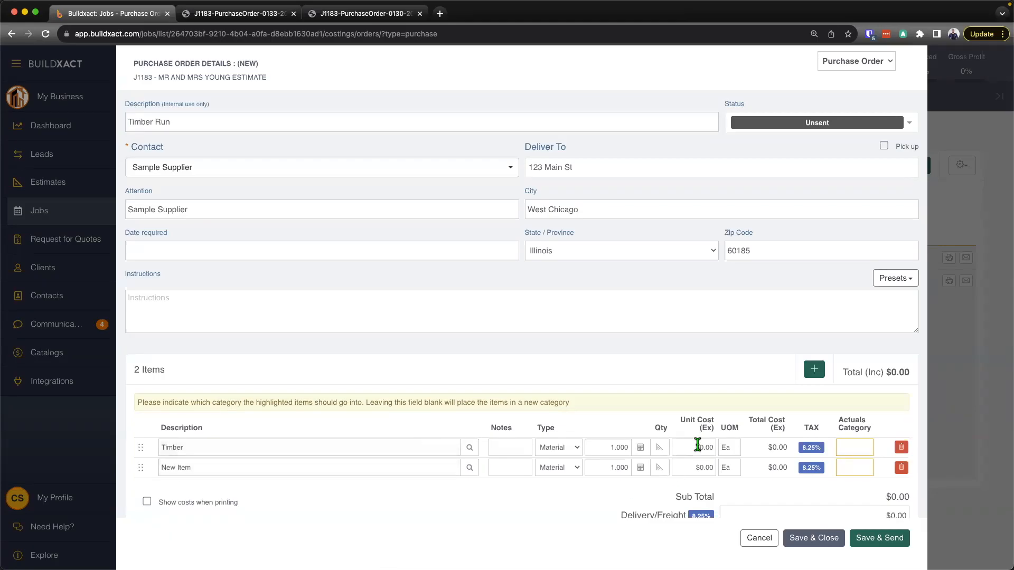
{"action": "type", "text": "500"}
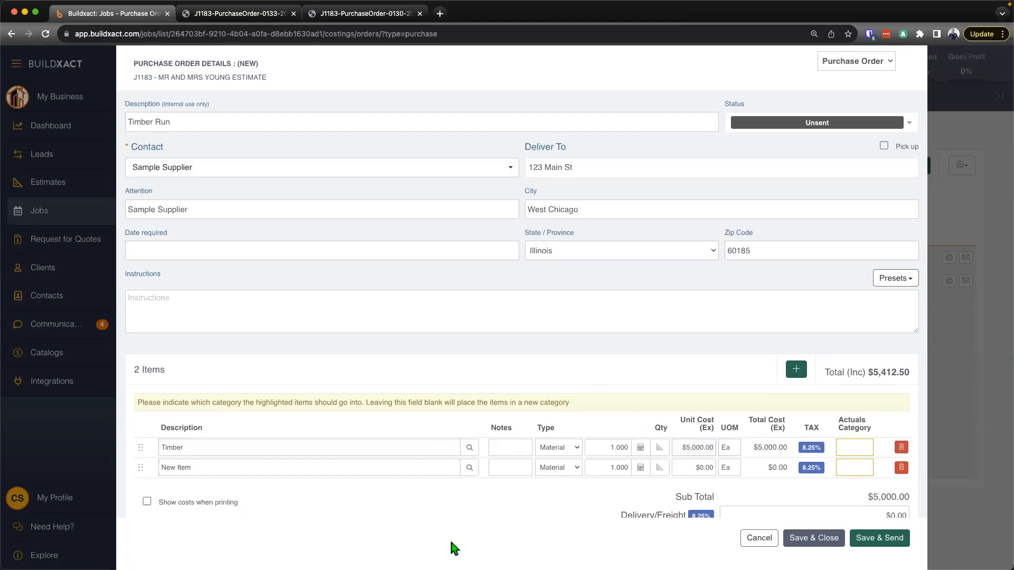
{"action": "left_click", "coordinate": [608, 447]}
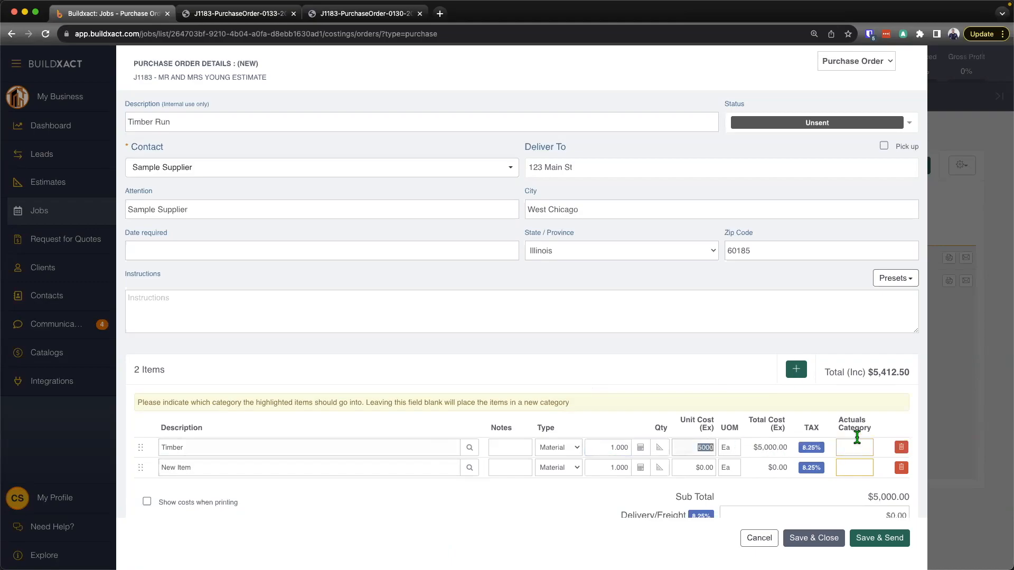
{"action": "left_click", "coordinate": [853, 446]}
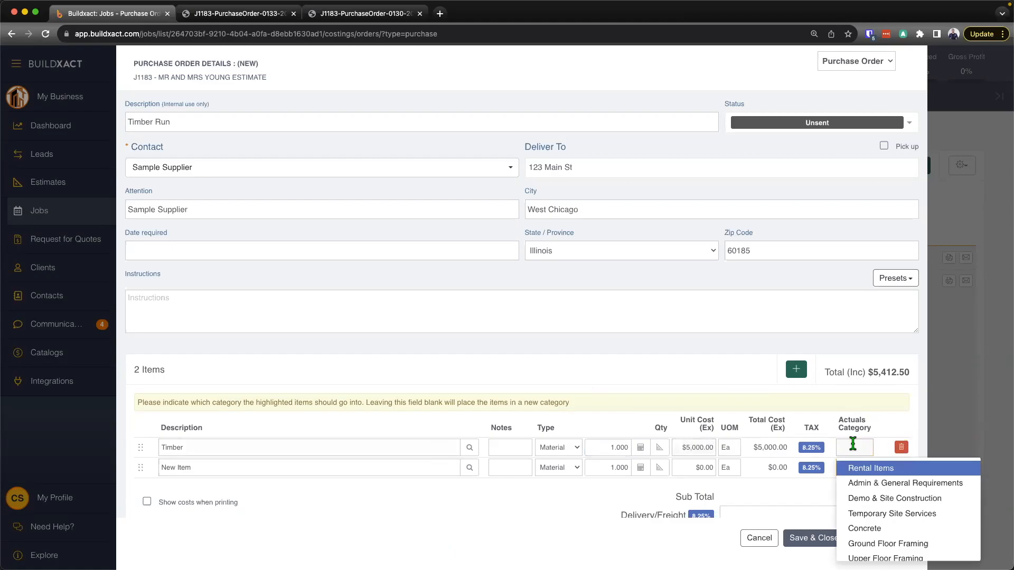
{"action": "scroll", "scroll_direction": "down", "scroll_amount": 3}
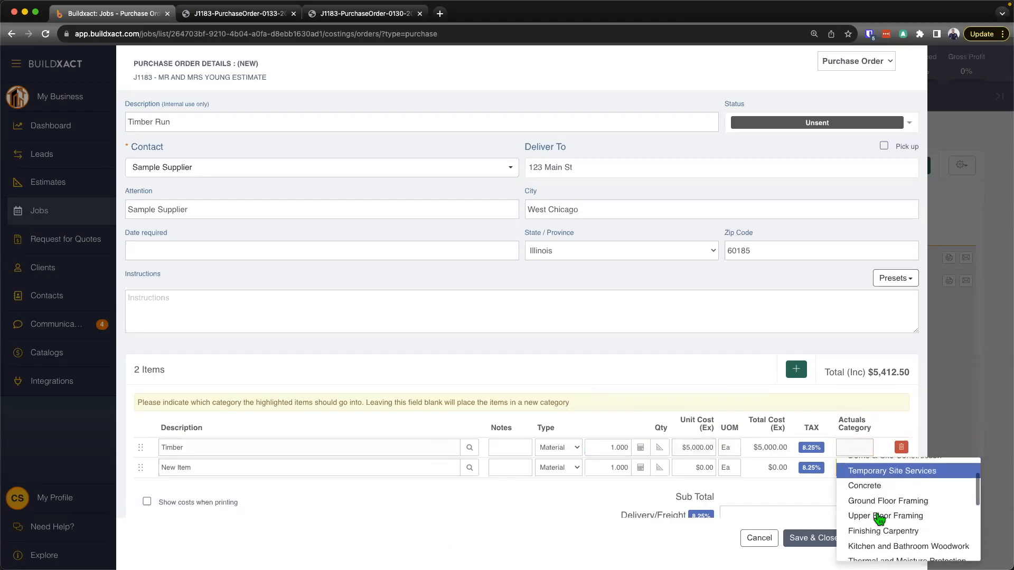
{"action": "mouse_move", "coordinate": [888, 495]}
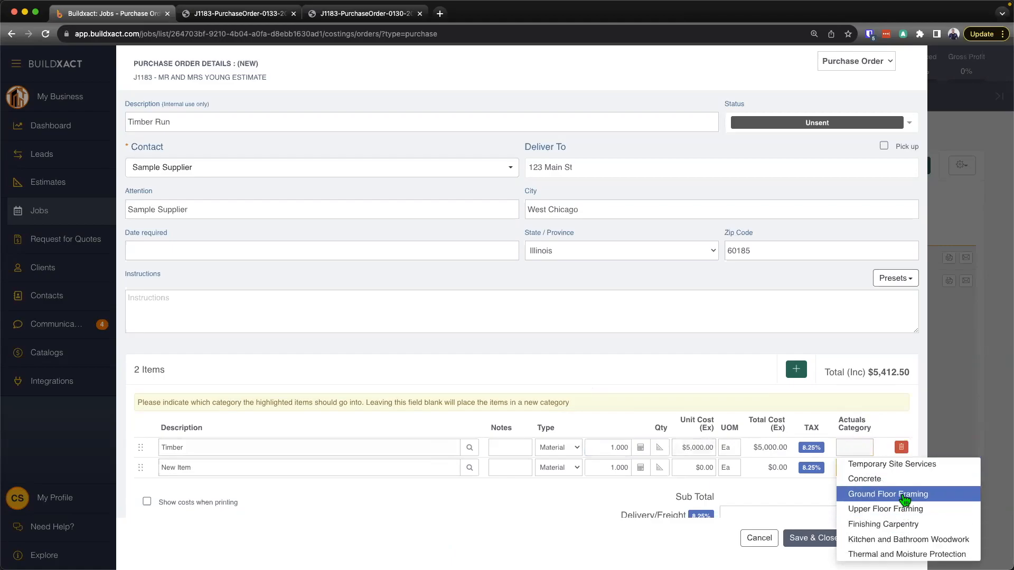
{"action": "left_click", "coordinate": [887, 495]}
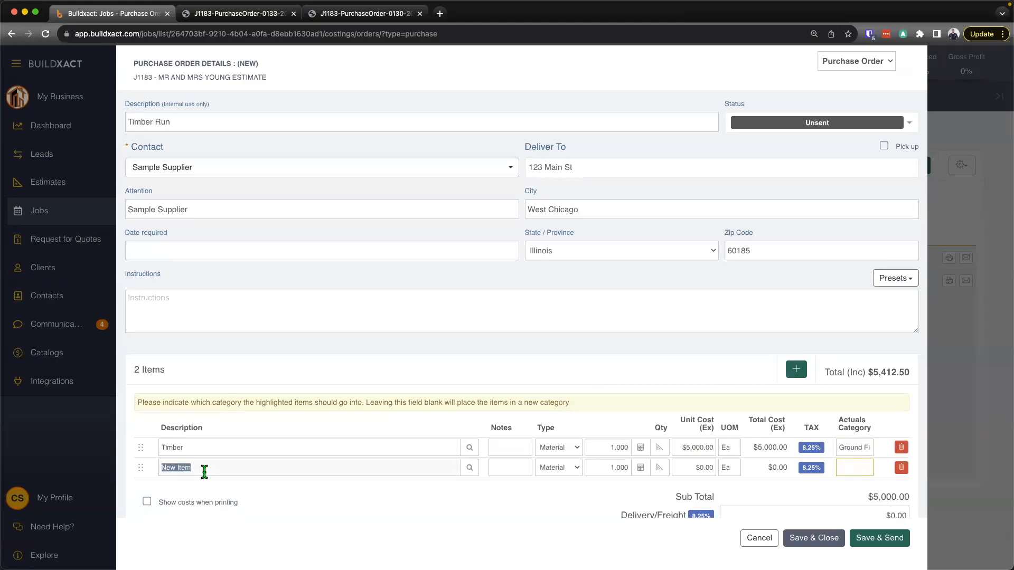
Step: Add a Misc line at $250, bringing the order total to $5,683.13
{"action": "type", "text": "Misc"}
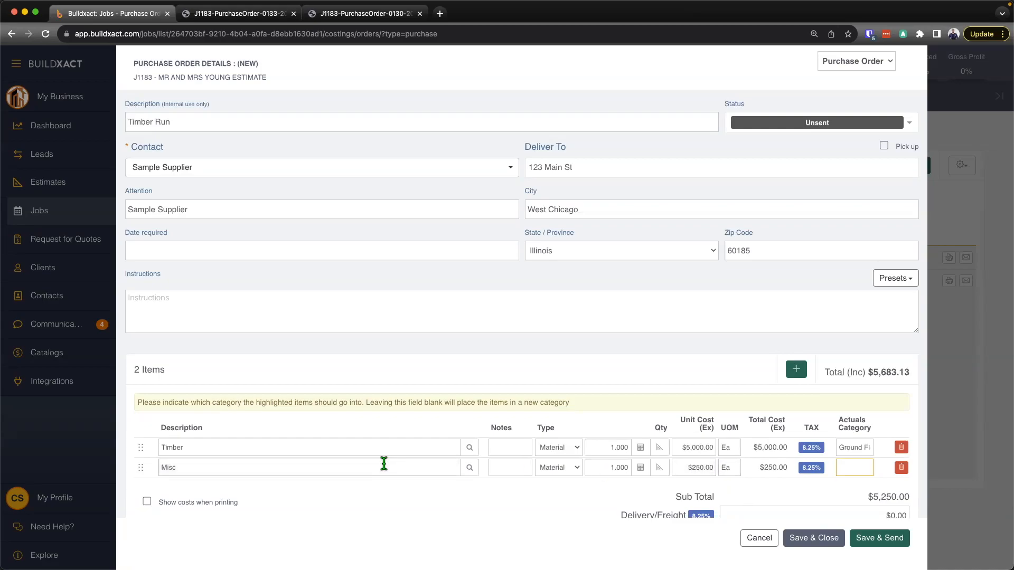
{"action": "mouse_move", "coordinate": [386, 464]}
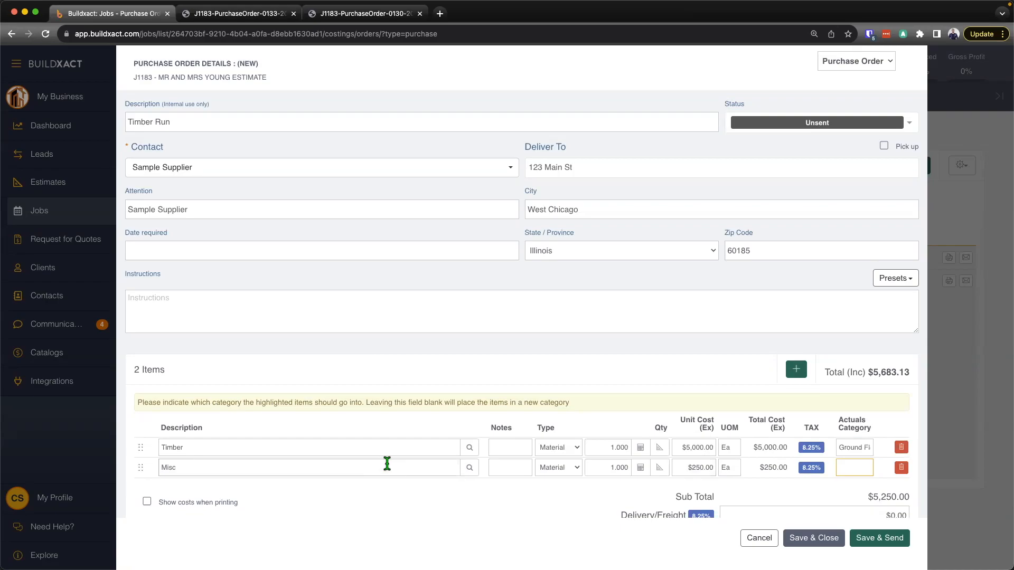
{"action": "scroll", "scroll_direction": "down", "scroll_amount": 3}
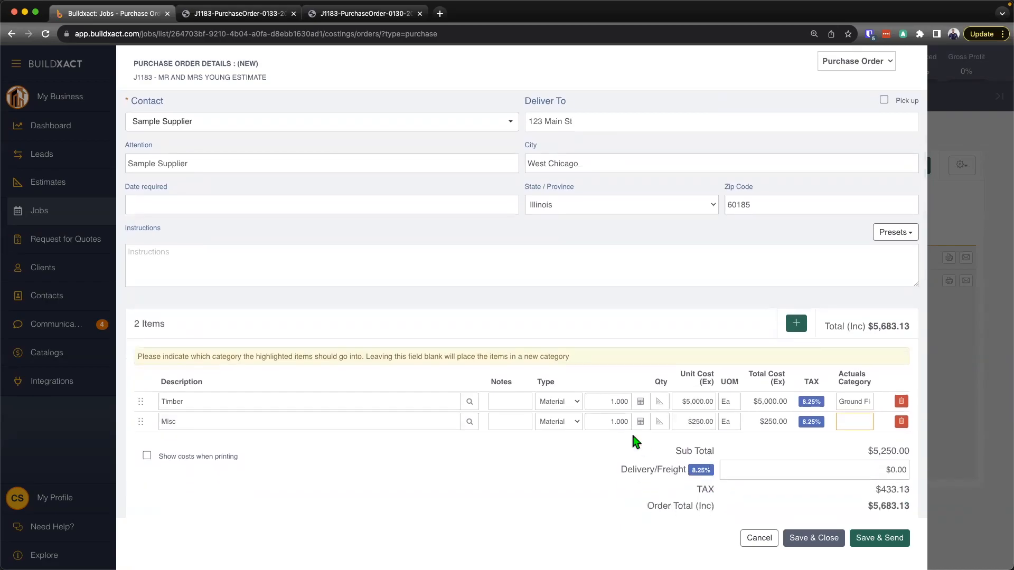
Step: Assign the Misc line to the Misc actuals category and bring up the order status choices
{"action": "left_click", "coordinate": [853, 422]}
{"action": "type", "text": "Misc"}
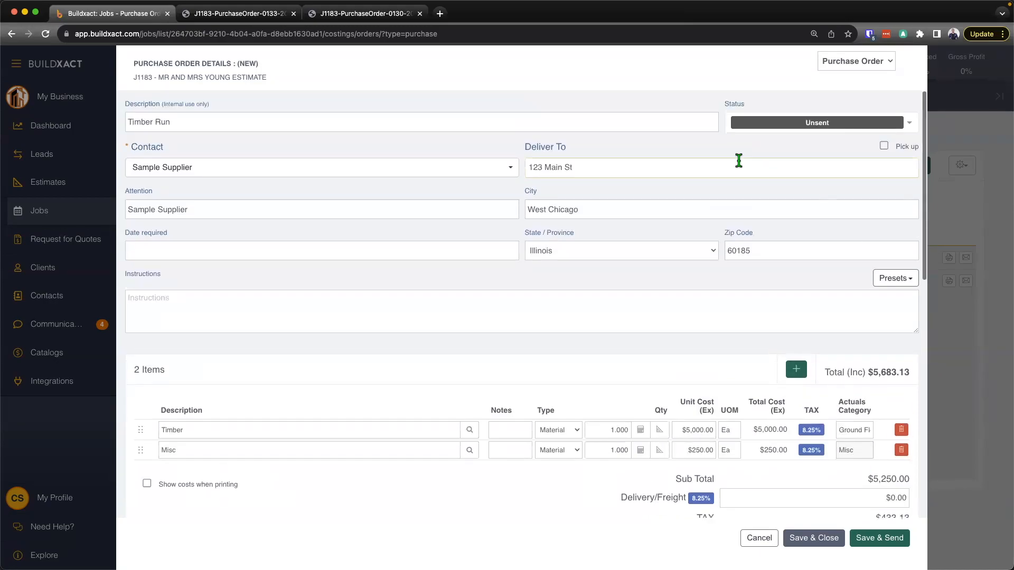
{"action": "left_click", "coordinate": [816, 123]}
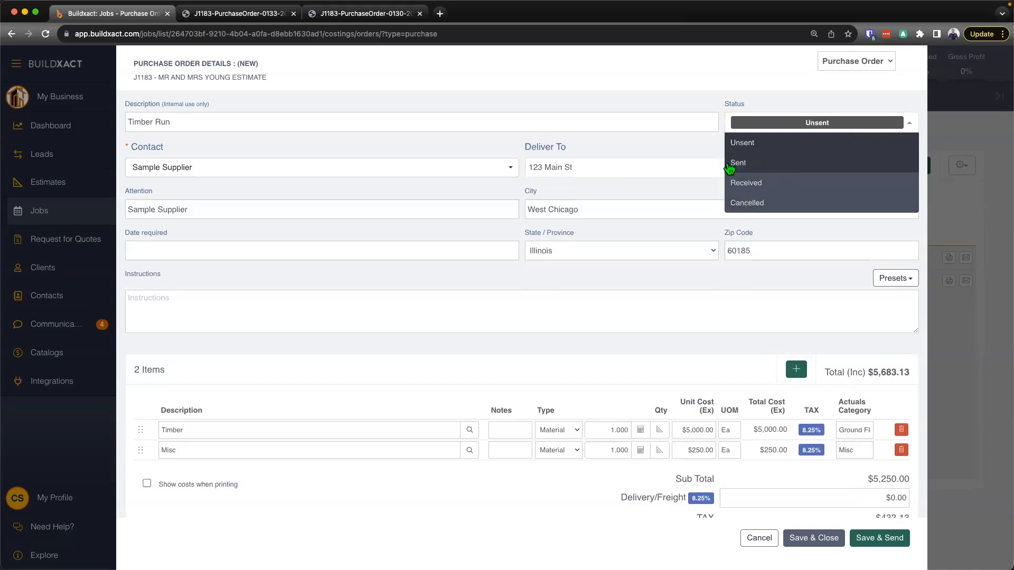
{"action": "mouse_move", "coordinate": [780, 186]}
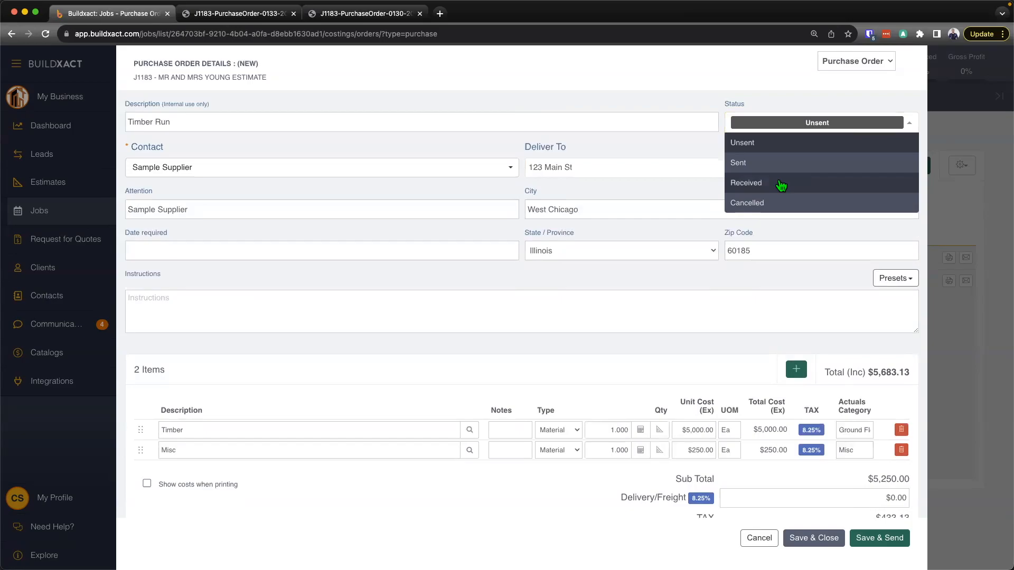
Step: Mark Timber Run received with reference #4515151, save as order 0135, and close it
{"action": "left_click", "coordinate": [745, 183]}
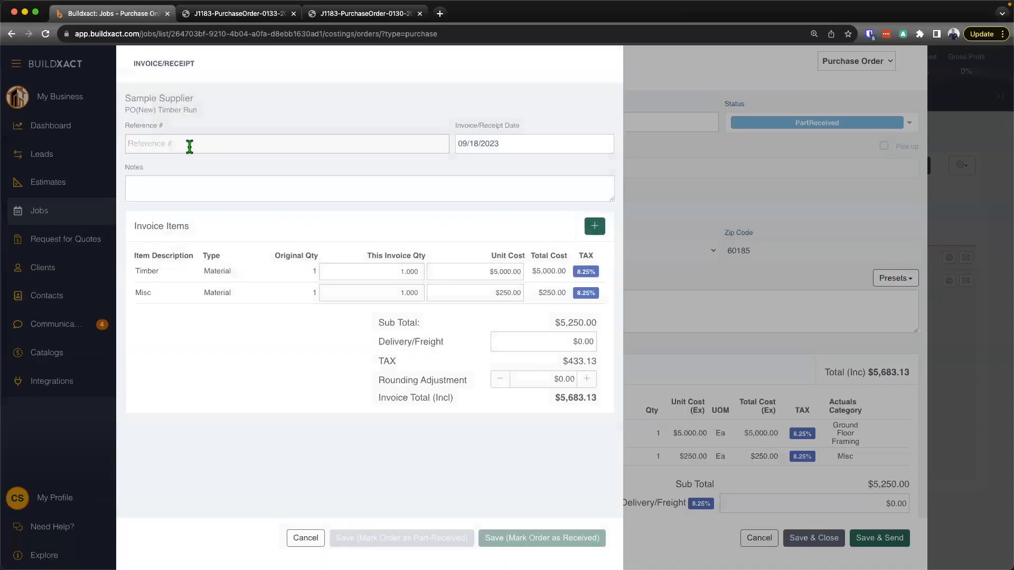
{"action": "type", "text": "#4515151"}
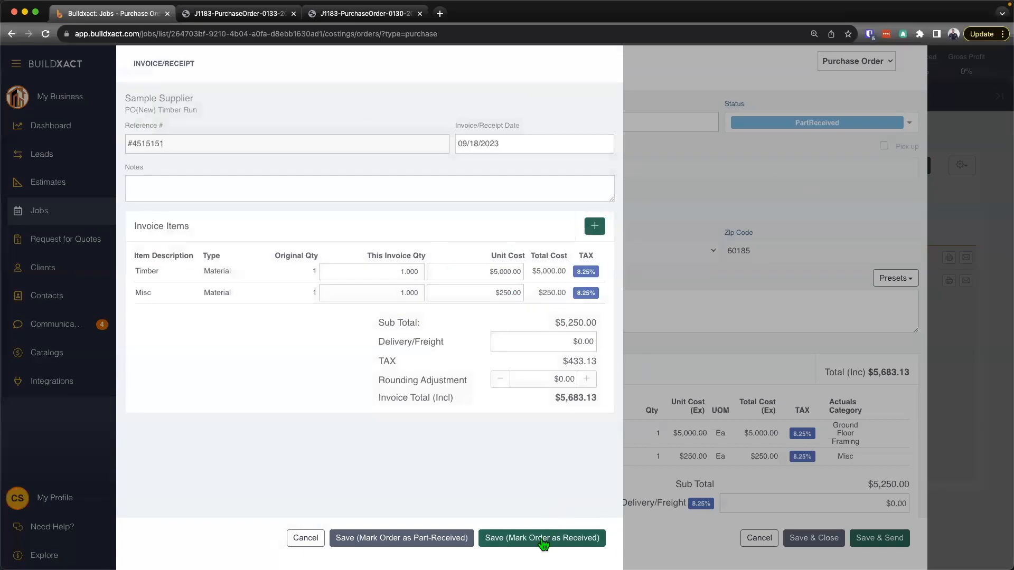
{"action": "mouse_move", "coordinate": [541, 538]}
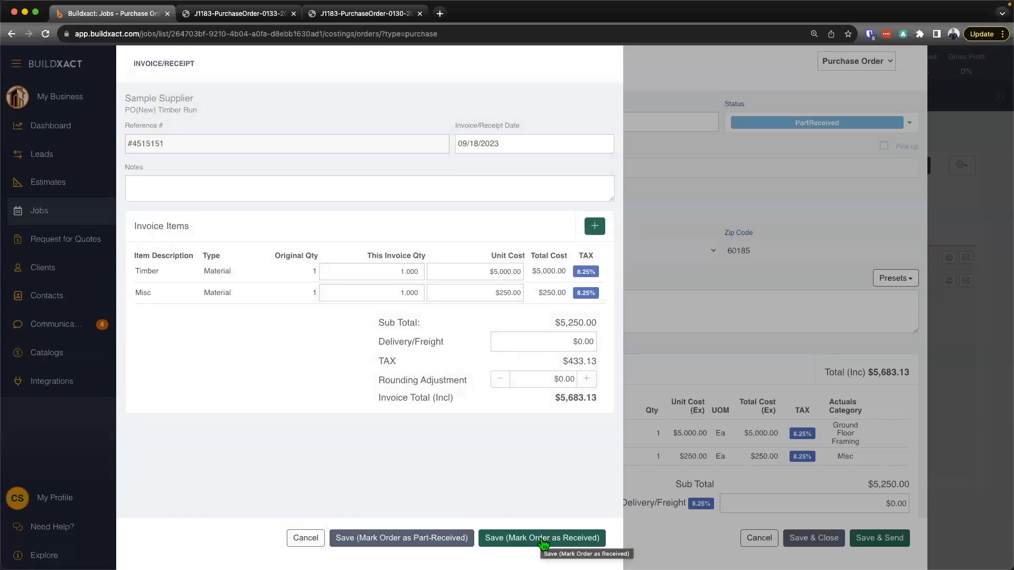
{"action": "left_click", "coordinate": [542, 537]}
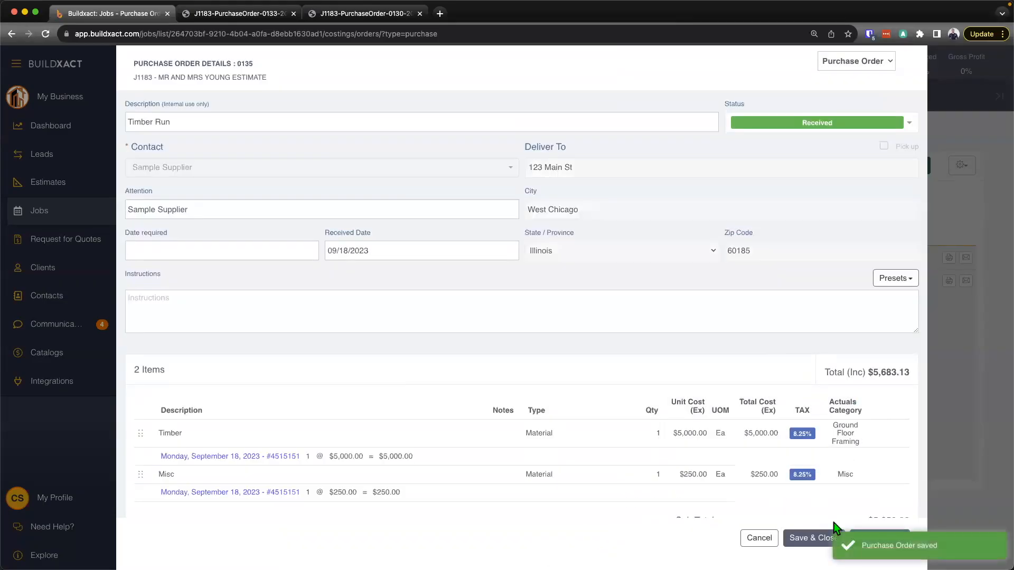
{"action": "left_click", "coordinate": [810, 538]}
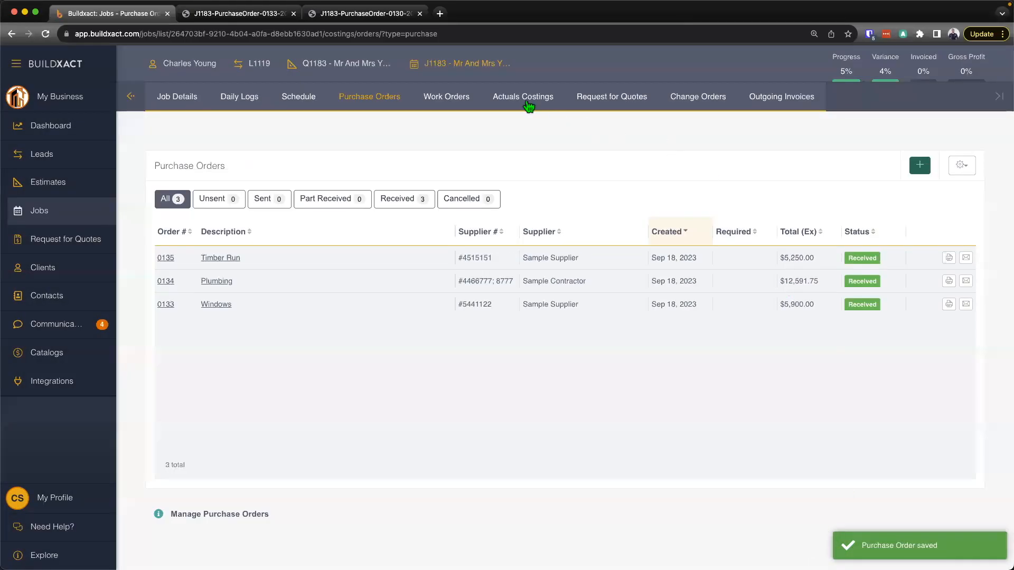
Step: Review Actual Costings: $5,000 Ground Floor Framing, $5,900 Windows and $250 Misc
{"action": "left_click", "coordinate": [523, 96]}
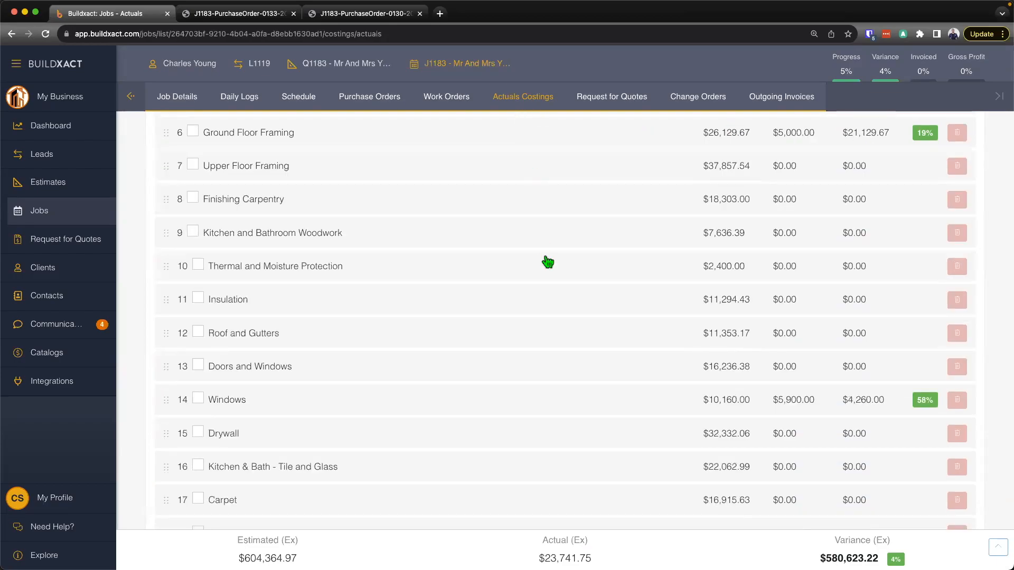
{"action": "scroll", "scroll_direction": "down", "scroll_amount": 3}
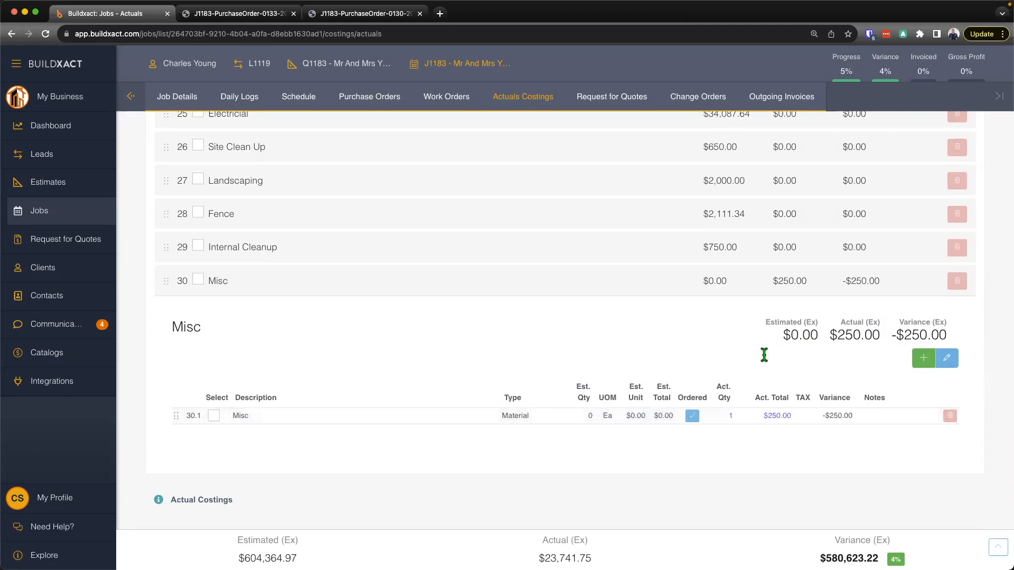
{"action": "mouse_move", "coordinate": [903, 351]}
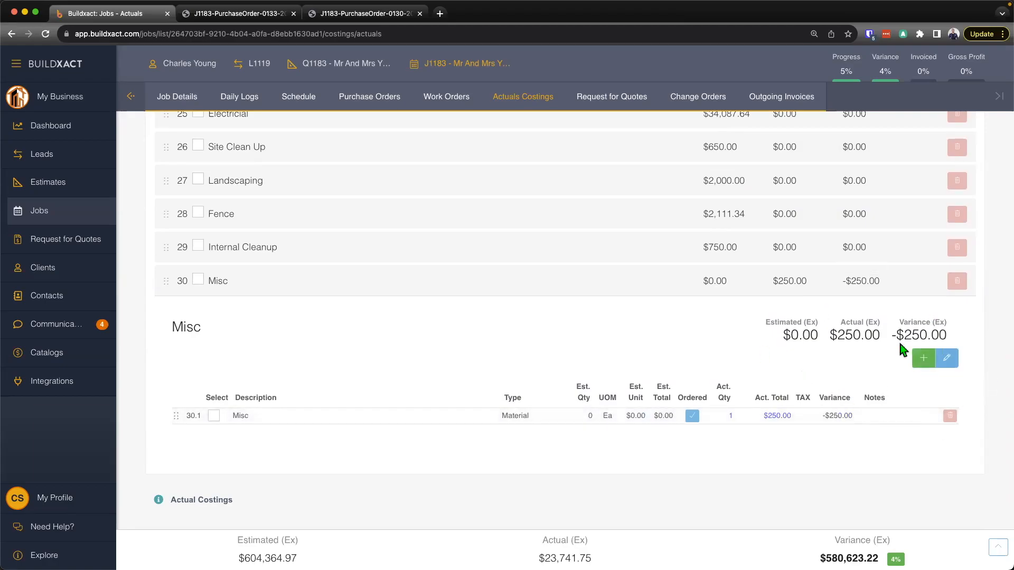